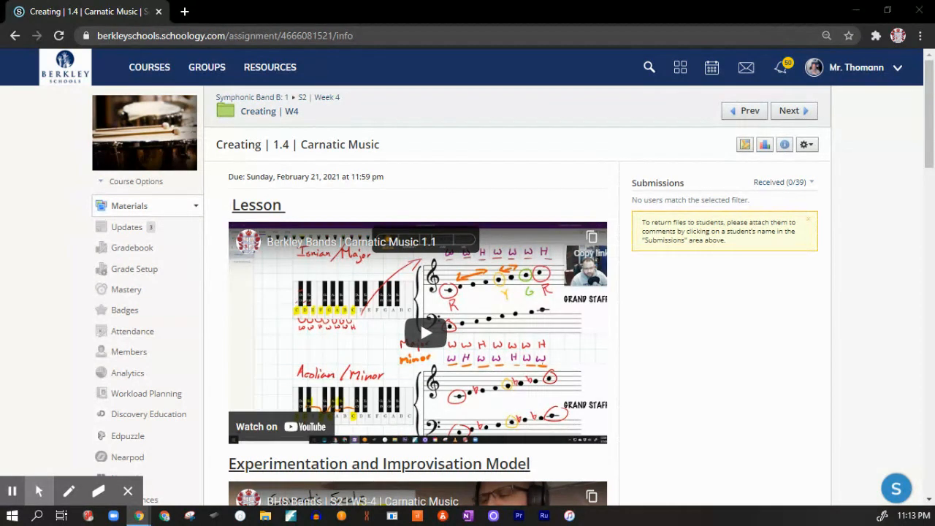
mouse_move(757, 517)
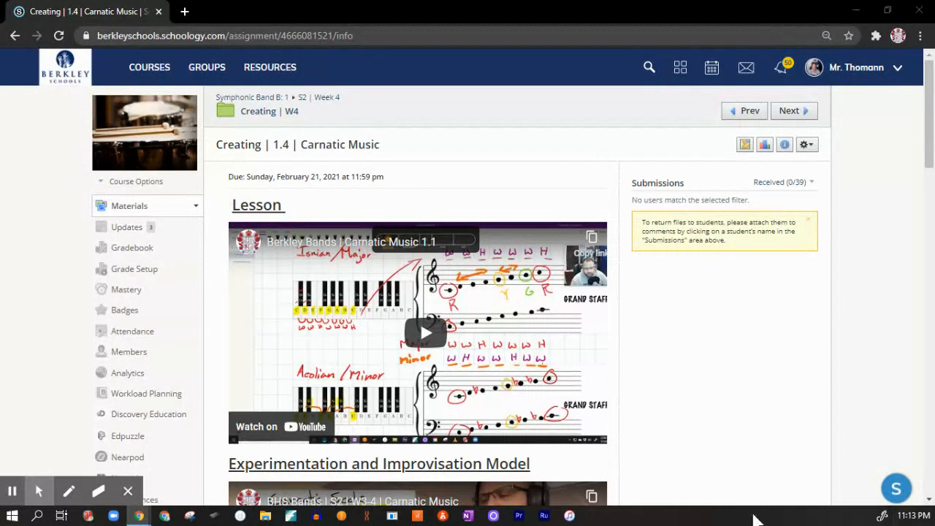
mouse_move(673, 415)
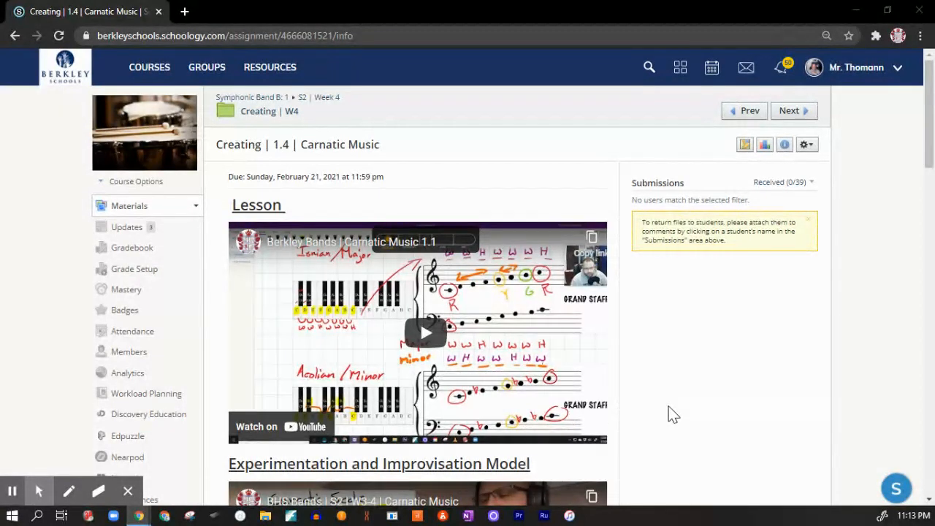
mouse_move(689, 240)
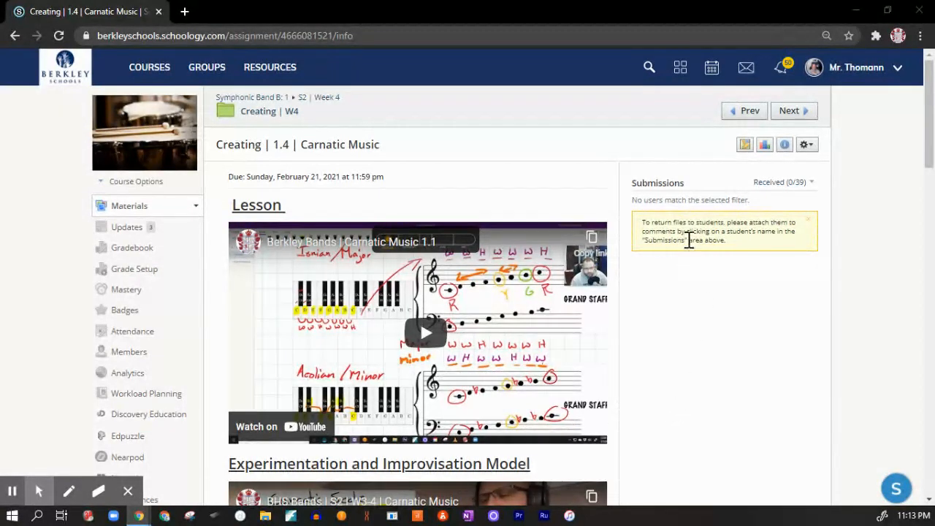
mouse_move(485, 190)
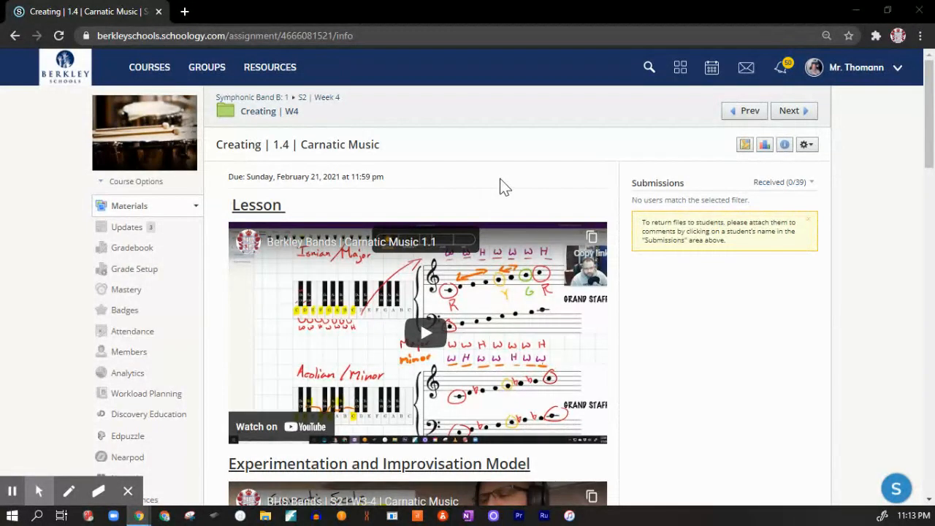
mouse_move(513, 187)
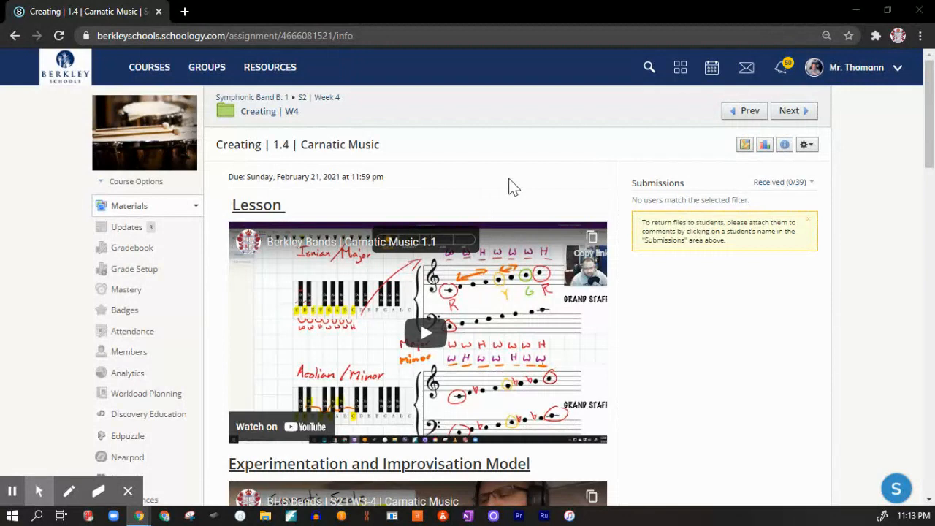
mouse_move(519, 179)
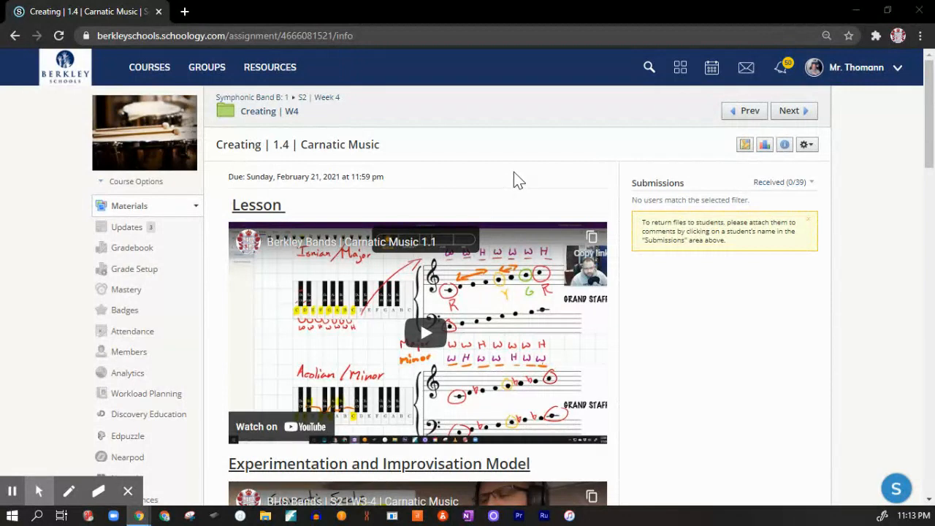
mouse_move(511, 175)
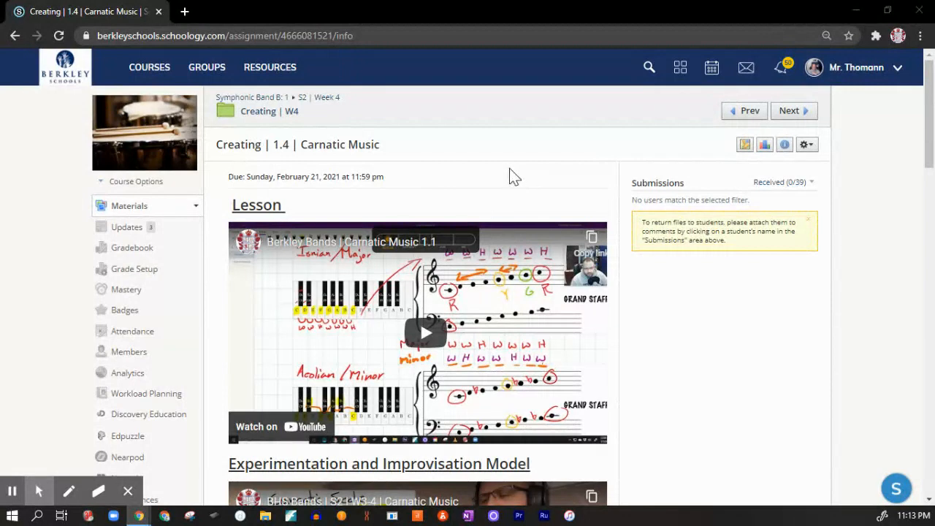
mouse_move(522, 177)
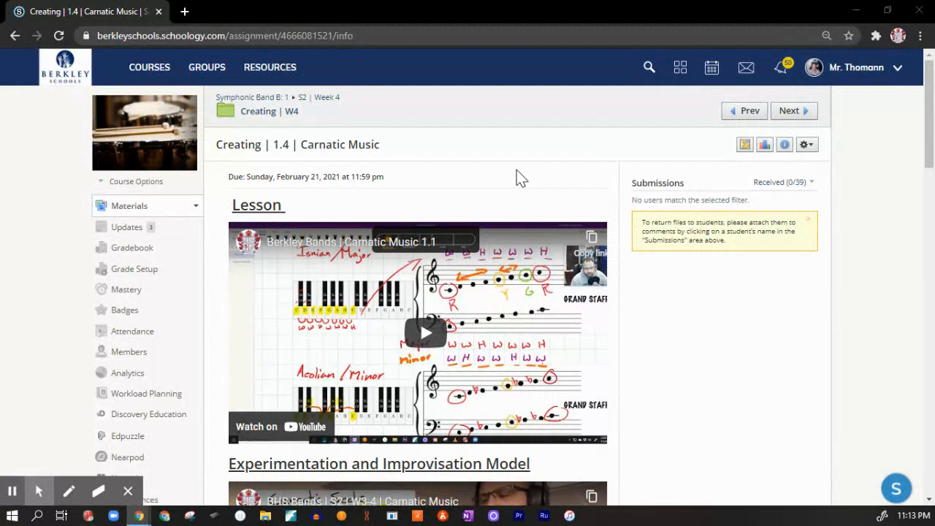
mouse_move(541, 155)
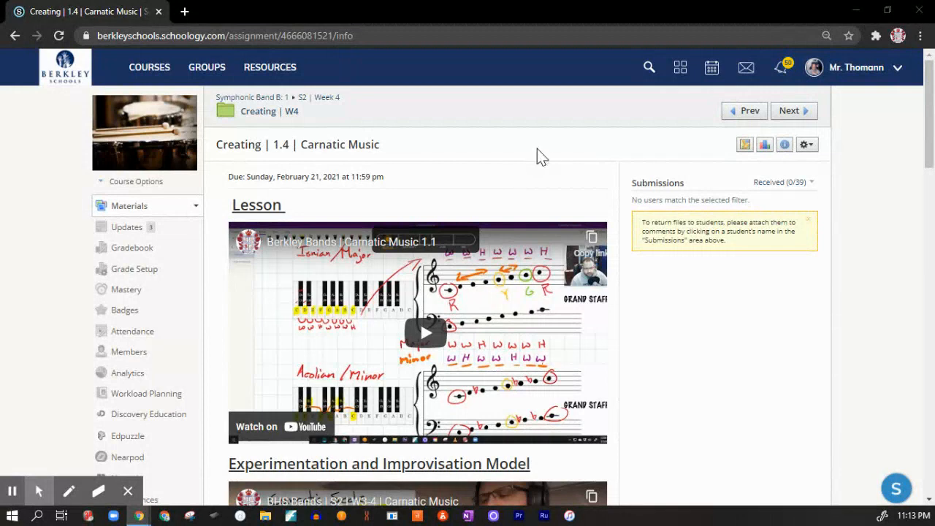
mouse_move(472, 316)
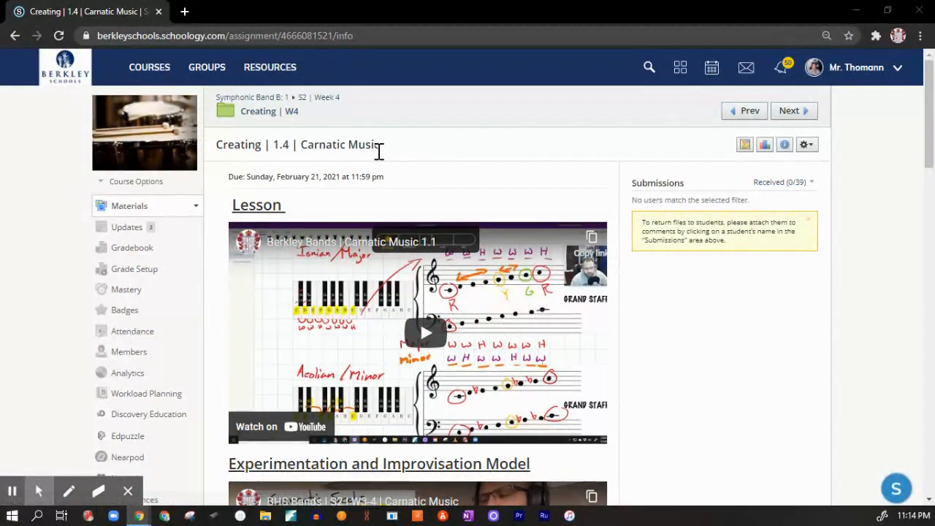
mouse_move(249, 102)
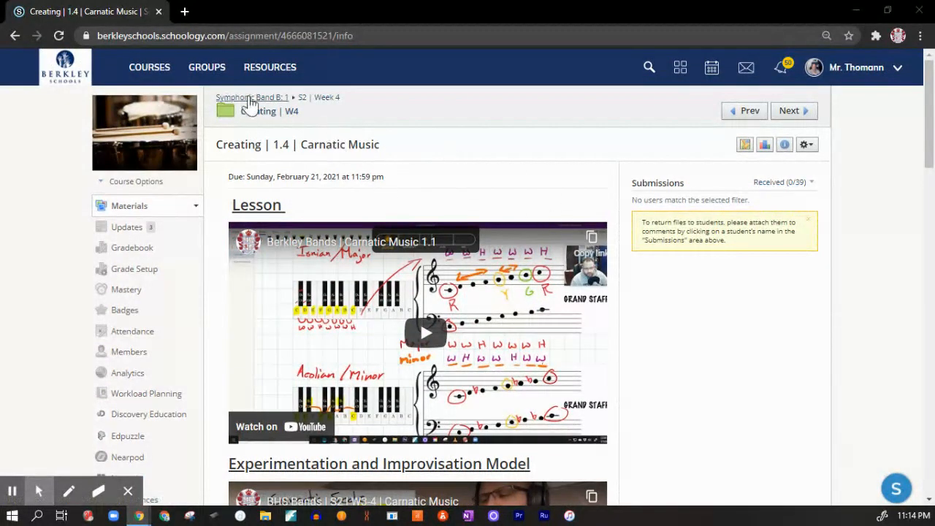
- Go from Symphonic Band B: 1 materials through S2 | Week 4 and Creating | W4 to the Carnatic Music assignment
left_click(249, 97)
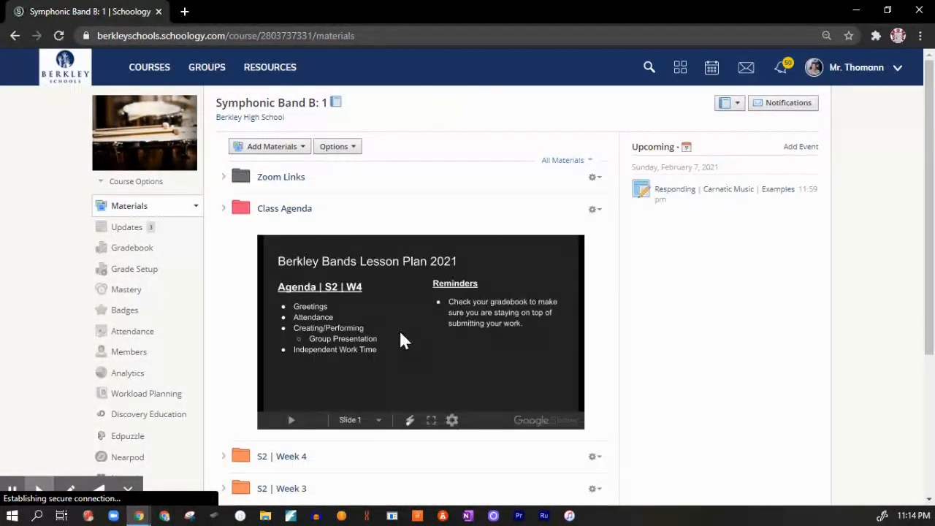
scroll("down", 3)
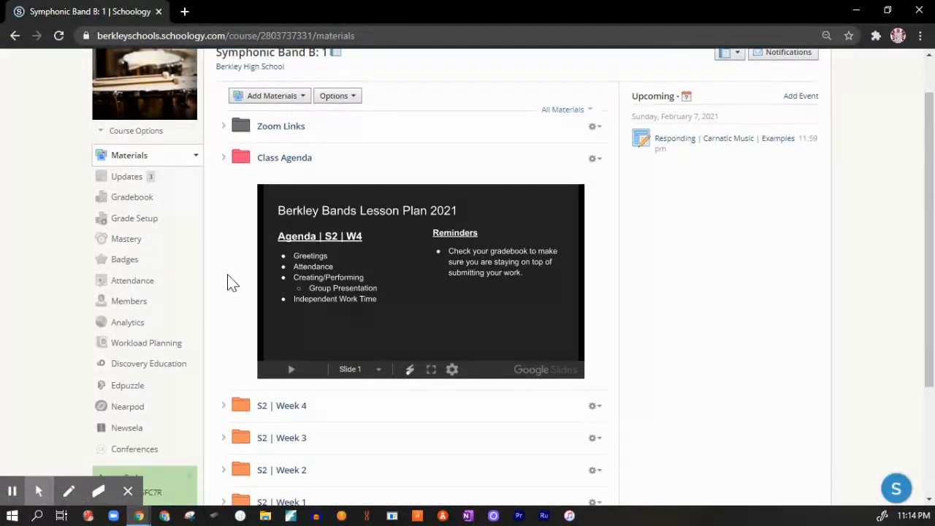
scroll("down", 3)
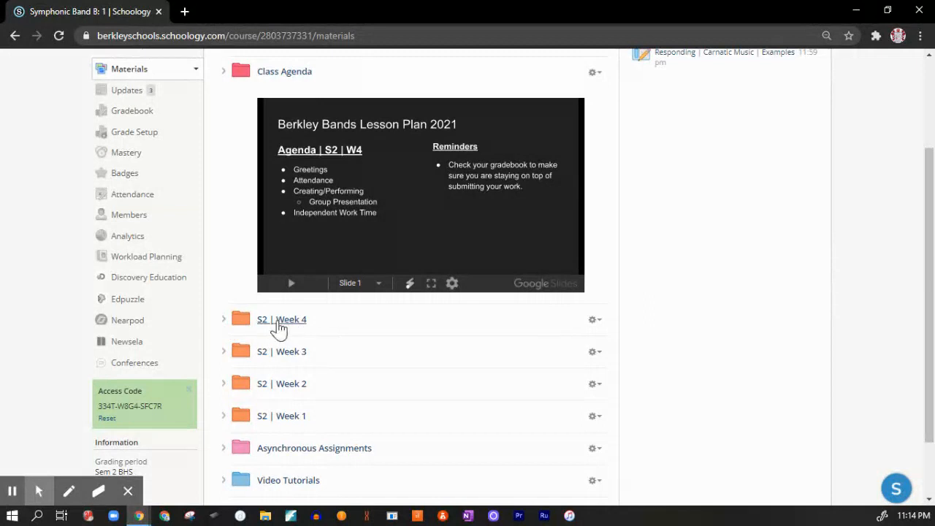
left_click(281, 320)
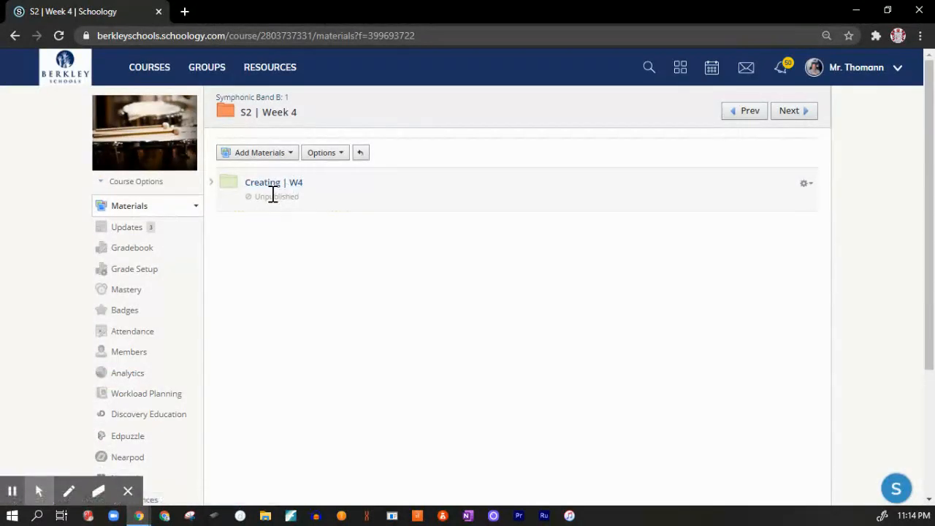
mouse_move(272, 188)
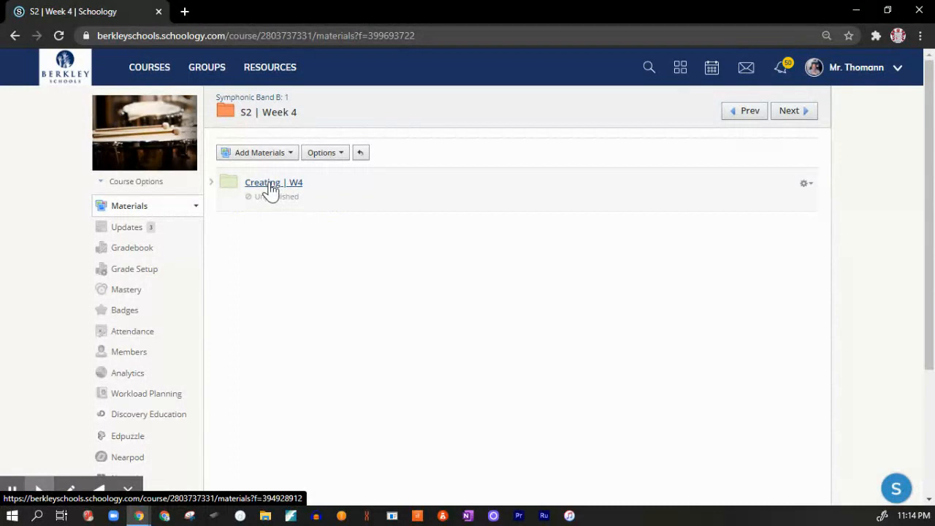
left_click(272, 182)
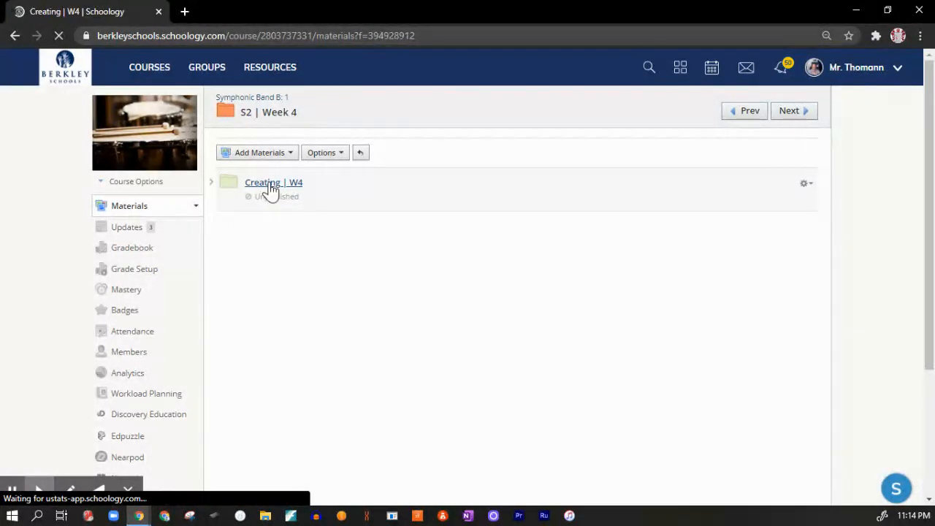
left_click(273, 182)
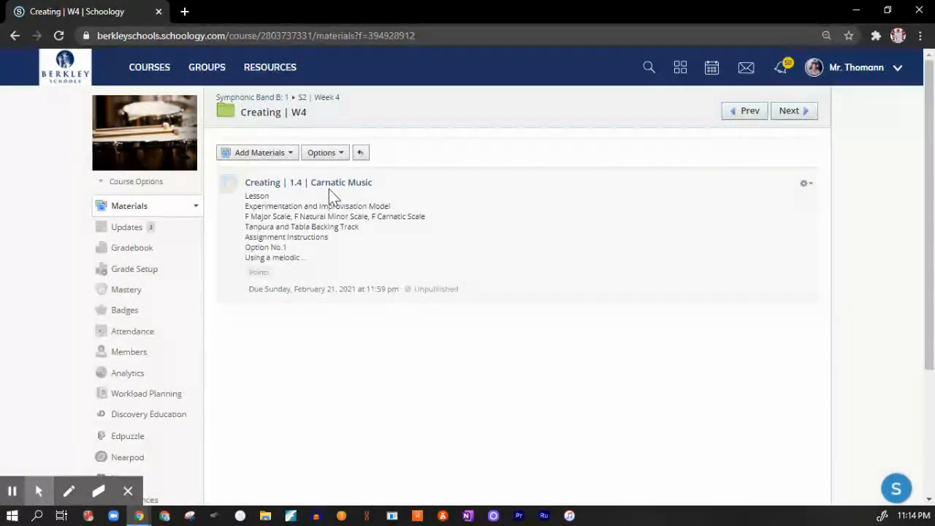
left_click(309, 182)
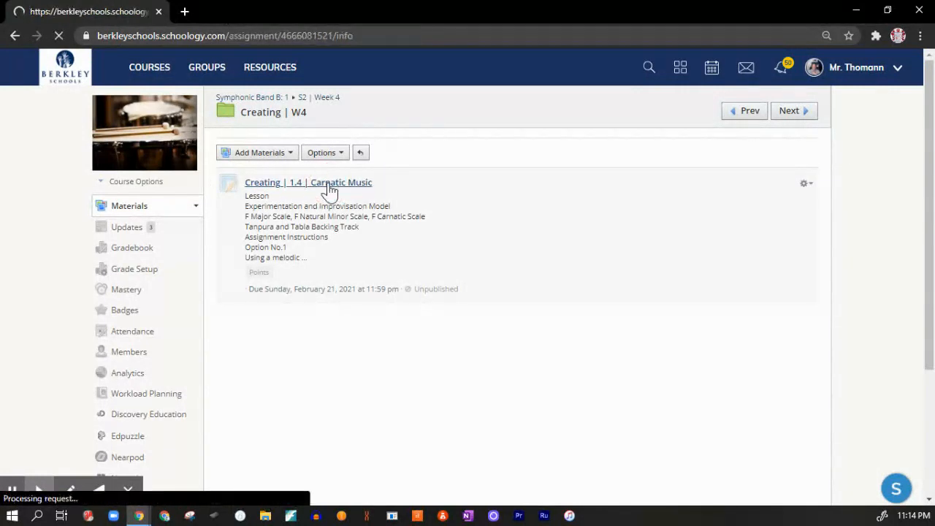
left_click(308, 182)
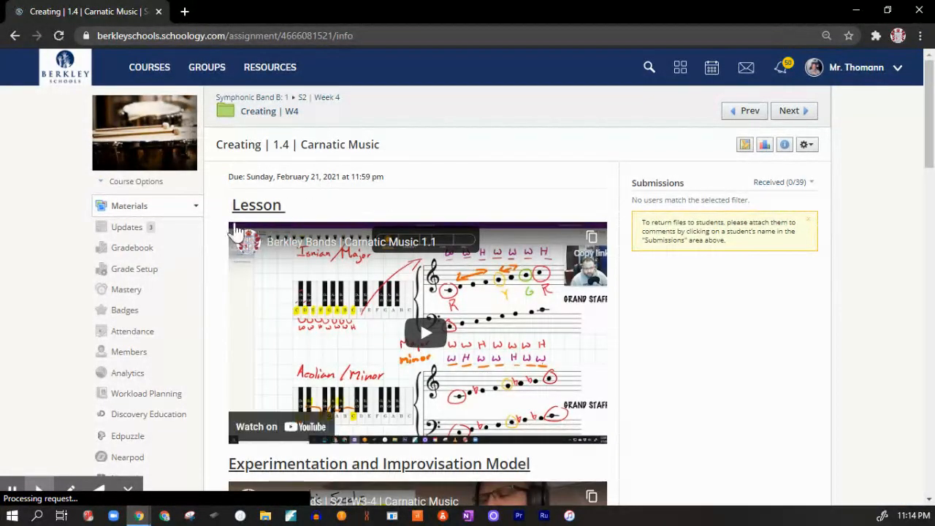
- Scroll past the lesson videos and F scale PDF to the tanpura-tabla track and instructions
left_click(424, 331)
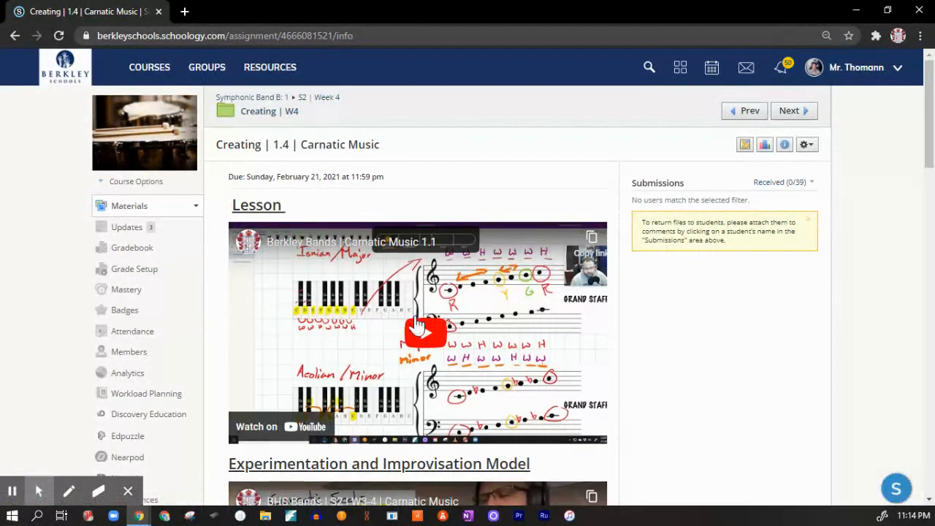
scroll("down", 3)
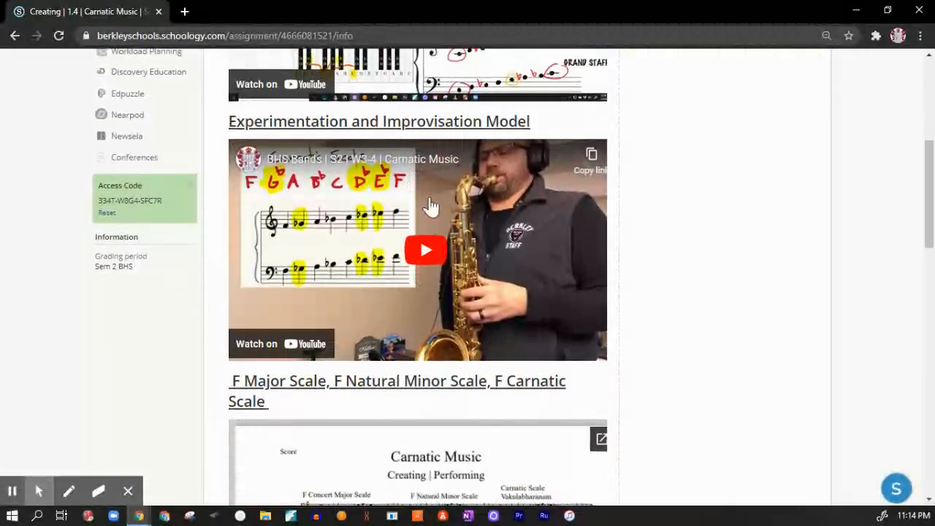
mouse_move(479, 241)
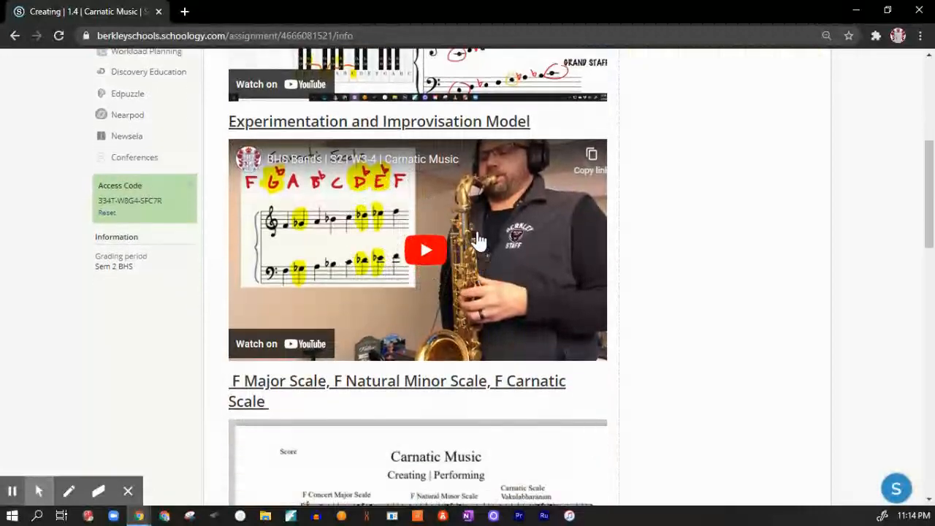
scroll("down", 3)
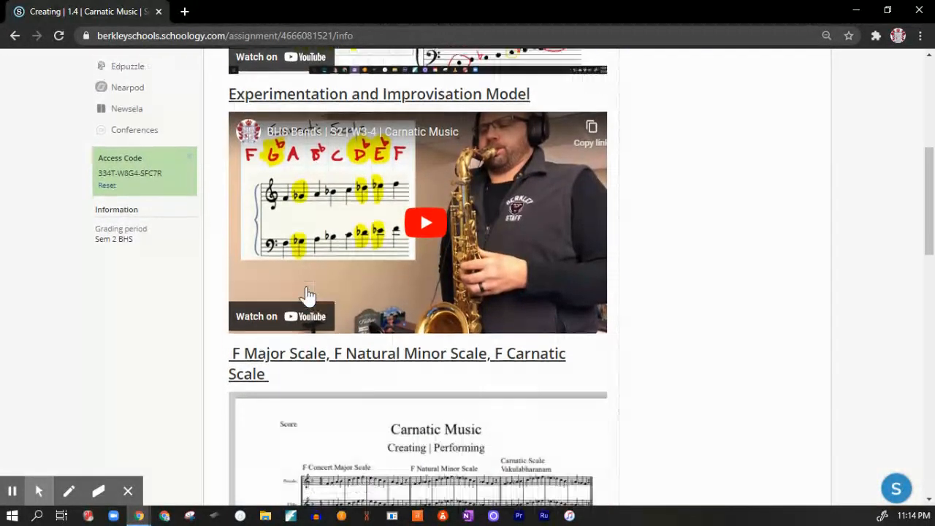
scroll("down", 3)
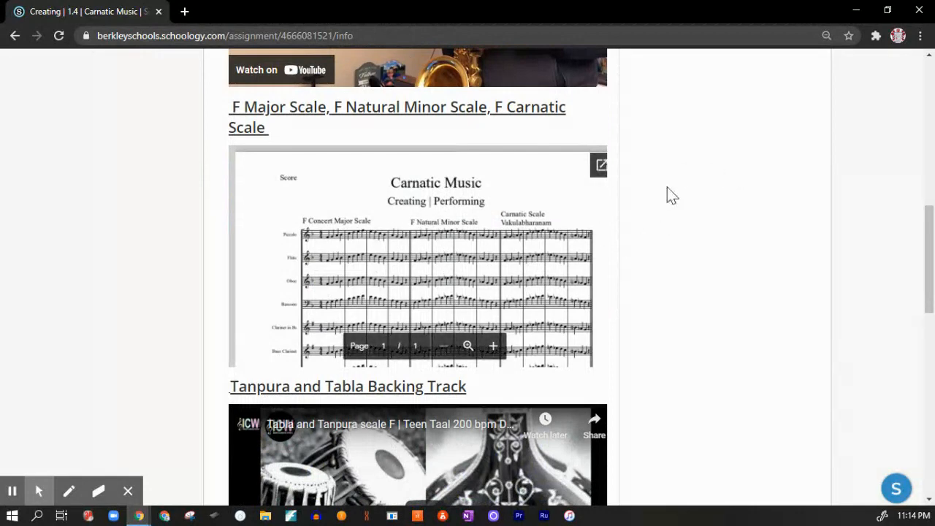
scroll("up", 3)
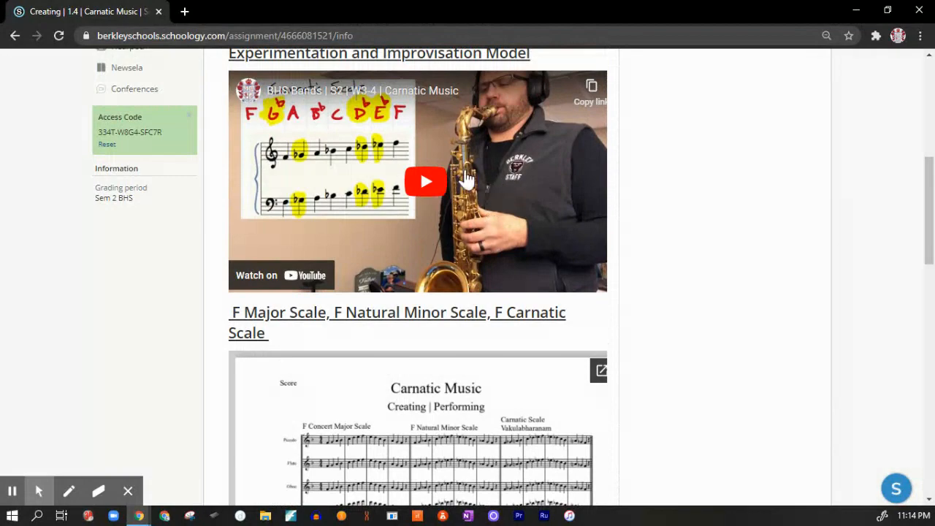
scroll("down", 3)
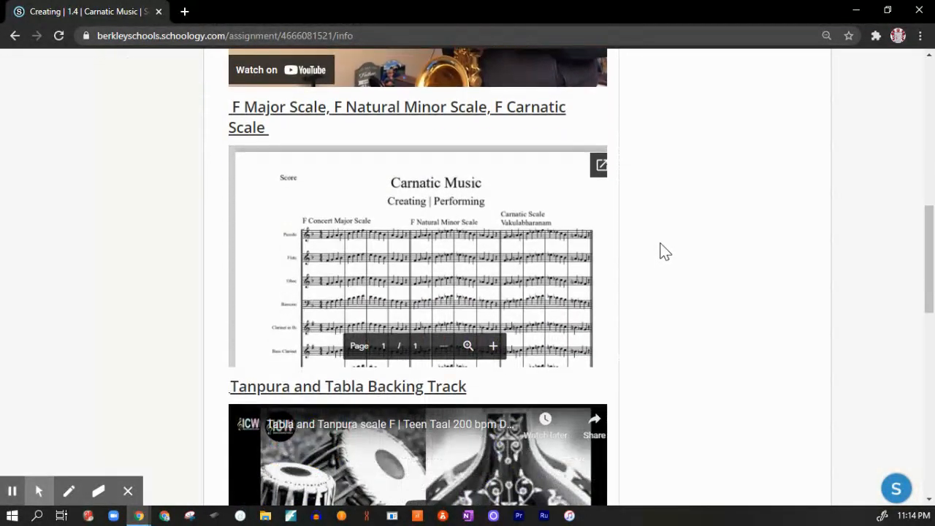
scroll("down", 3)
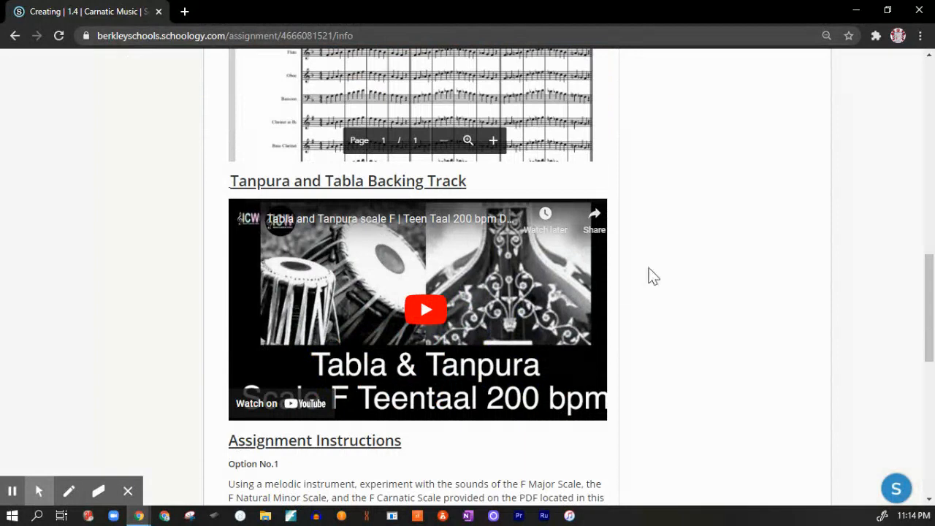
scroll("down", 3)
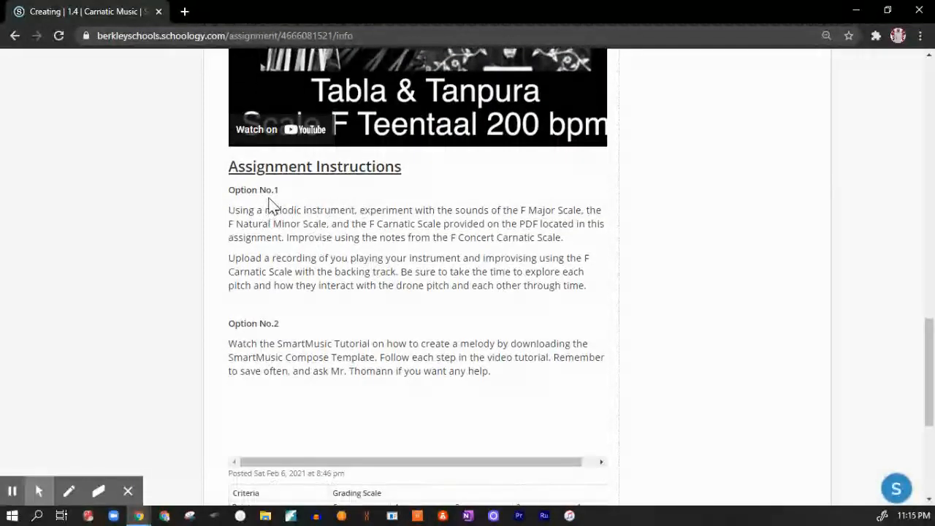
mouse_move(406, 184)
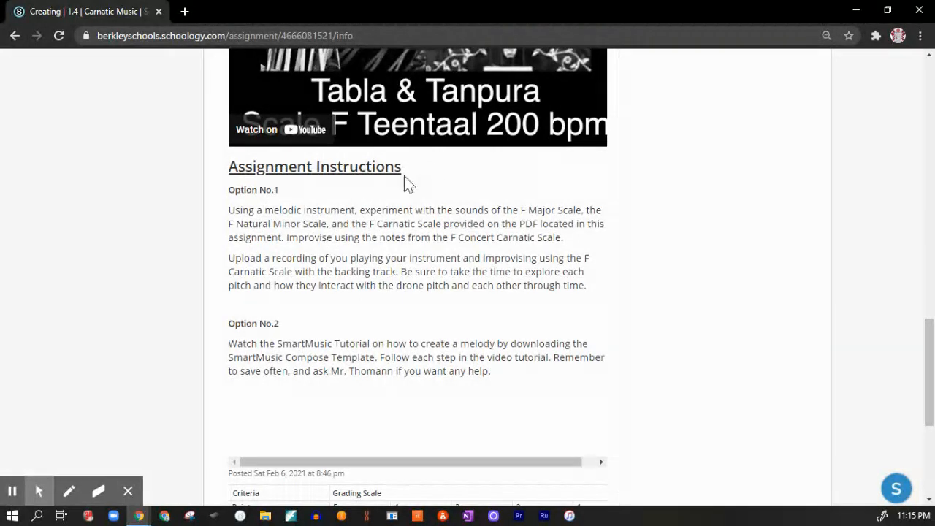
mouse_move(196, 233)
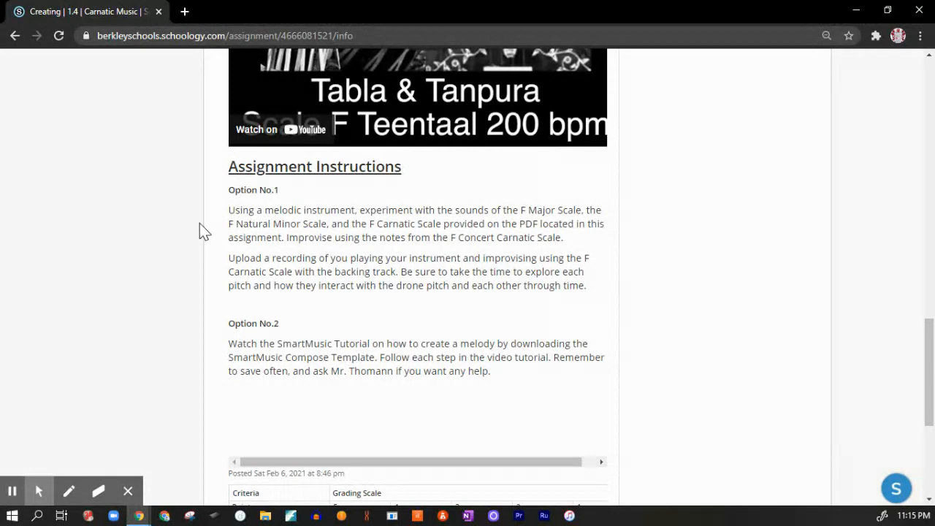
mouse_move(211, 232)
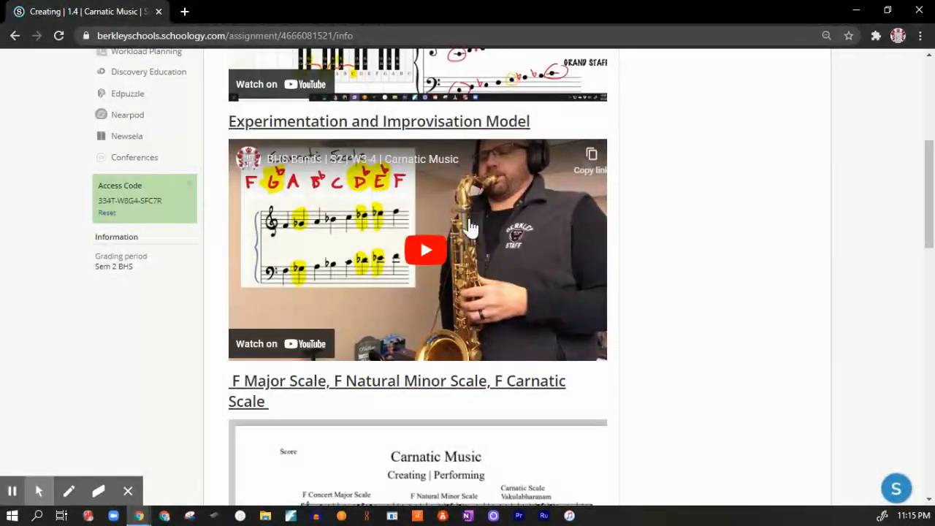
mouse_move(347, 237)
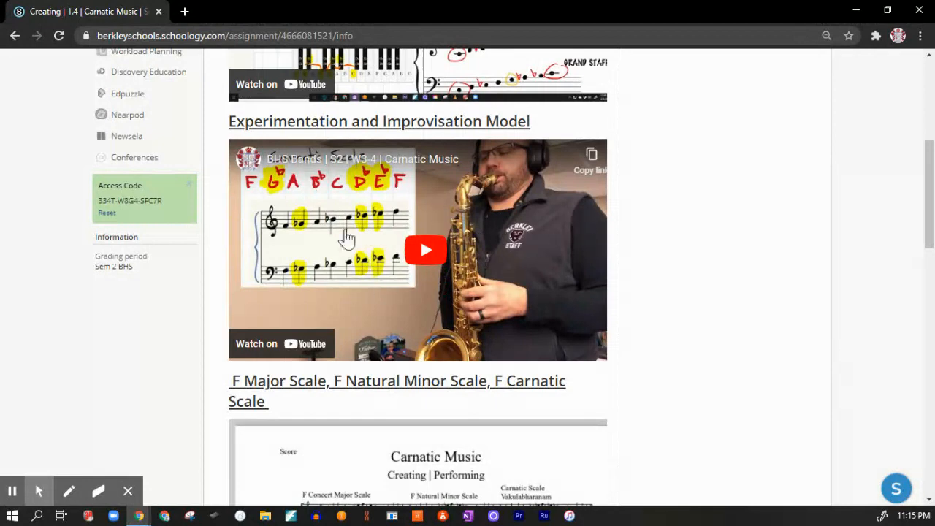
mouse_move(425, 238)
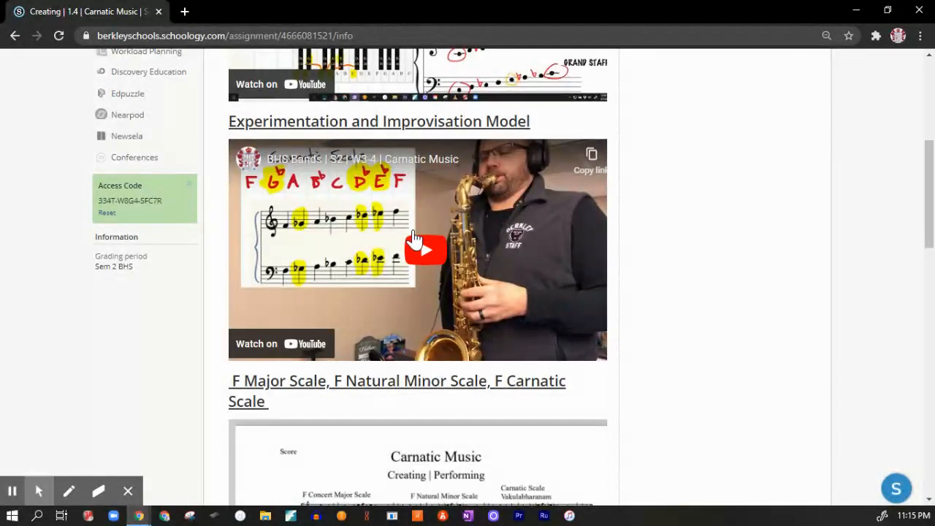
- Scroll below the grading table and download Carnatic Music Compose Template.mxl
scroll("down", 3)
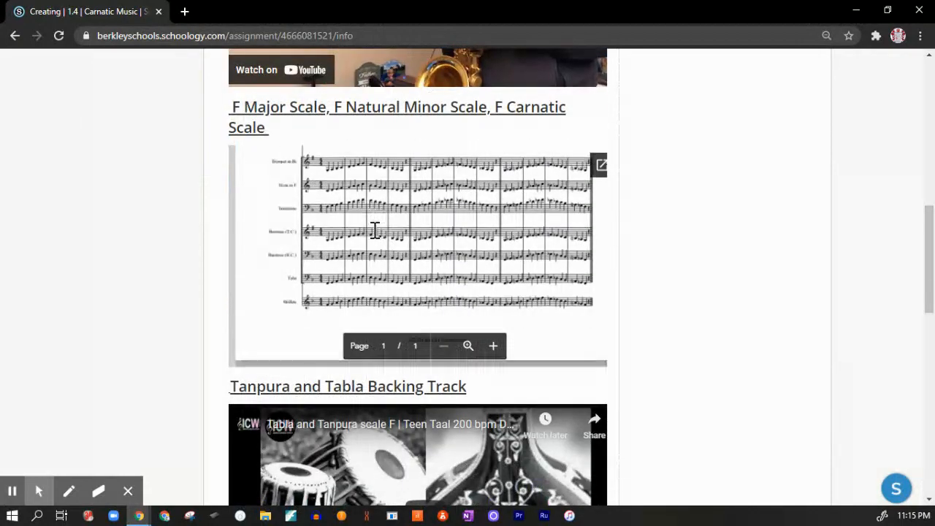
scroll("down", 3)
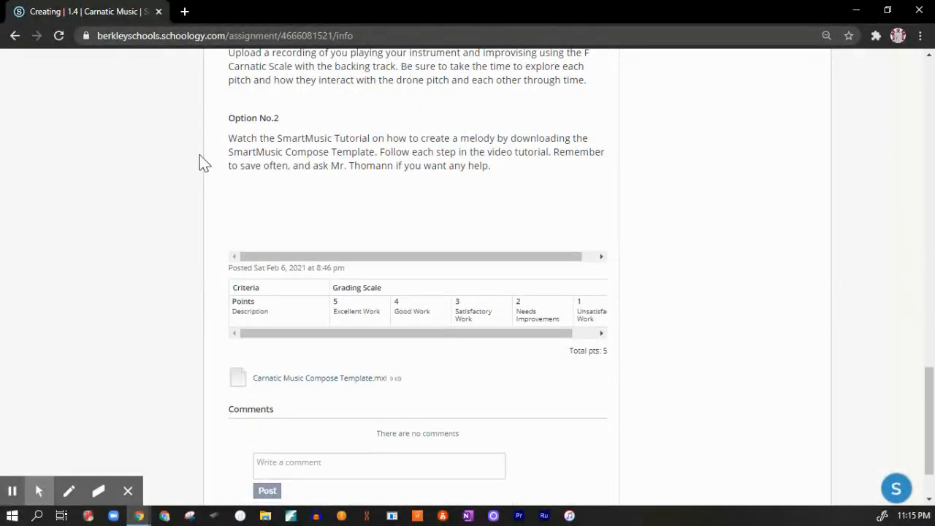
mouse_move(294, 139)
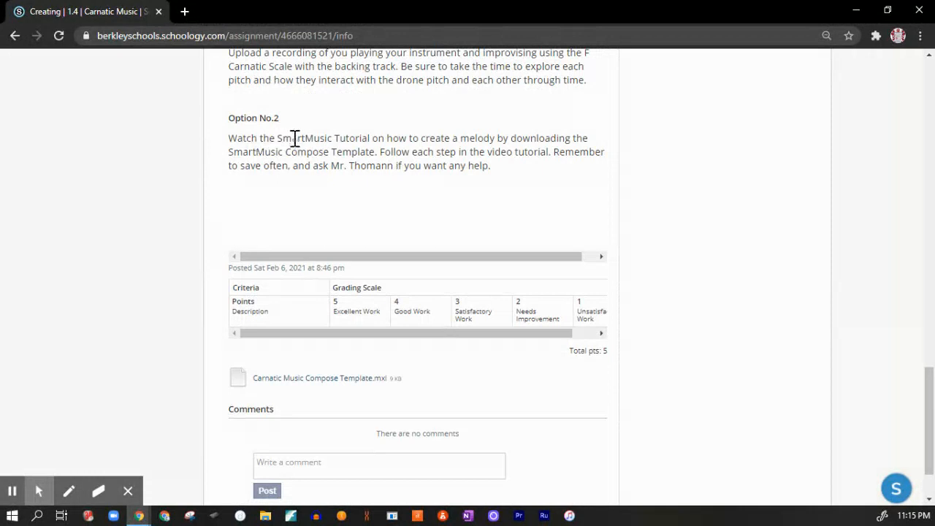
mouse_move(459, 137)
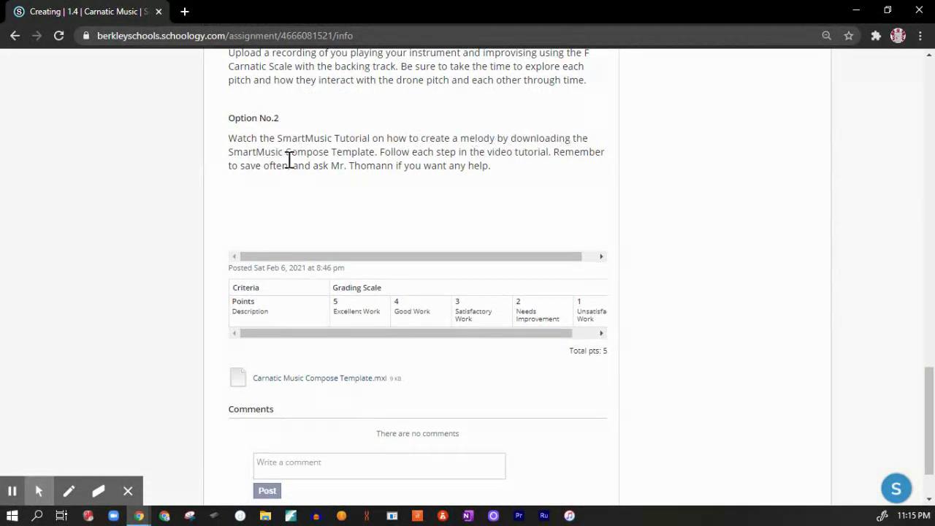
mouse_move(430, 156)
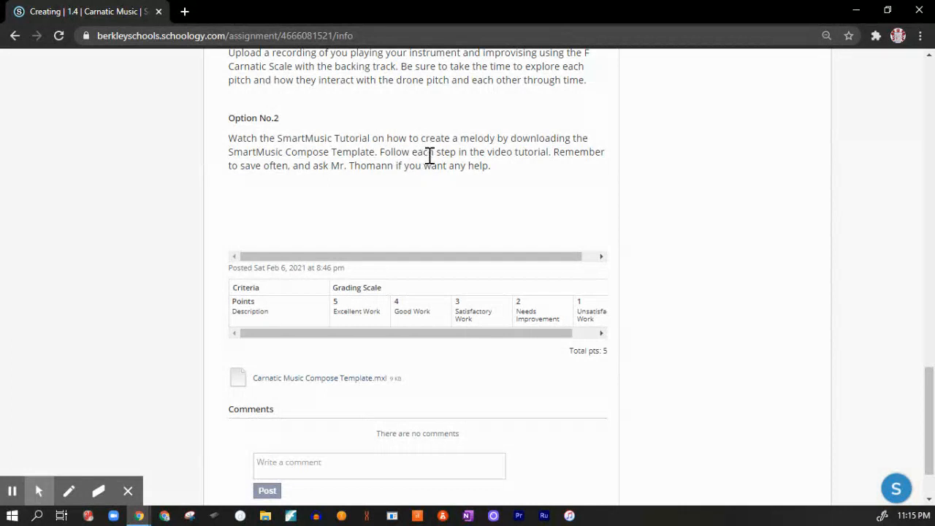
mouse_move(426, 172)
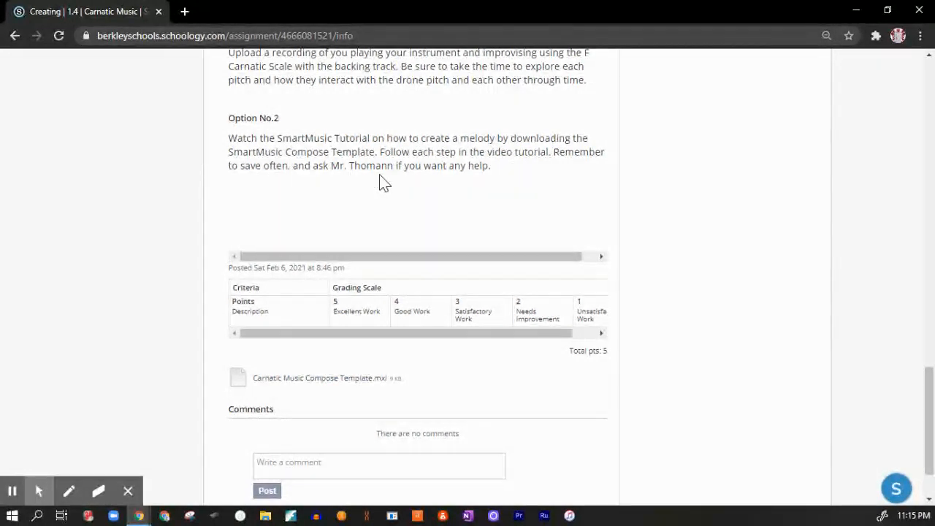
mouse_move(408, 195)
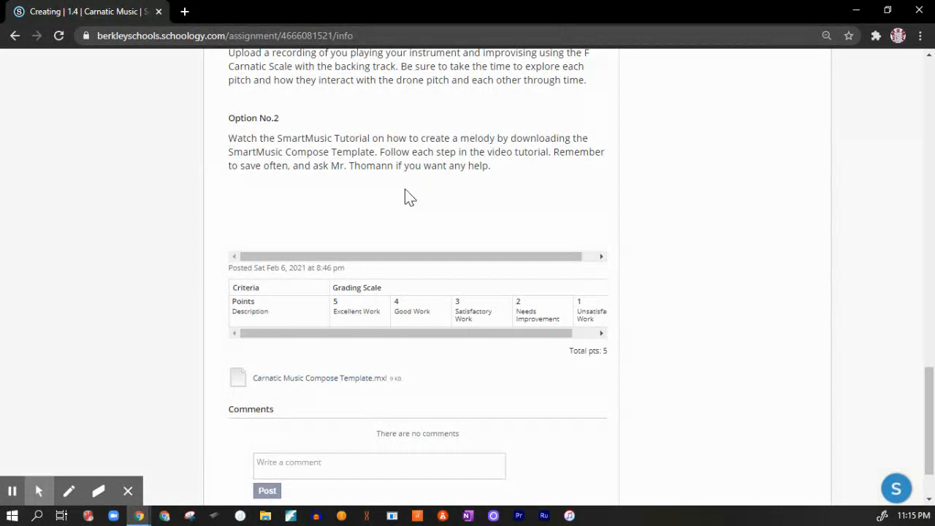
mouse_move(388, 229)
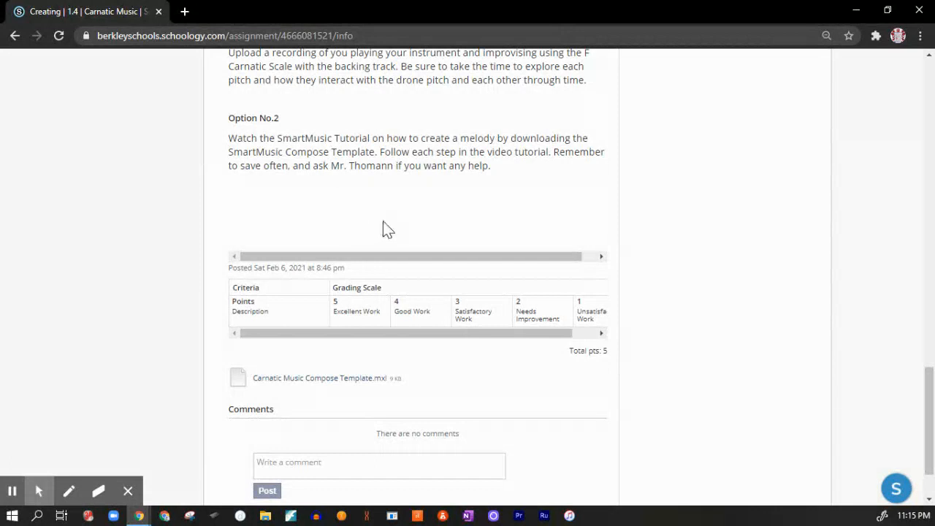
mouse_move(307, 198)
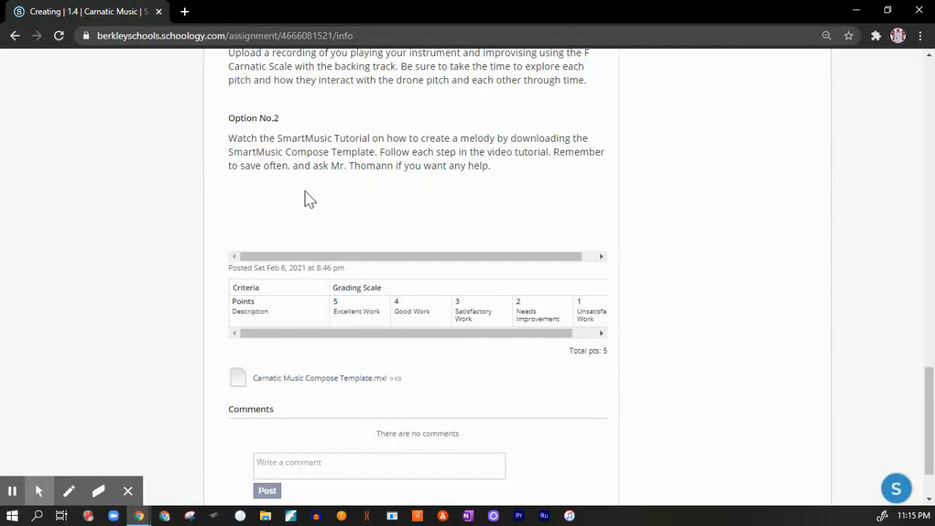
mouse_move(250, 311)
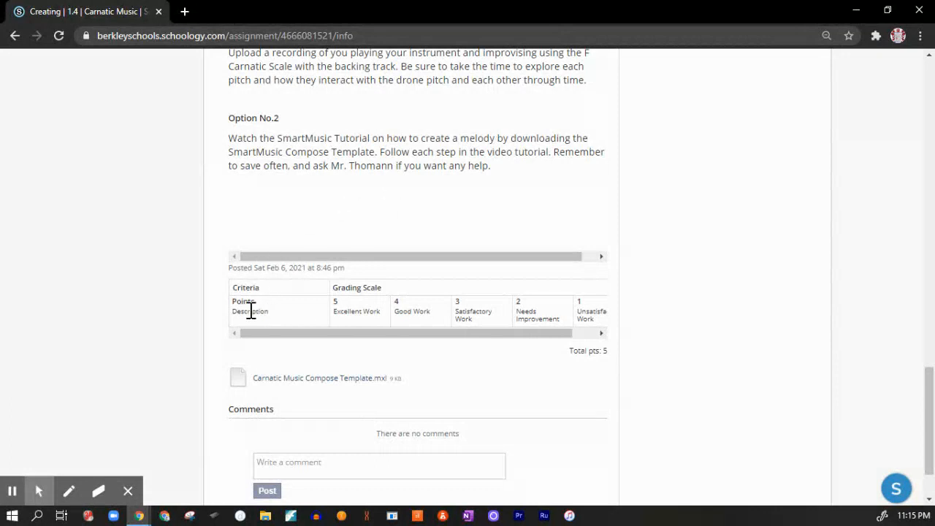
mouse_move(586, 309)
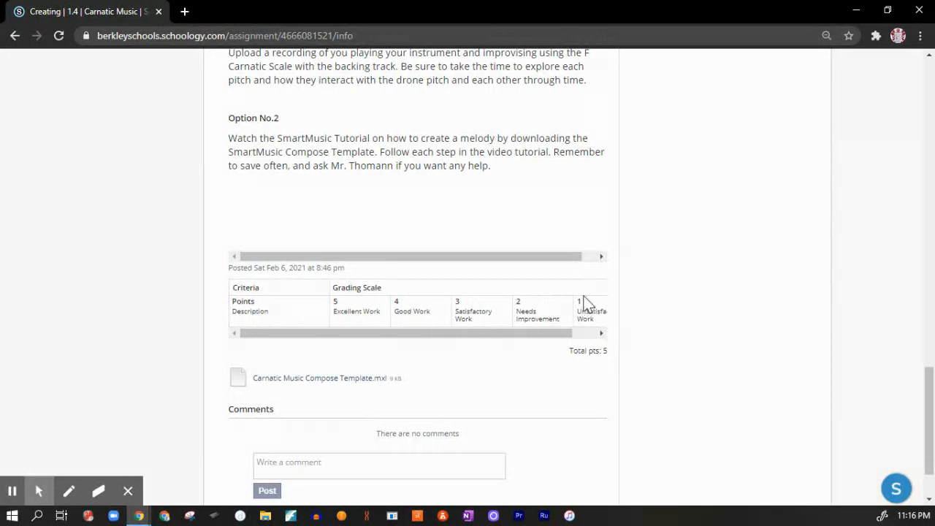
scroll("down", 3)
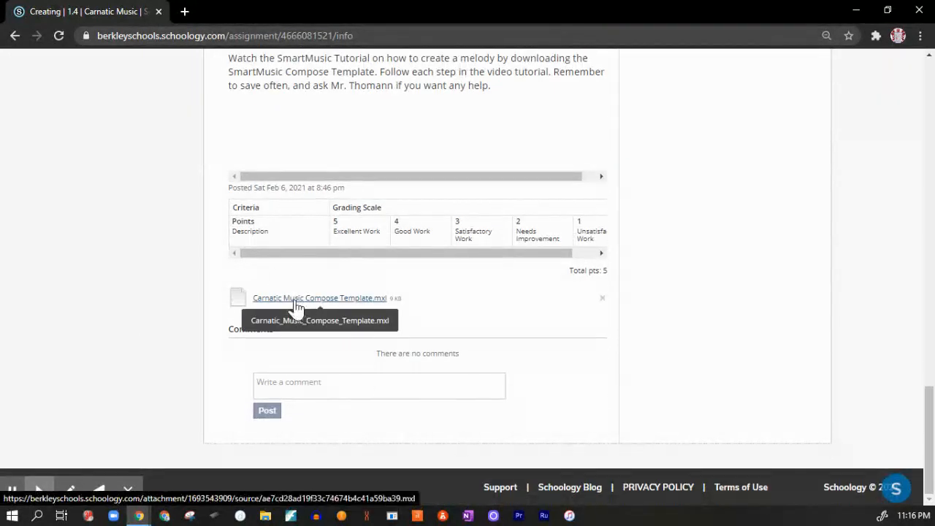
mouse_move(194, 146)
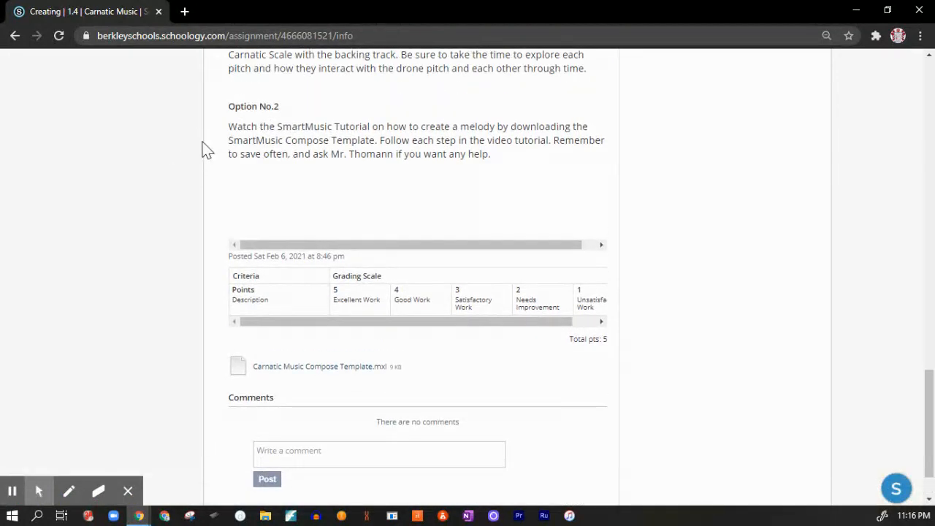
scroll("up", 3)
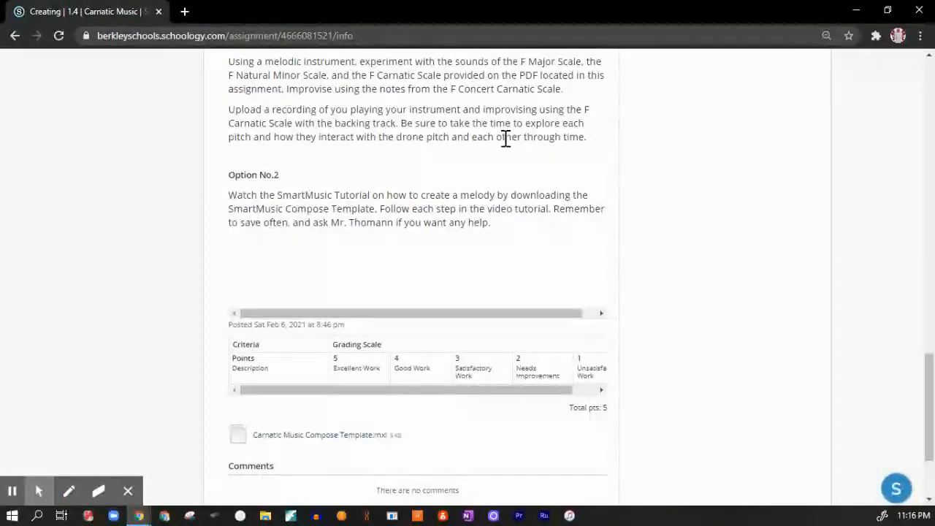
scroll("down", 3)
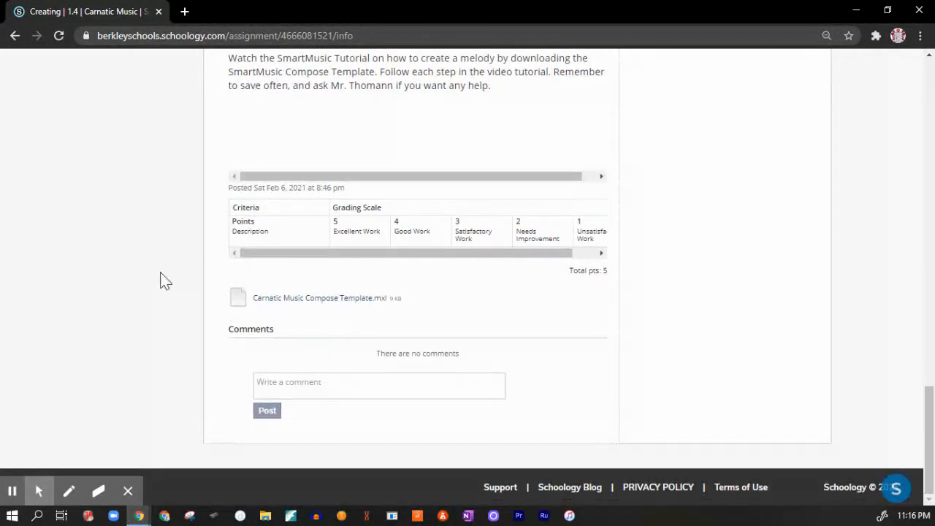
mouse_move(334, 304)
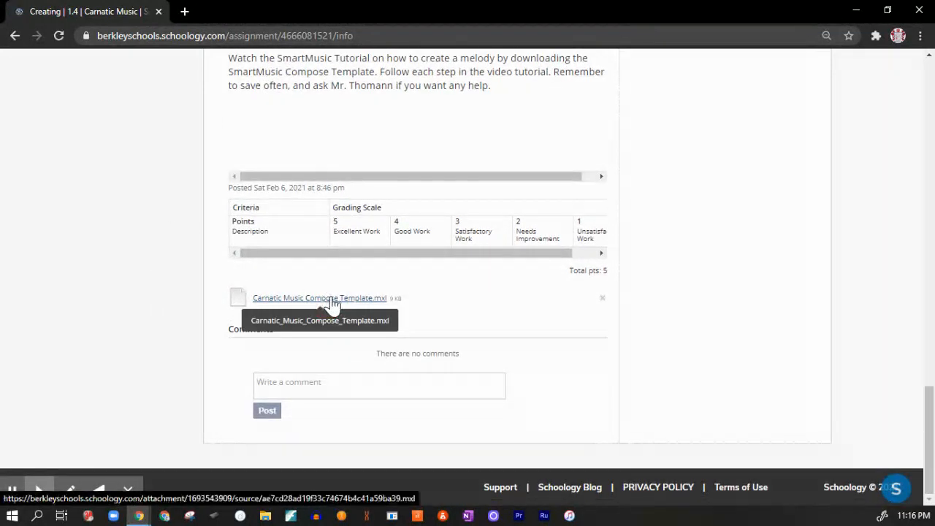
left_click(321, 298)
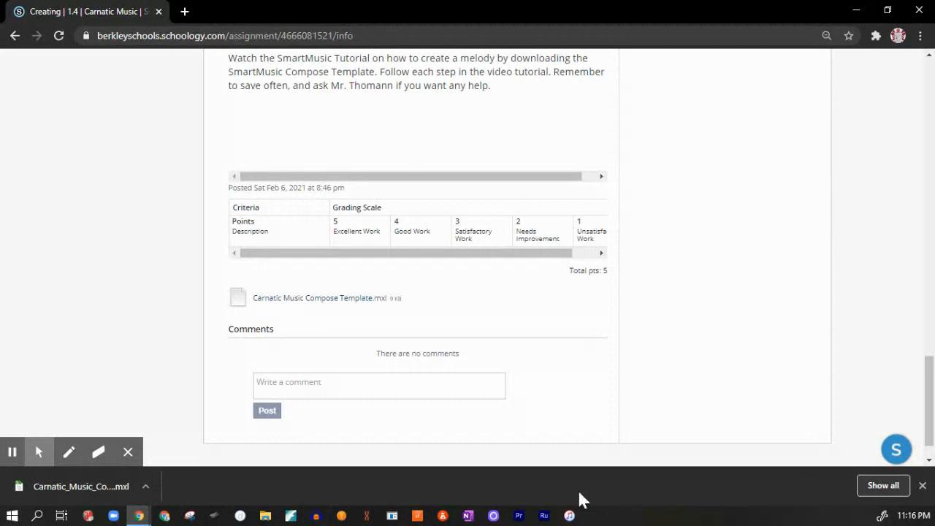
mouse_move(51, 496)
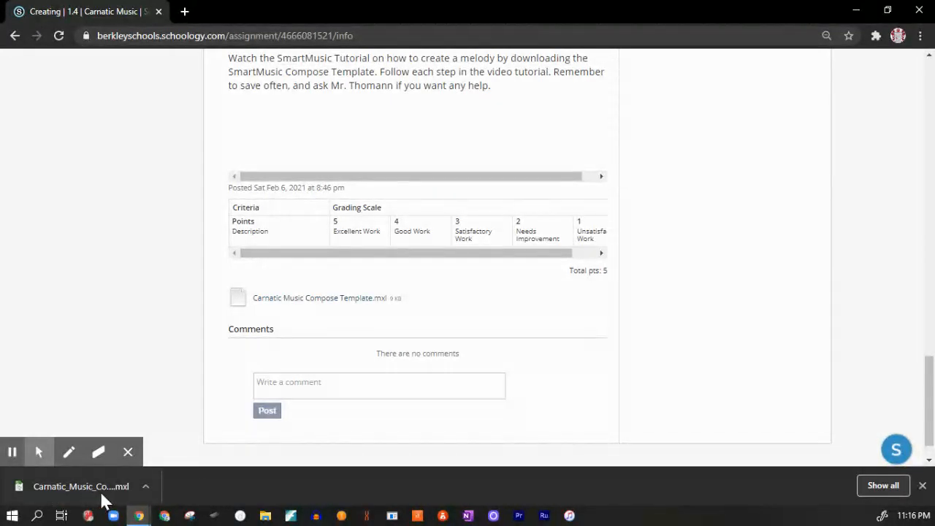
mouse_move(184, 11)
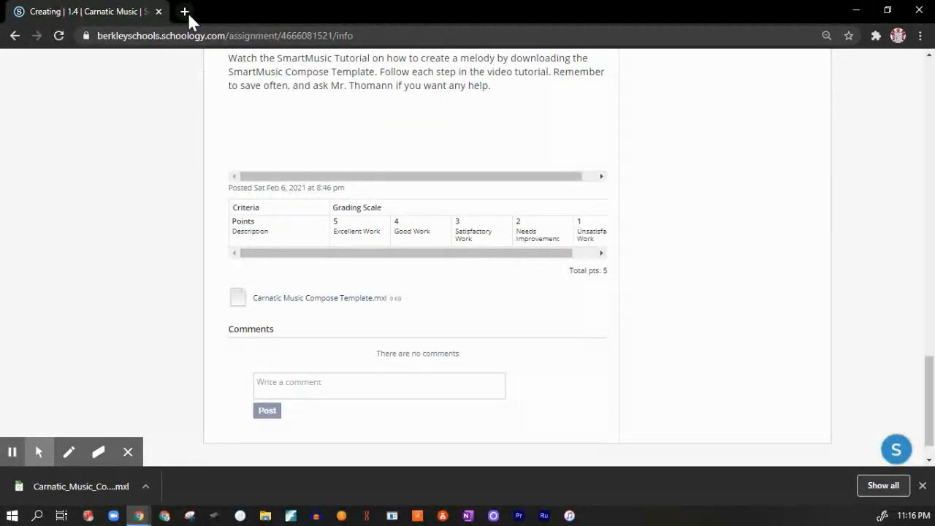
- Open the SmartMusic website in a new browser tab and sign in
left_click(182, 11)
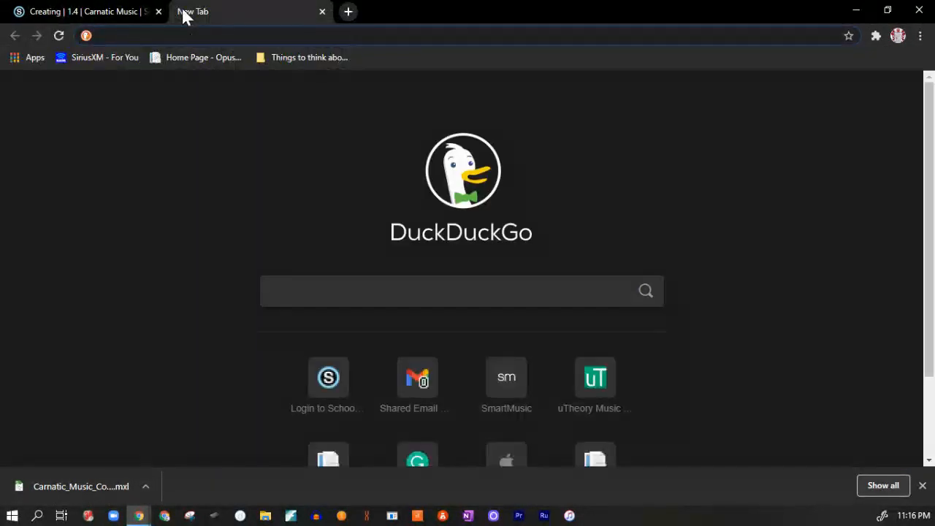
left_click(507, 378)
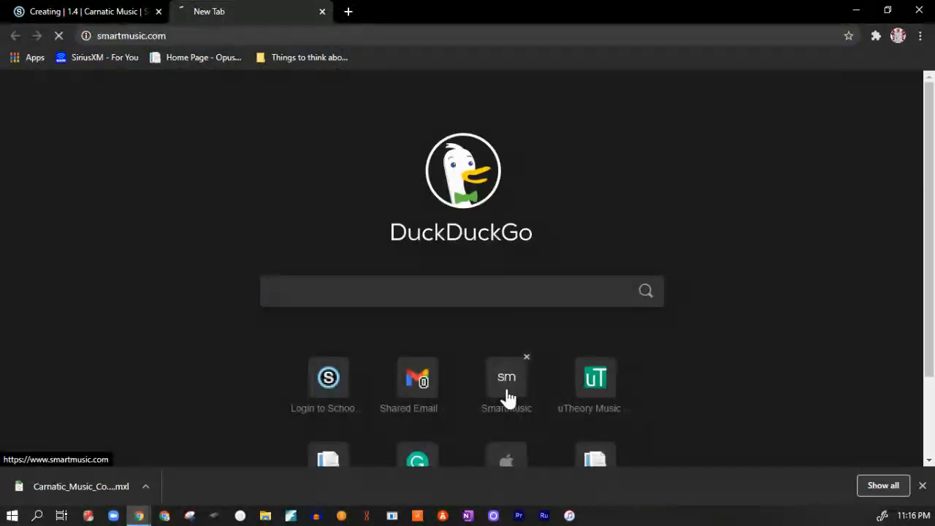
left_click(507, 378)
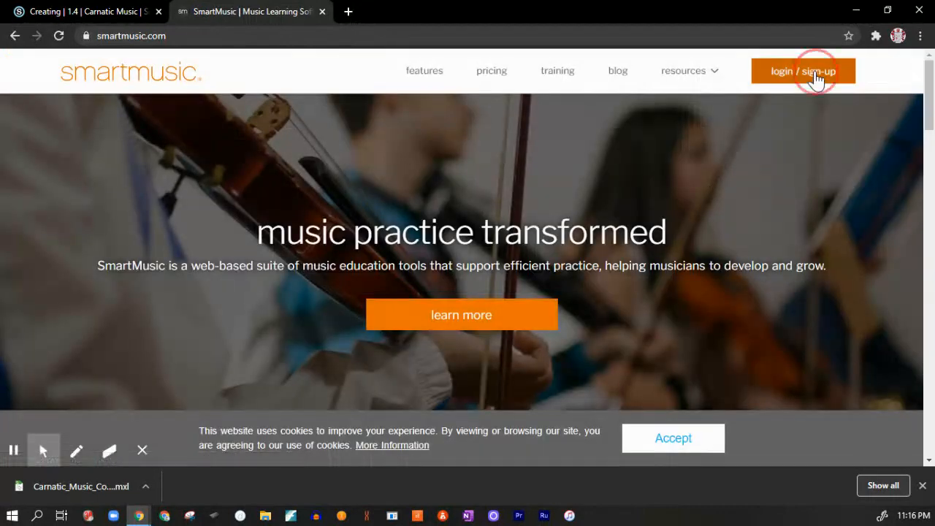
left_click(805, 70)
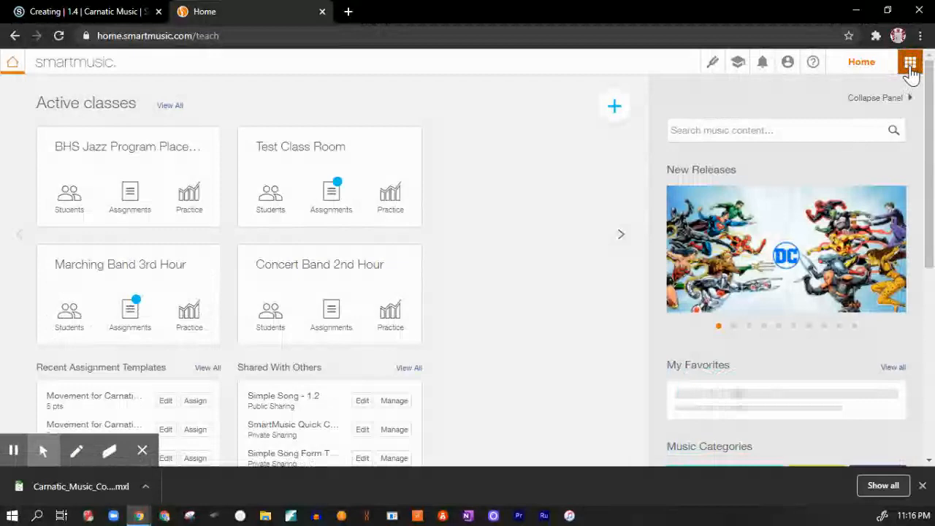
- Launch Compose from the SmartMusic apps grid
left_click(910, 61)
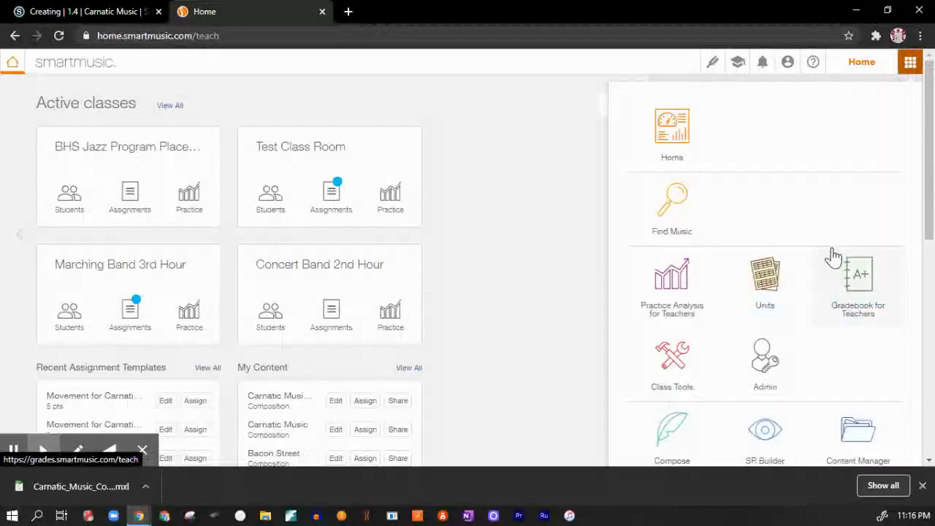
left_click(672, 431)
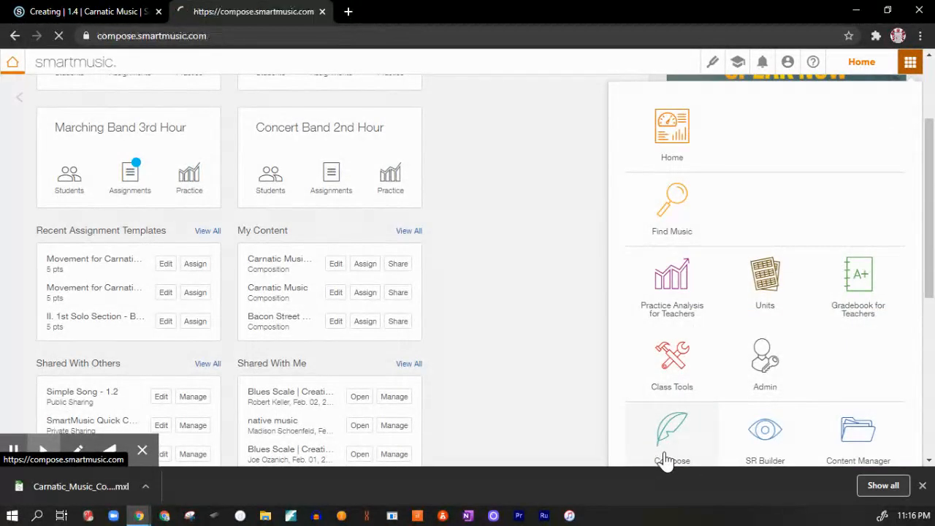
left_click(671, 428)
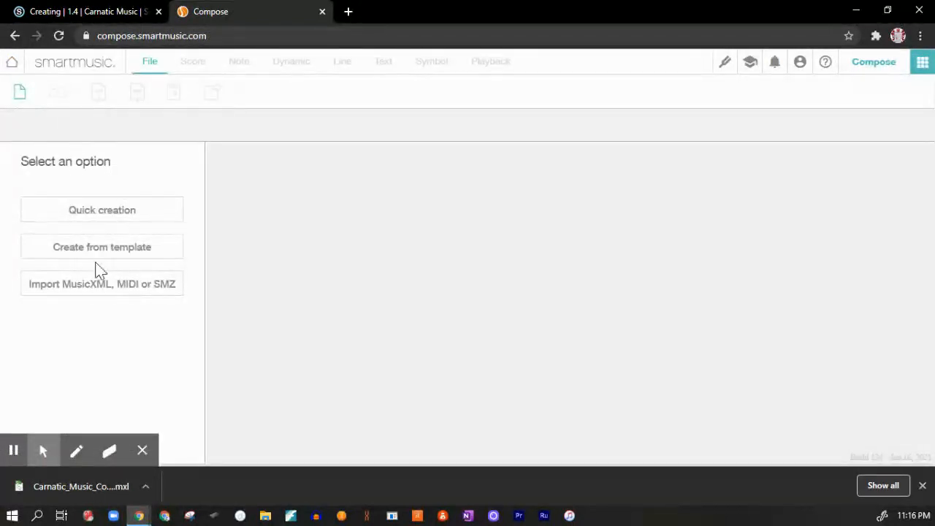
mouse_move(91, 295)
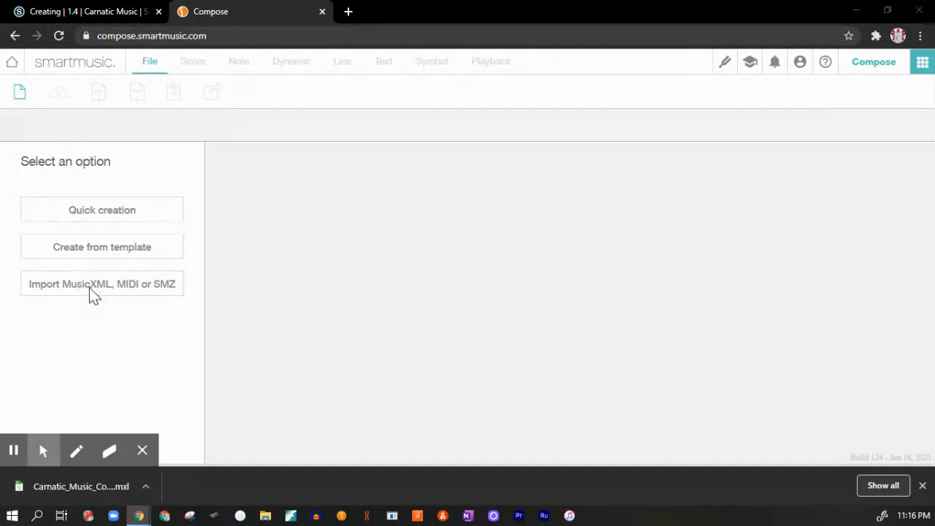
- Choose Carnatic_Music_Compose_Template from Downloads through Import MusicXML, MIDI or SMZ
left_click(102, 283)
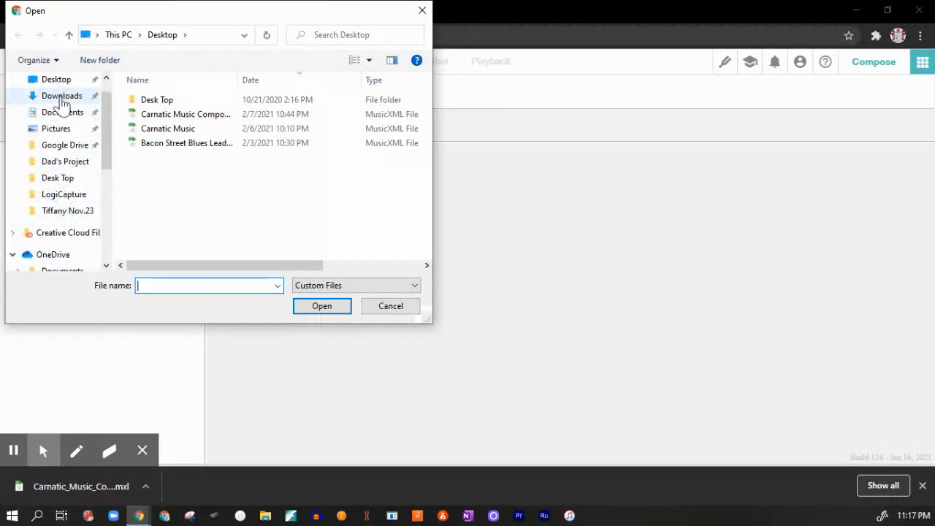
left_click(60, 95)
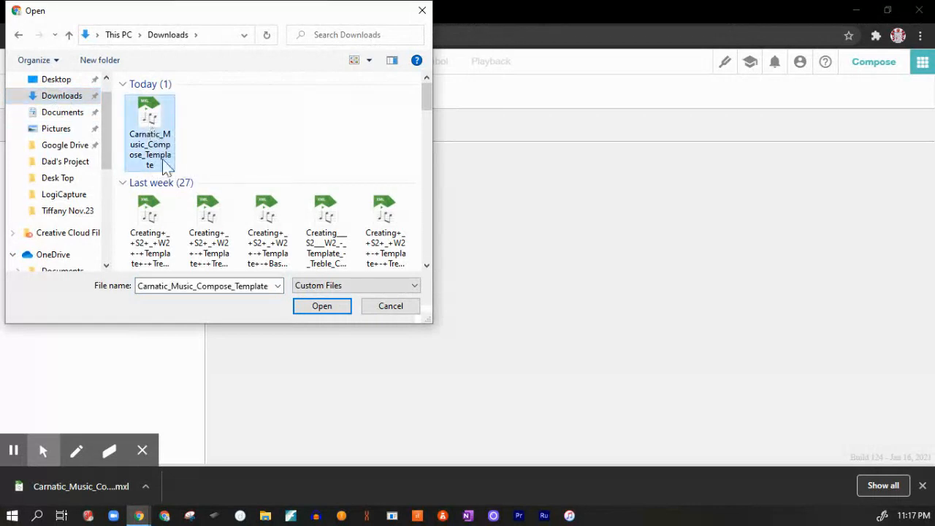
left_click(321, 307)
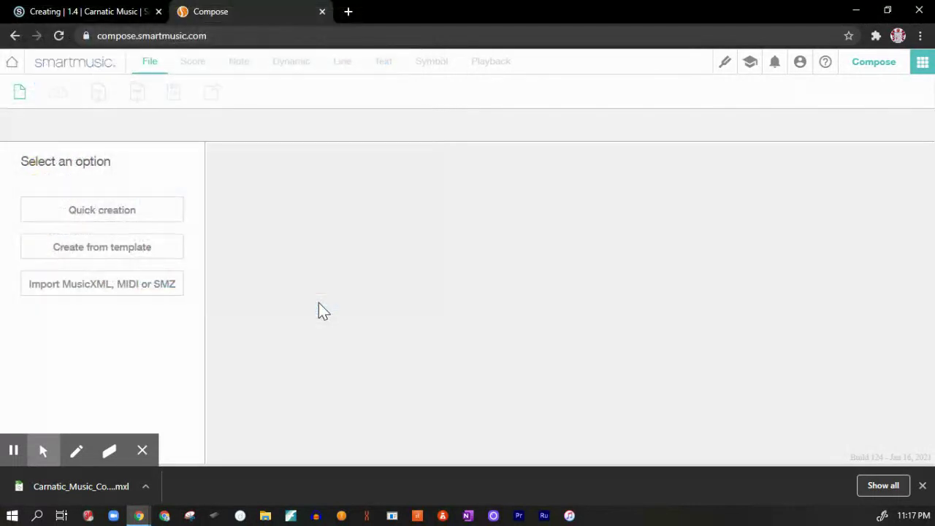
- Confirm the import, review the Piano and Lead staff properties, and accept them
left_click(101, 284)
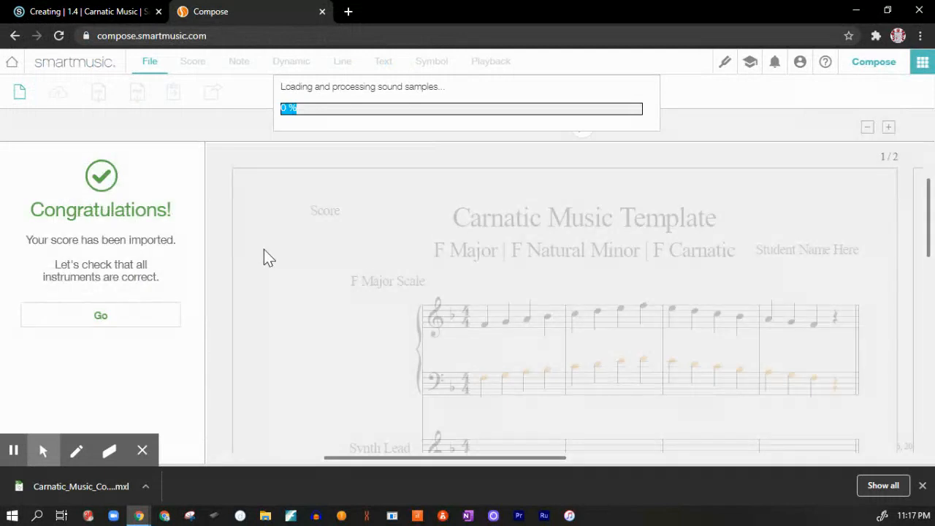
mouse_move(503, 238)
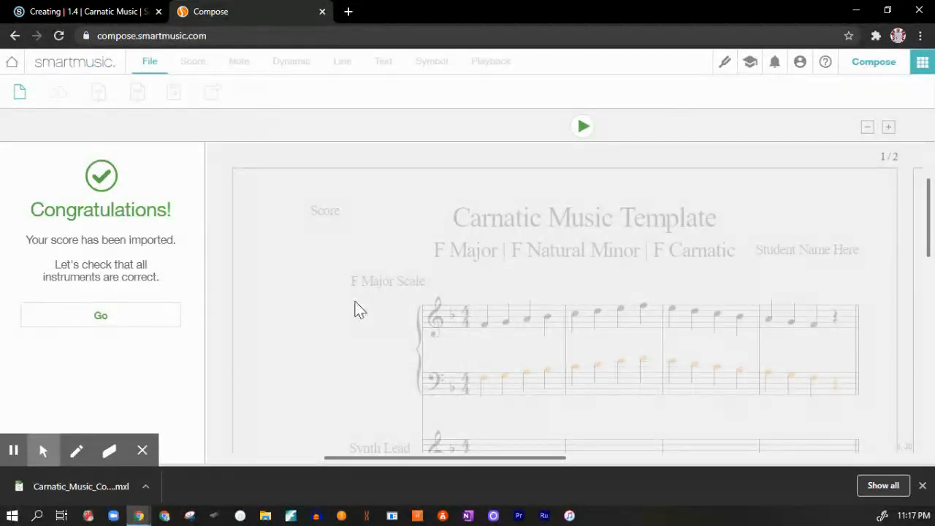
left_click(100, 315)
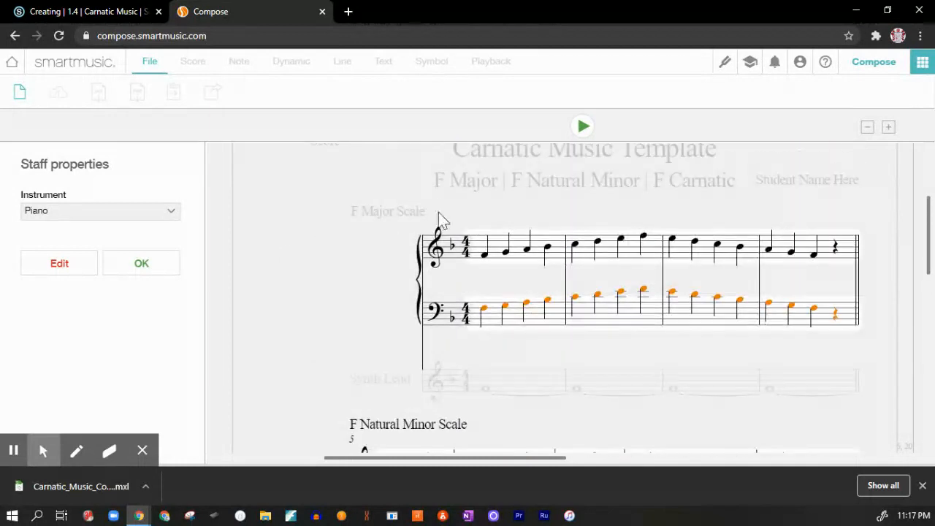
scroll("down", 3)
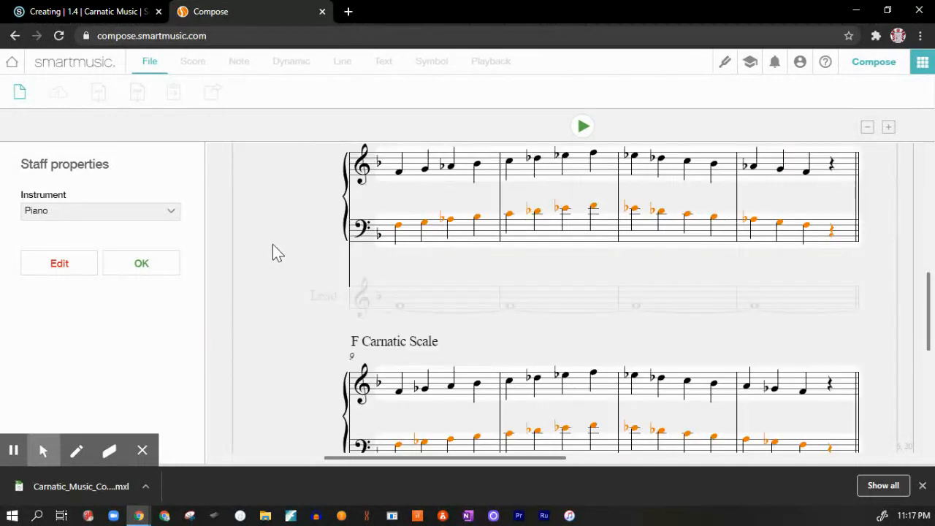
scroll("down", 3)
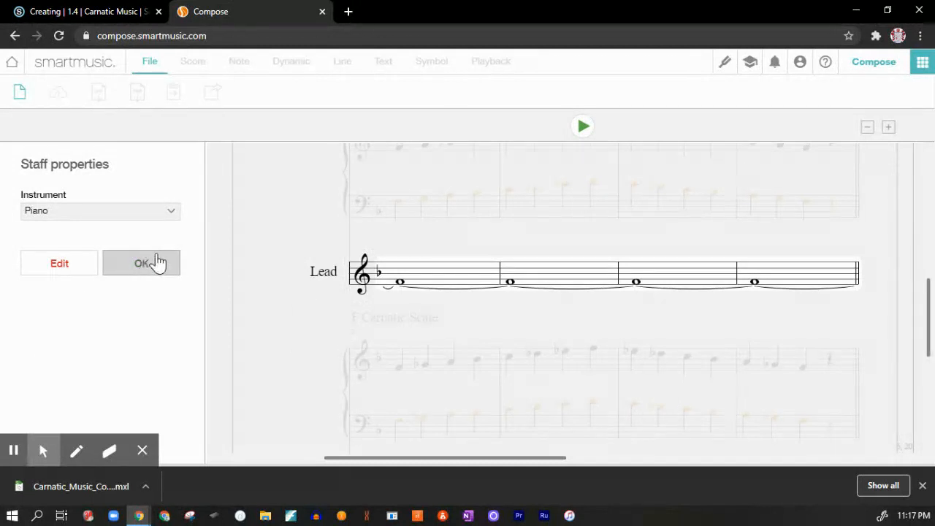
left_click(141, 263)
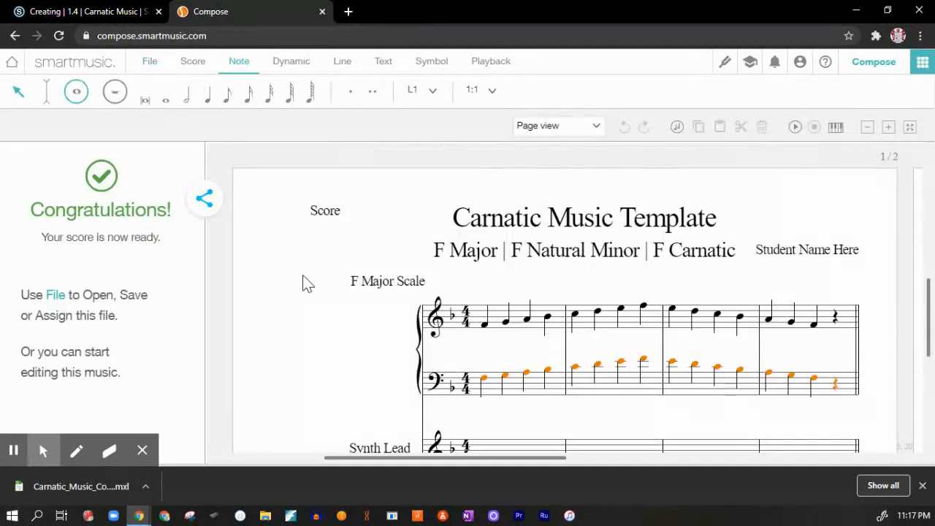
scroll("down", 3)
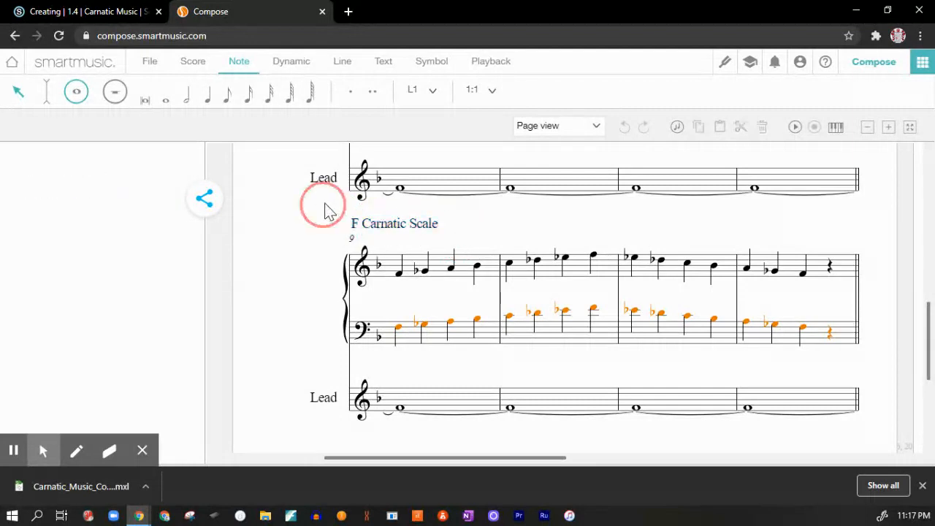
left_click(394, 224)
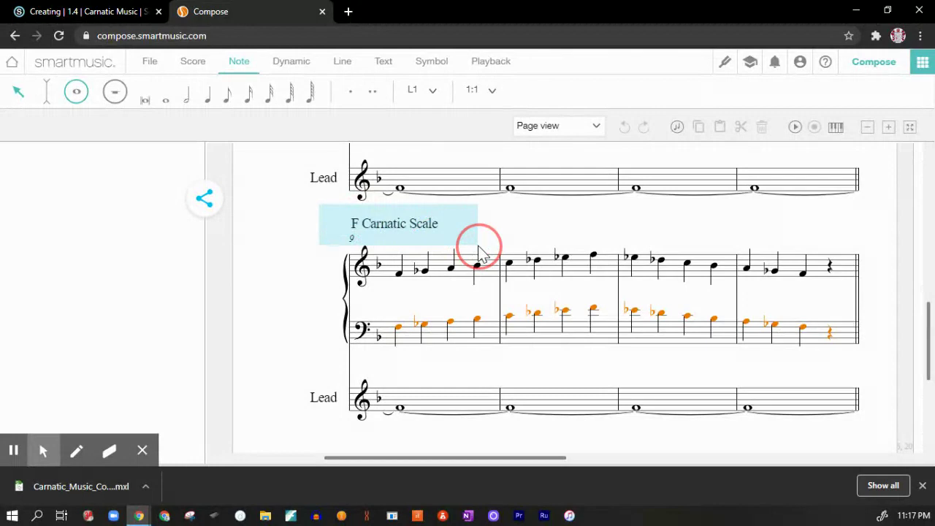
mouse_move(477, 252)
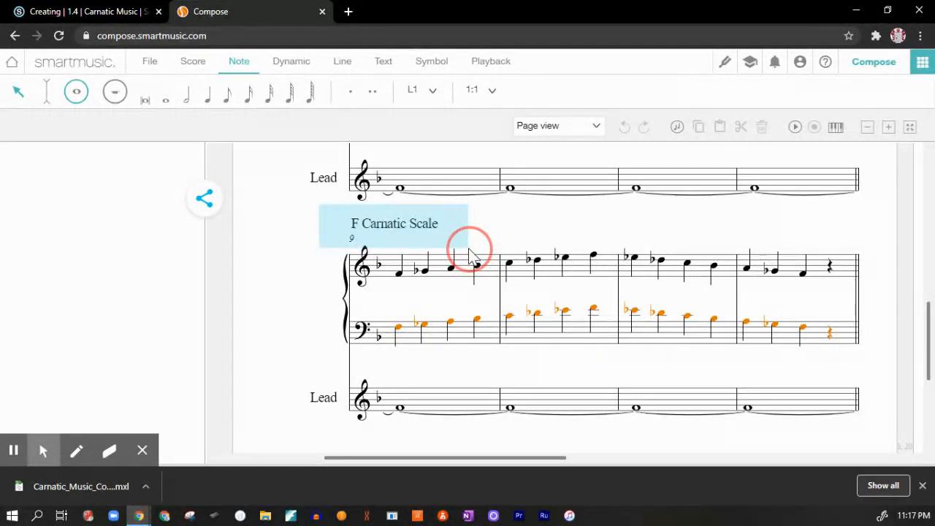
left_click(394, 223)
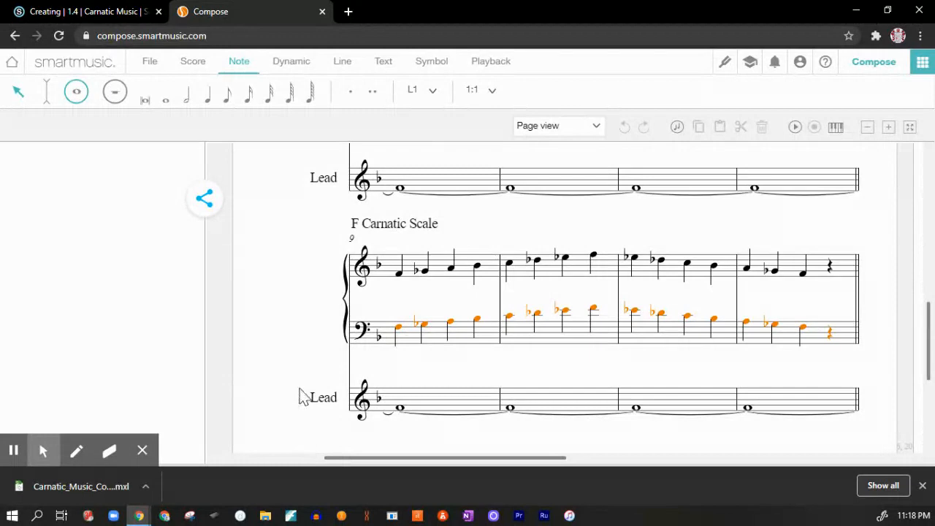
mouse_move(569, 139)
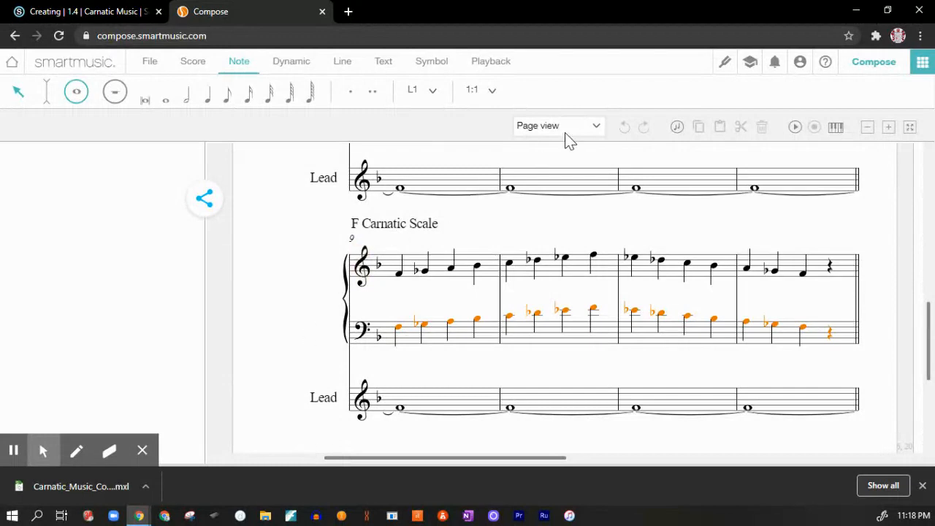
- Switch to Scroll view and move to the blank measures after the F Carnatic Scale
left_click(558, 125)
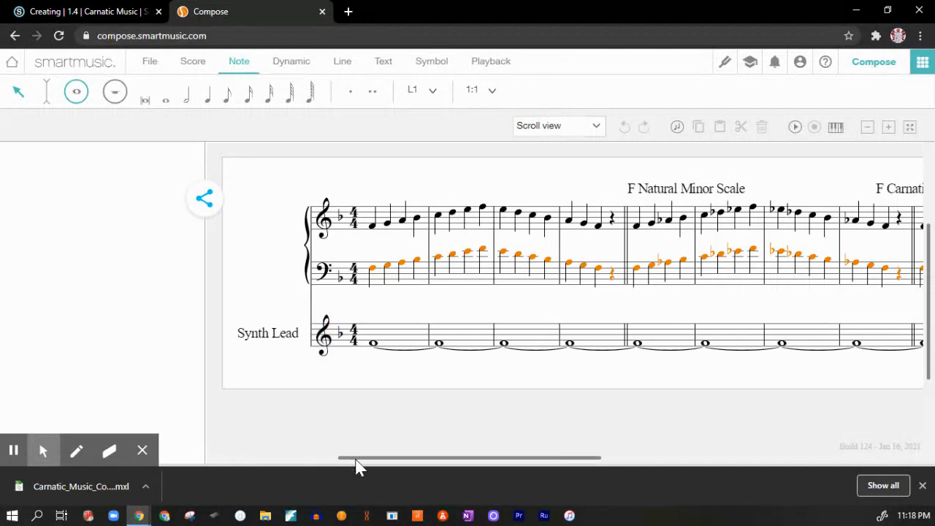
left_click_drag(358, 458, 435, 458)
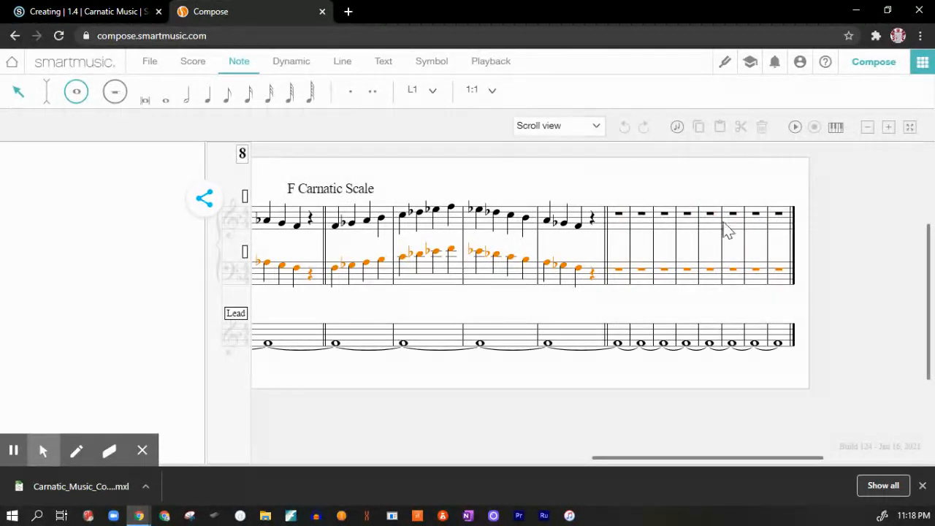
mouse_move(135, 222)
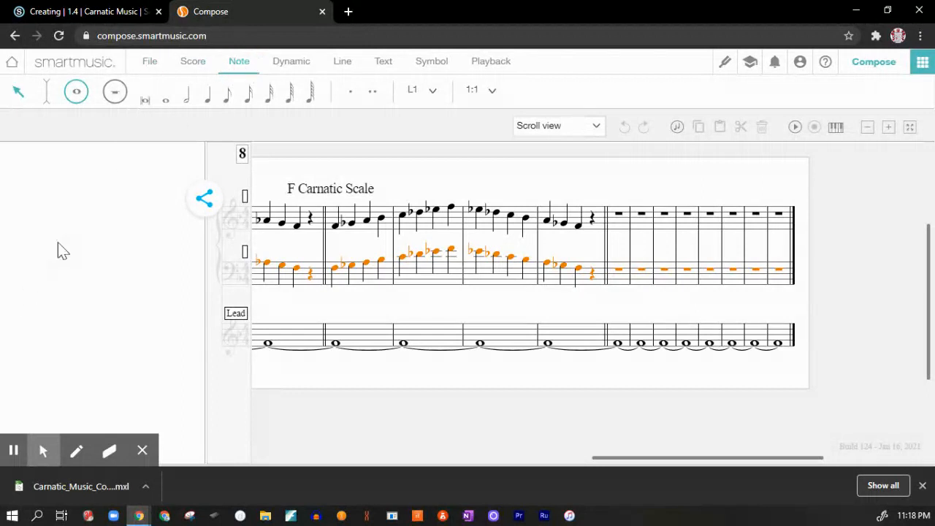
mouse_move(836, 127)
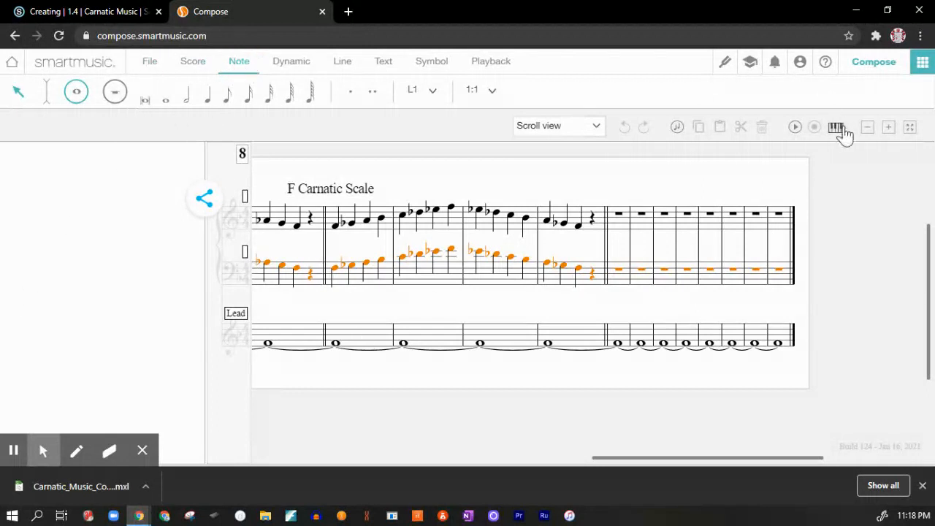
- Show the on-screen piano keyboard, then click in the score and near the scrollbar
left_click(835, 126)
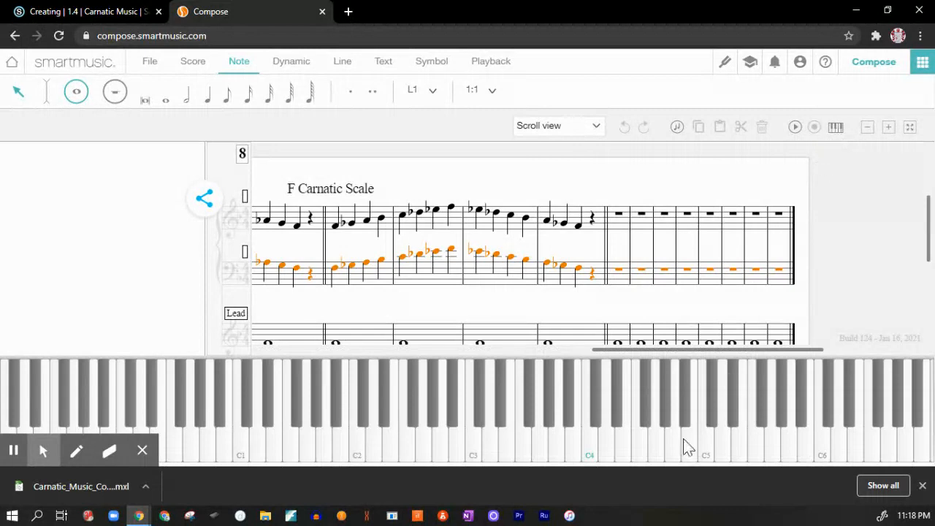
mouse_move(514, 347)
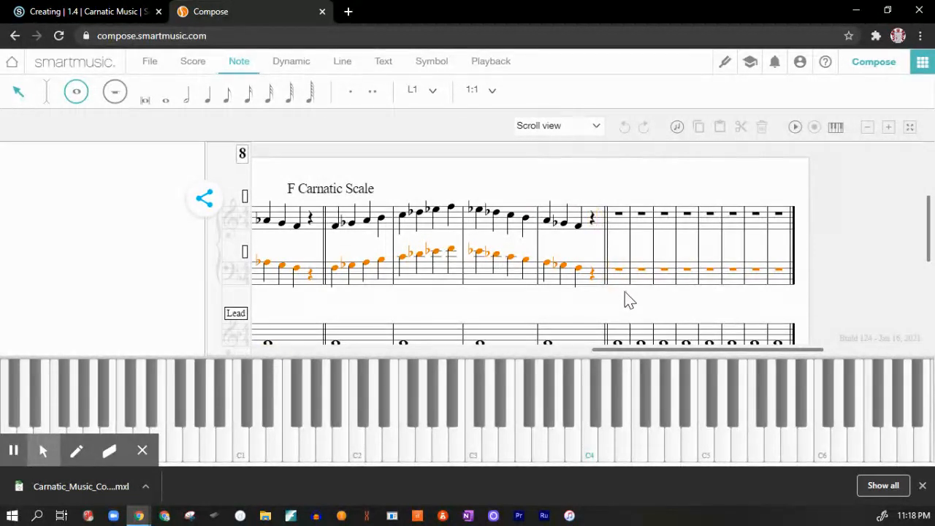
mouse_move(629, 273)
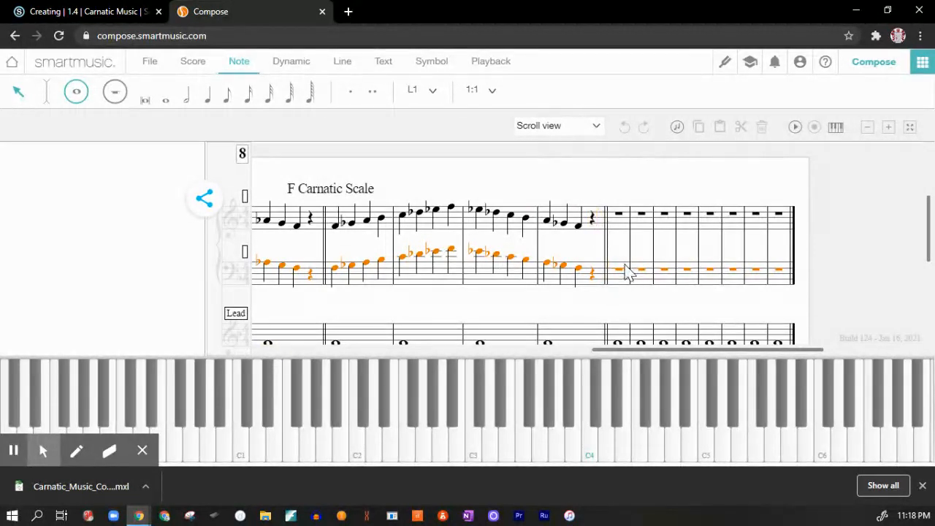
mouse_move(614, 211)
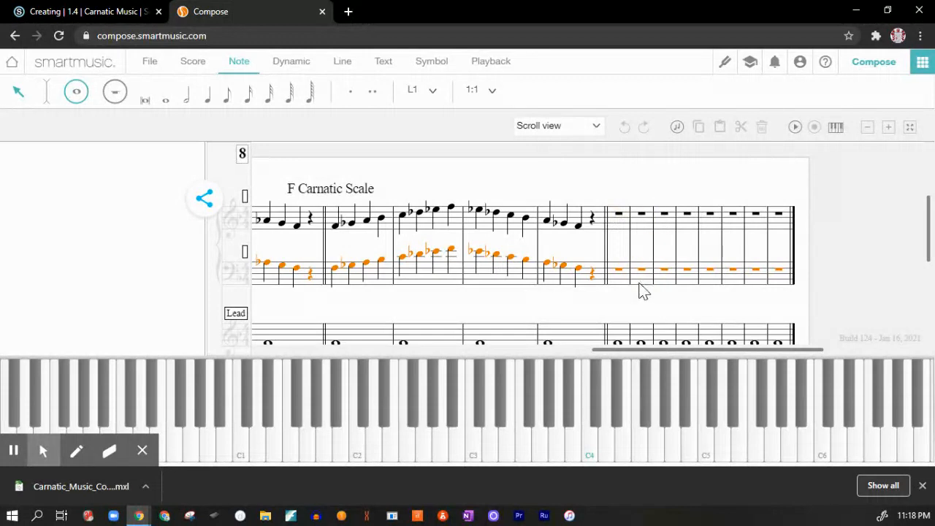
mouse_move(648, 301)
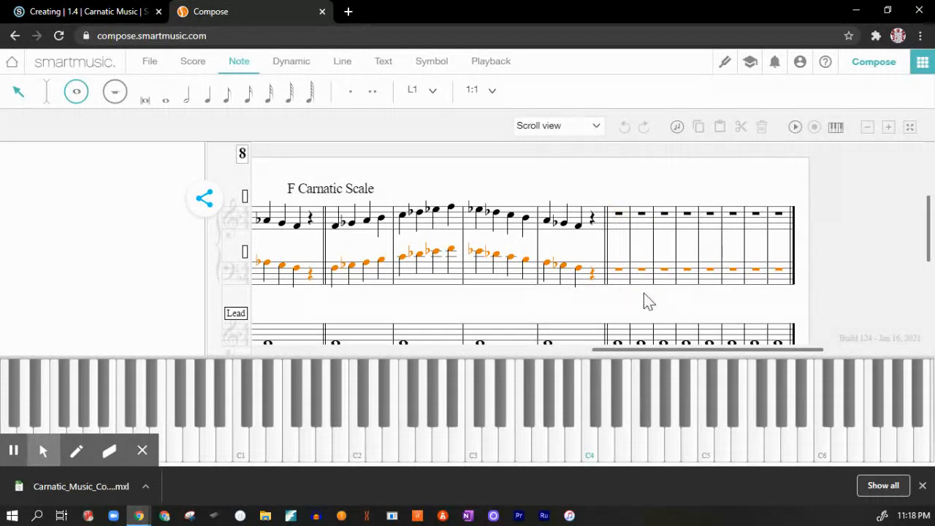
mouse_move(621, 279)
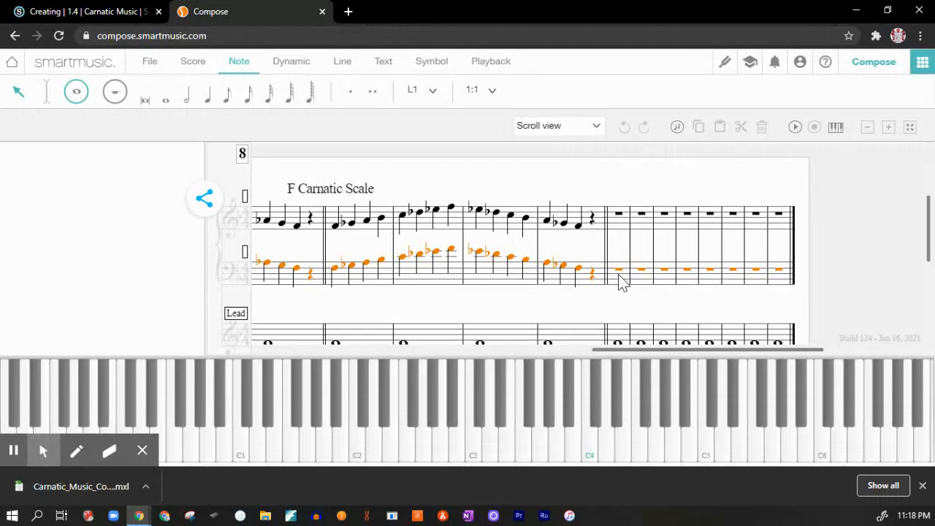
mouse_move(242, 292)
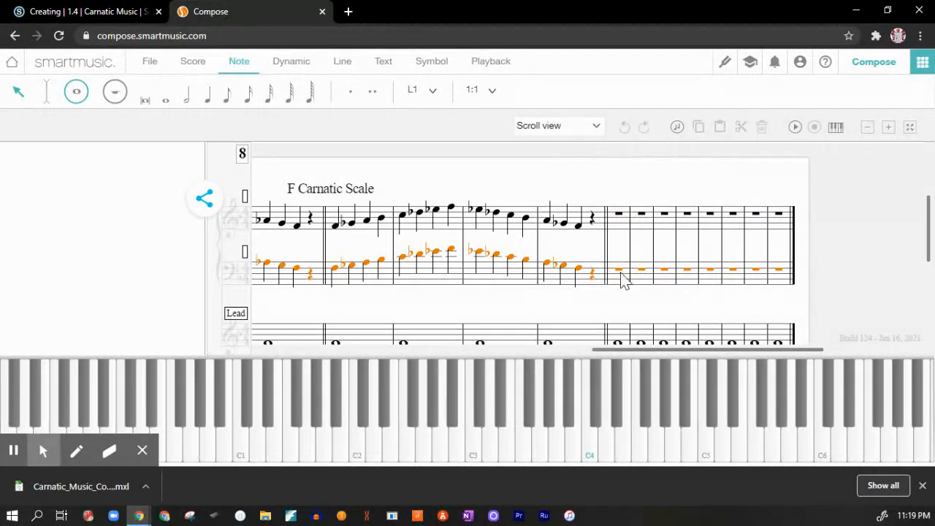
left_click(641, 213)
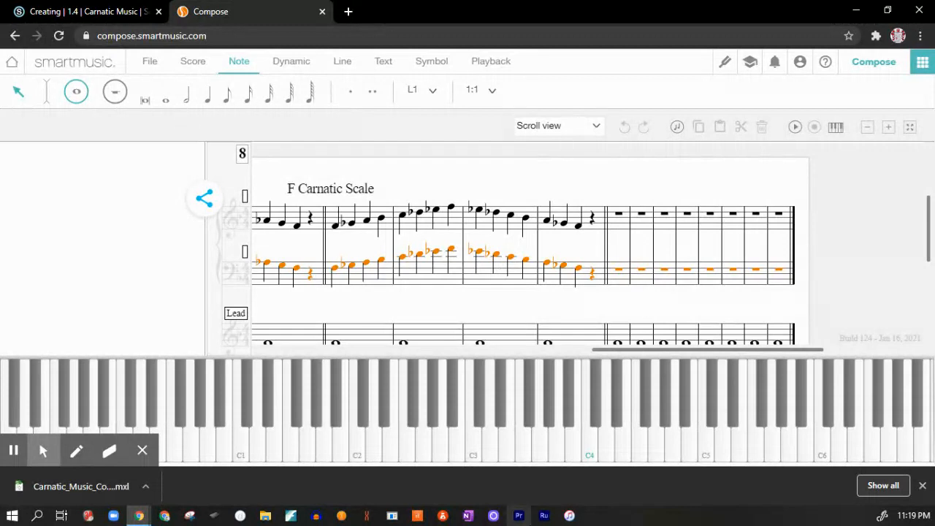
mouse_move(541, 506)
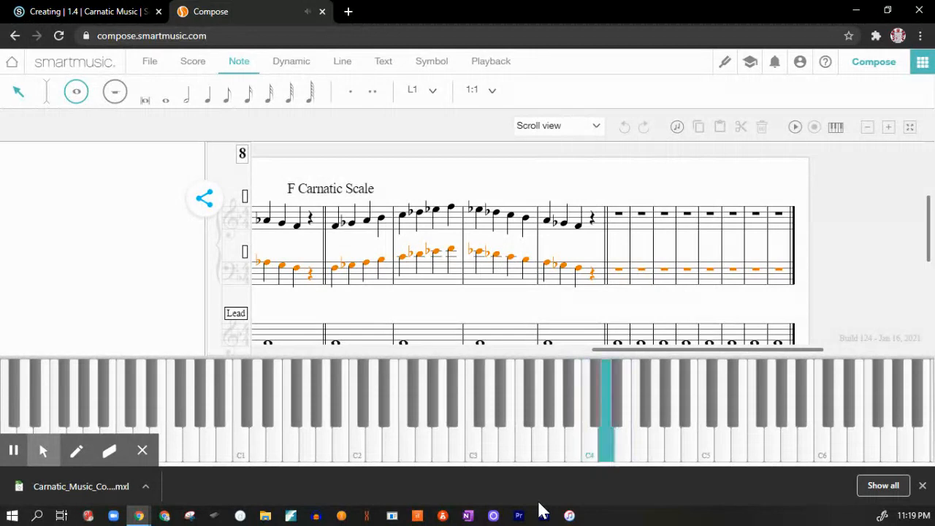
left_click(642, 457)
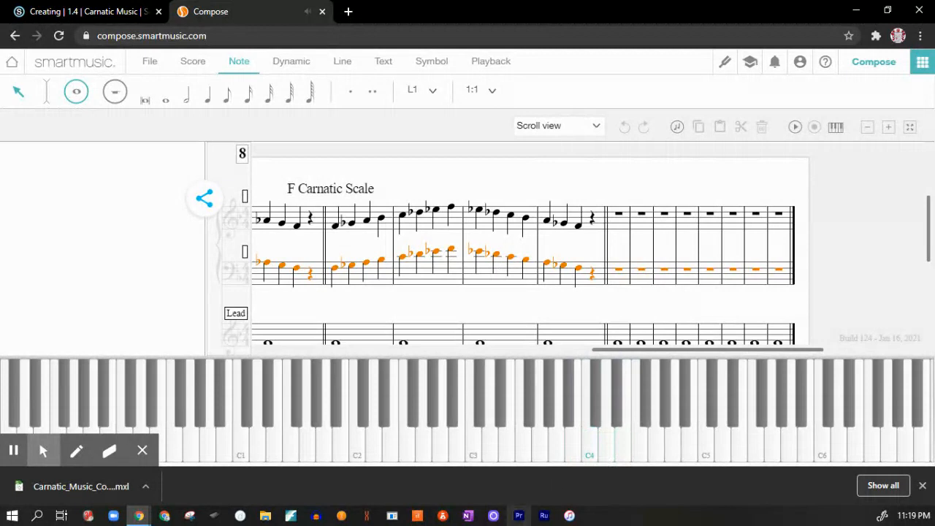
mouse_move(518, 516)
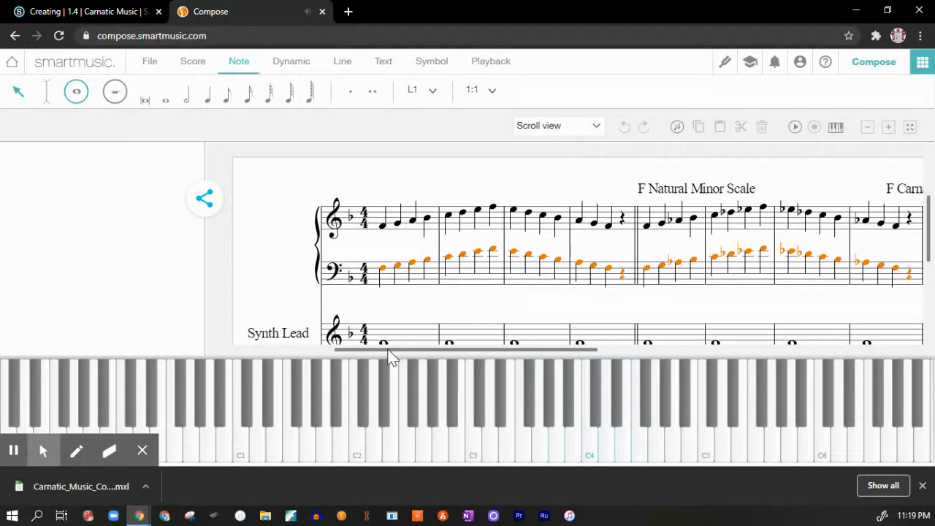
- Scroll right to show the F Natural Minor and F Carnatic Scale sections together
left_click_drag(391, 351, 490, 350)
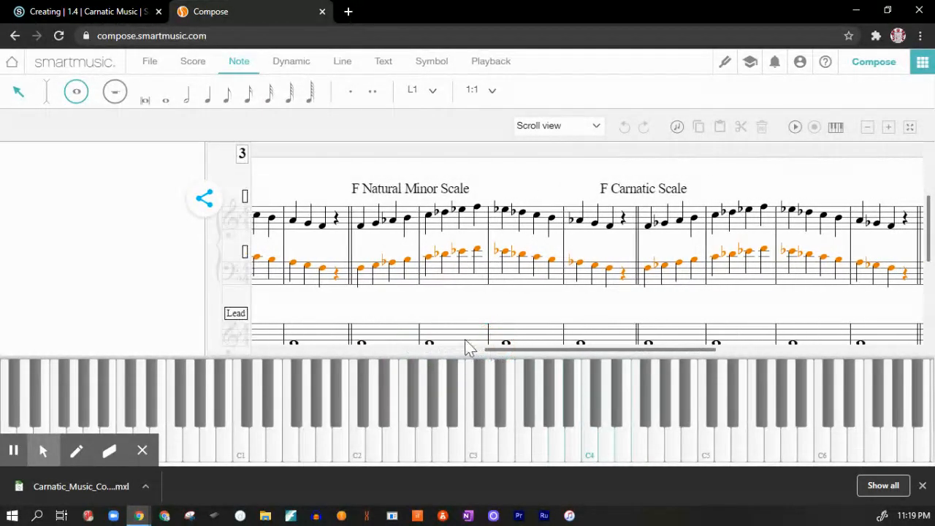
mouse_move(453, 205)
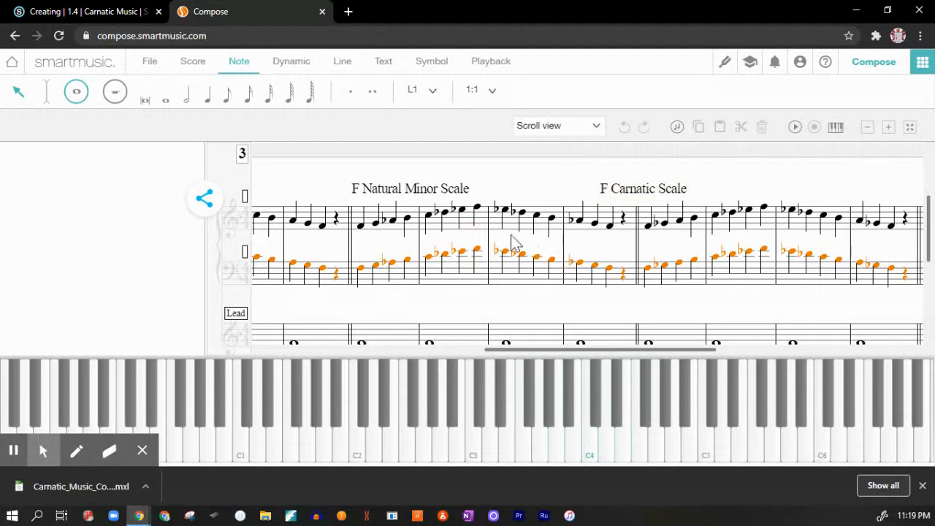
mouse_move(396, 240)
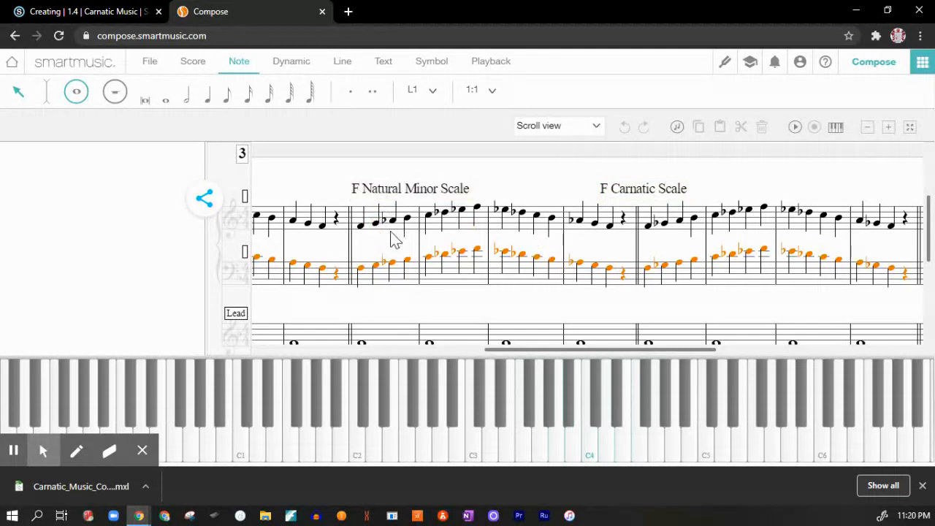
left_click(351, 271)
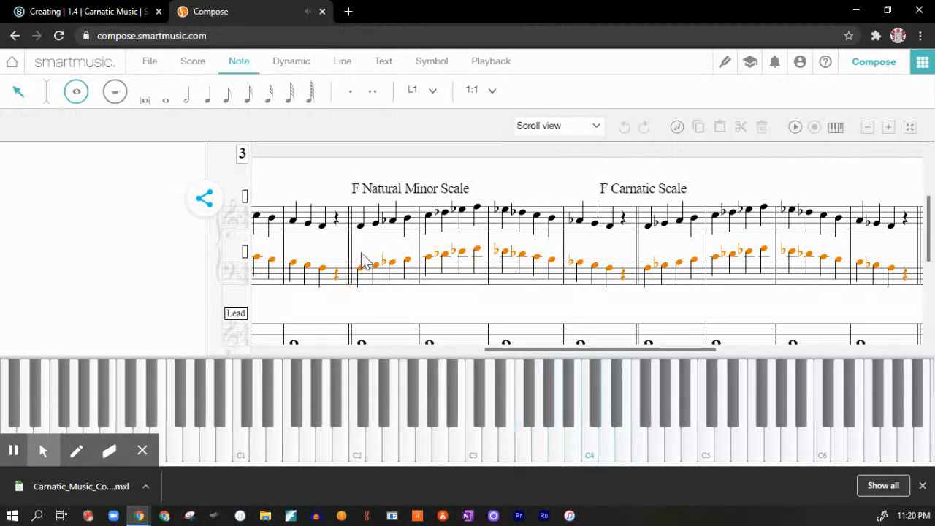
mouse_move(612, 246)
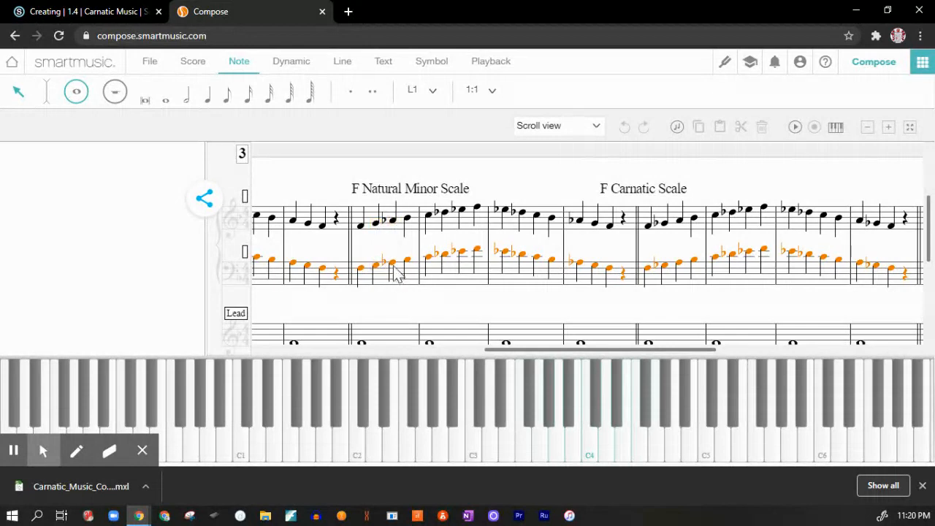
mouse_move(681, 268)
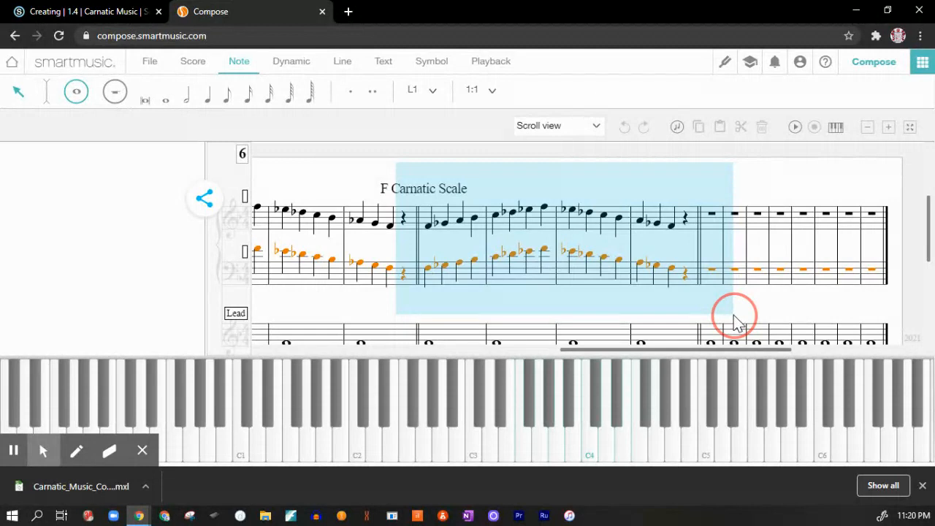
- Select the empty bars after the F Carnatic Scale and enter quarter notes, flatting the third
left_click(735, 316)
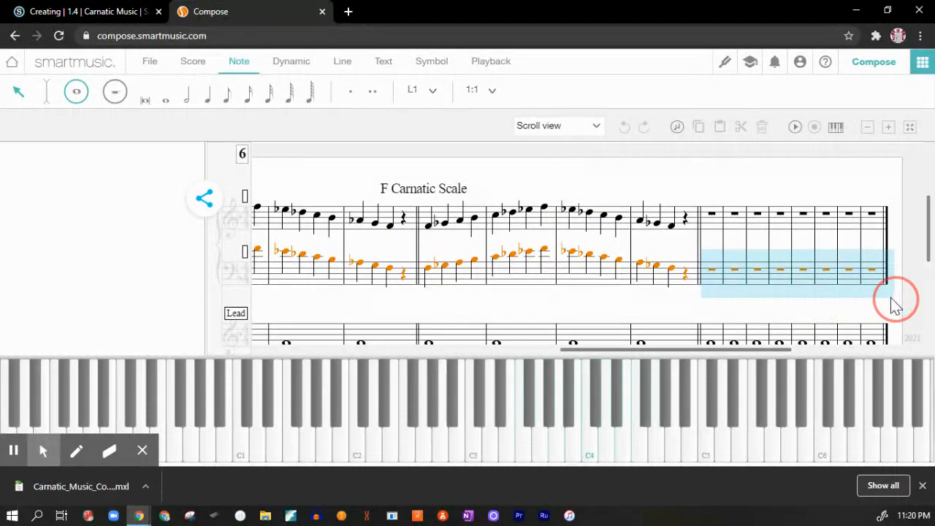
left_click(423, 188)
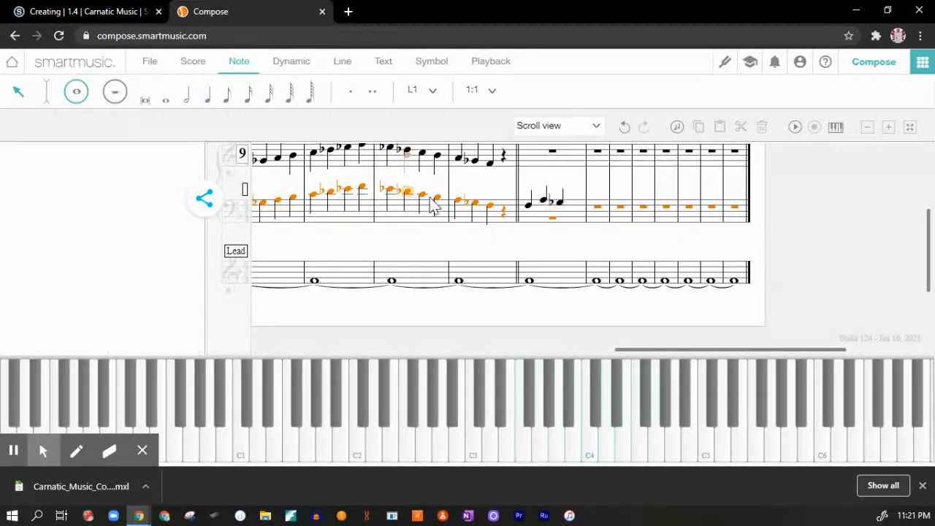
- Add a quarter rest to close the first melody bar, then deselect
left_click(551, 219)
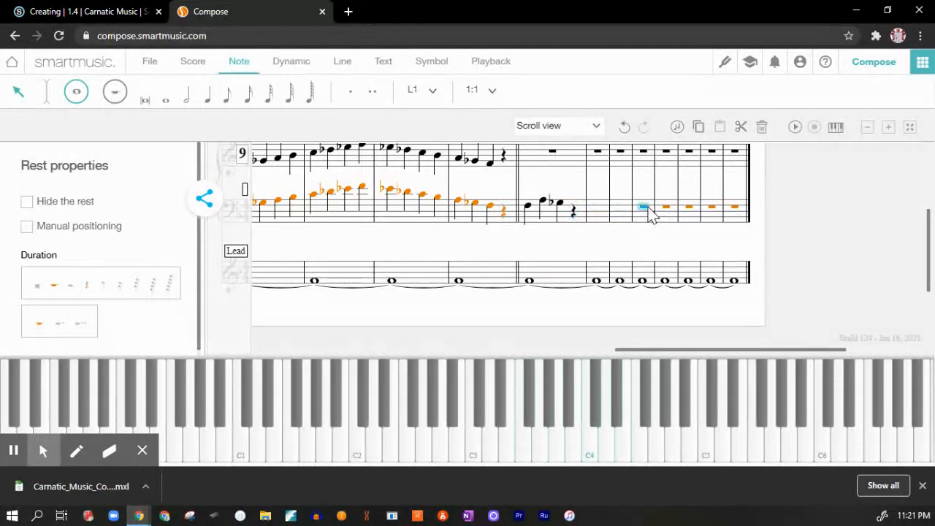
left_click(712, 207)
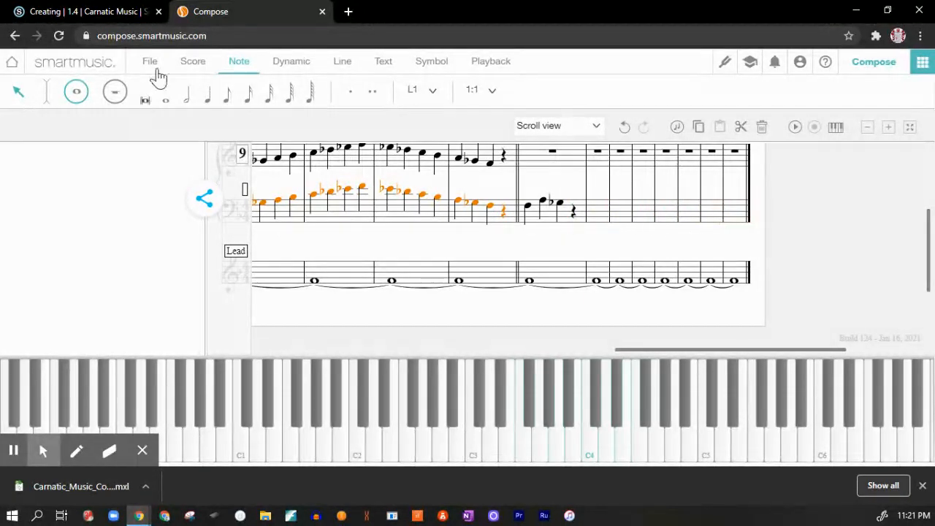
- Save the composition to the SmartMusic account with its name edited to include 'homann'
left_click(149, 61)
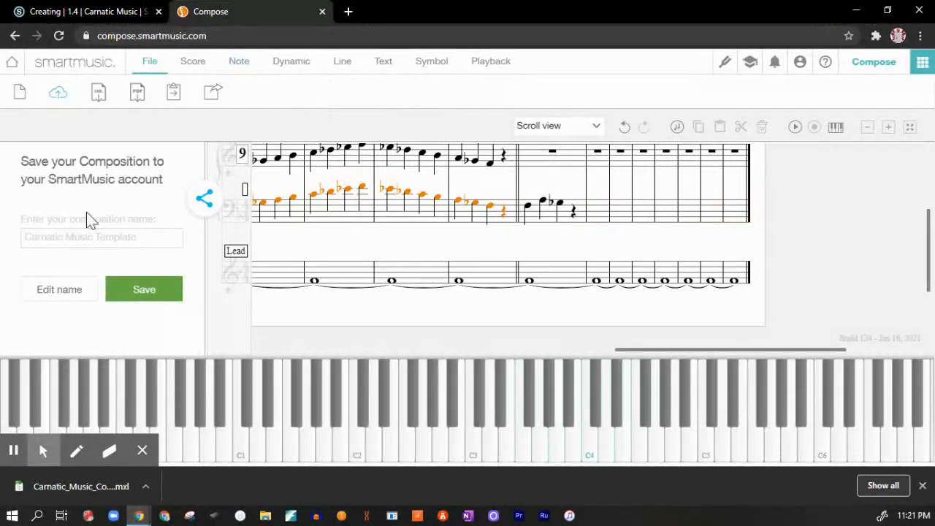
left_click(102, 237)
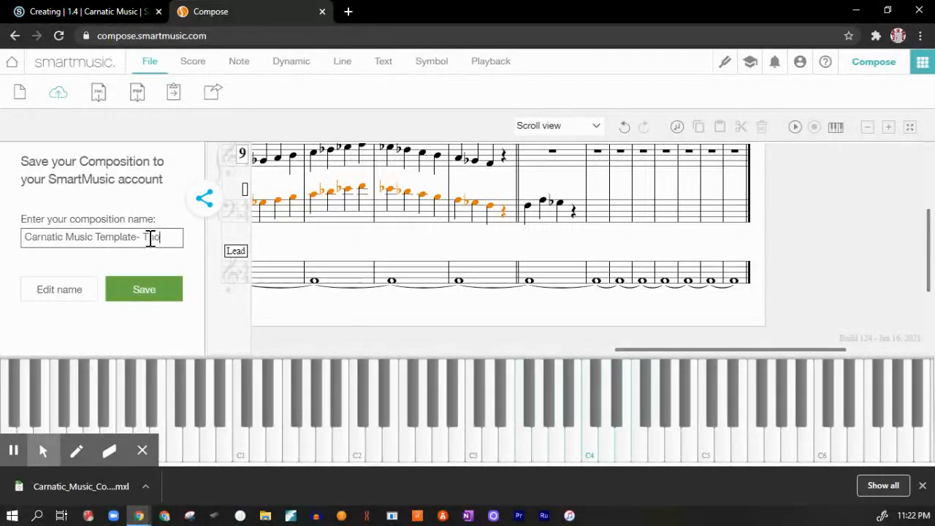
type("homann")
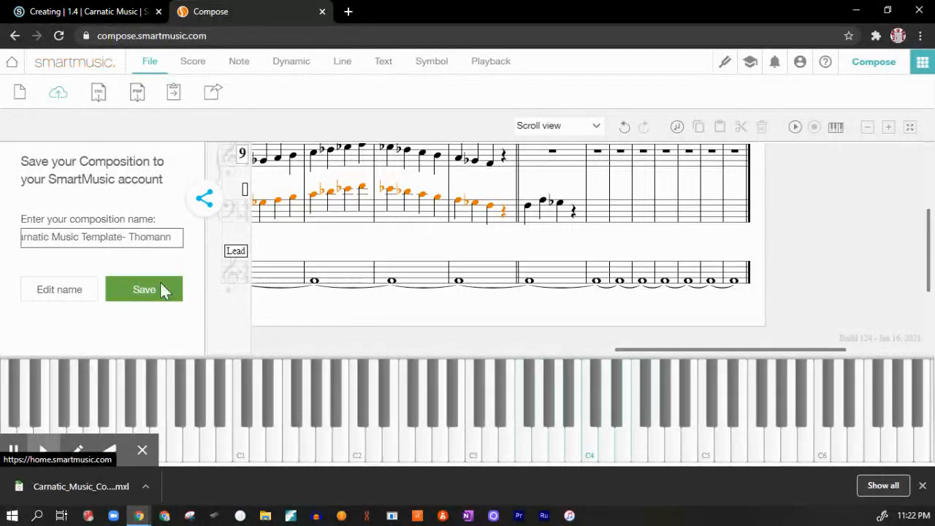
left_click(144, 289)
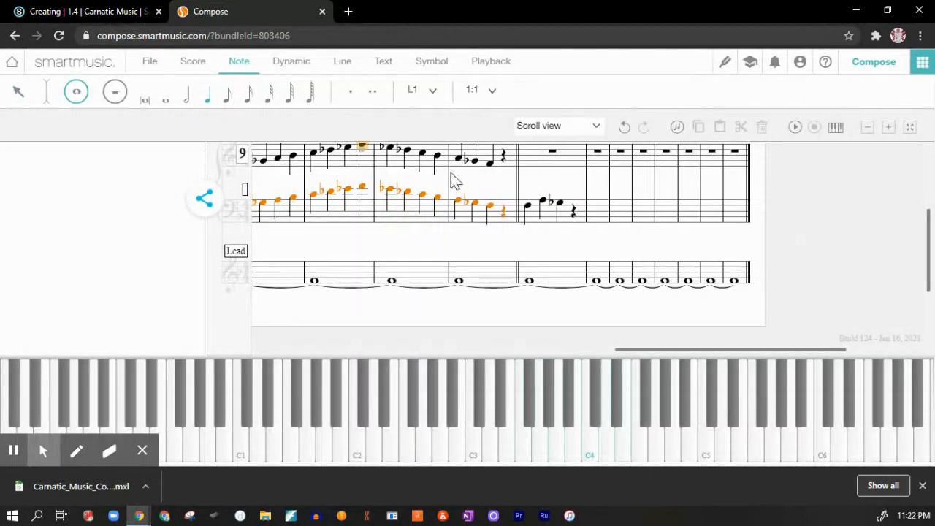
- Place a note after the first melody bar and two notes into the next bar
left_click(573, 194)
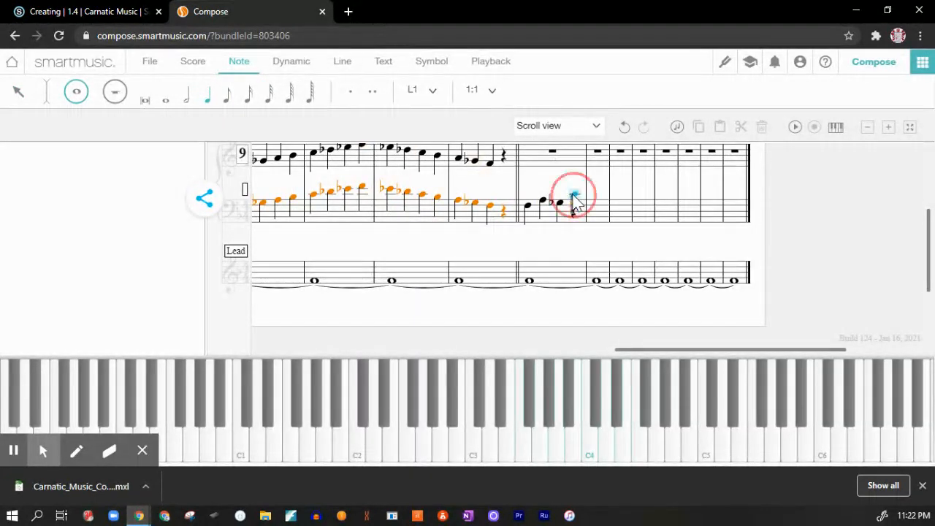
left_click(575, 197)
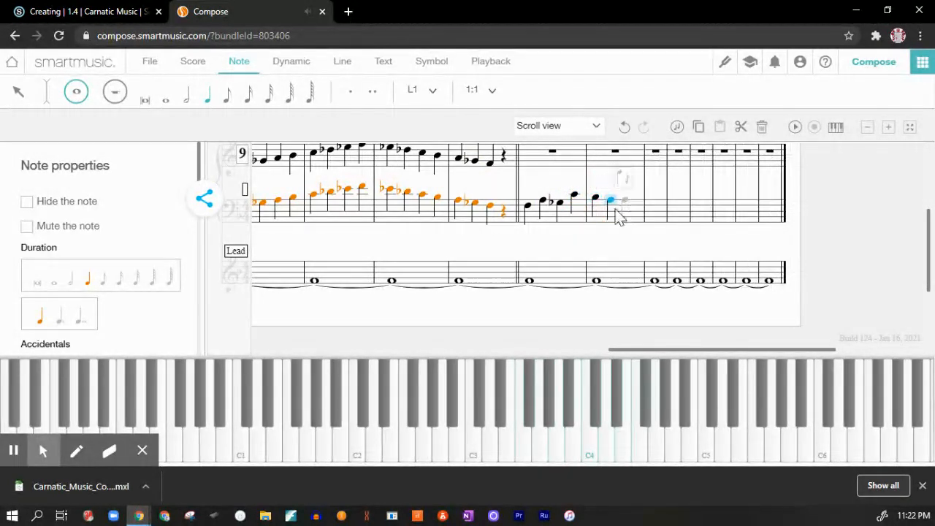
mouse_move(630, 211)
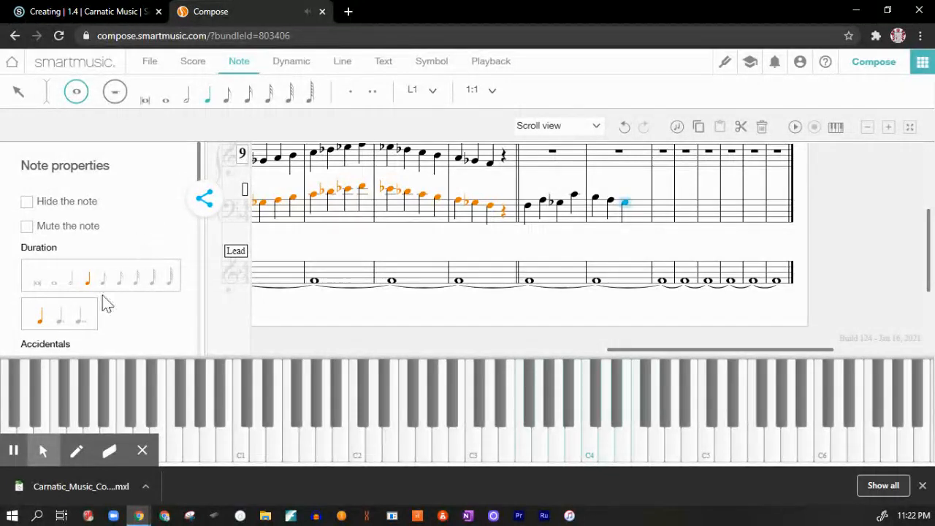
scroll("down", 3)
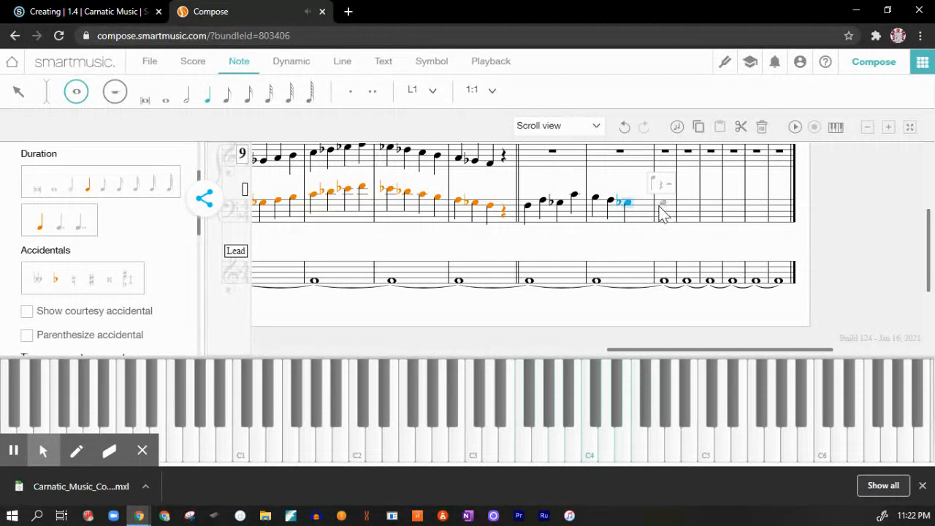
left_click(640, 212)
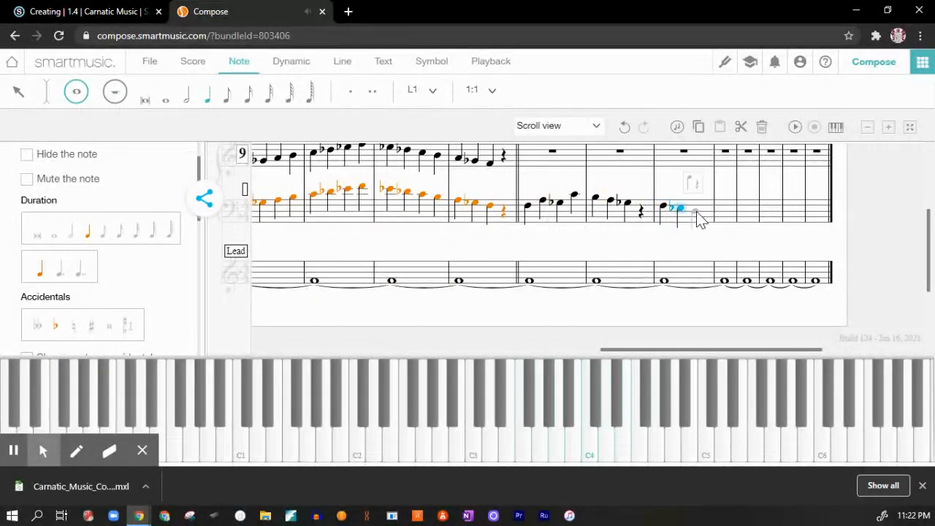
left_click(694, 212)
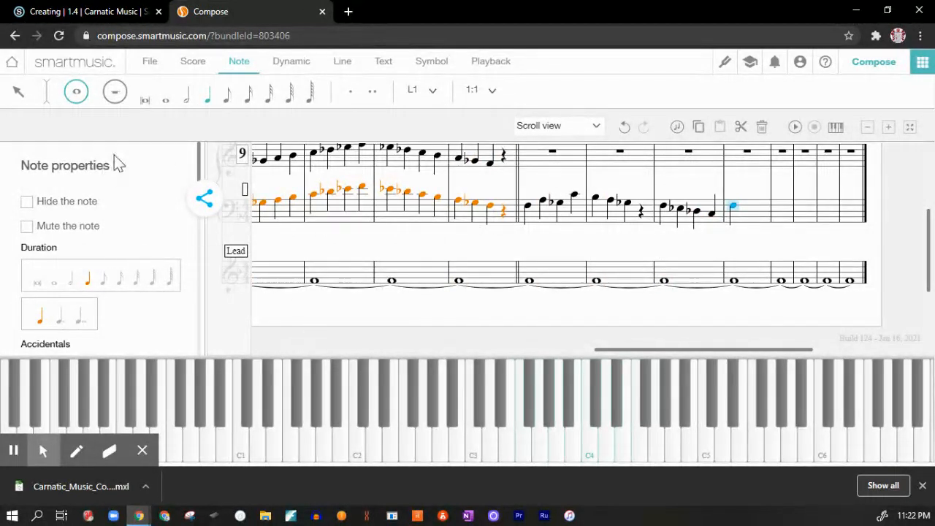
mouse_move(393, 356)
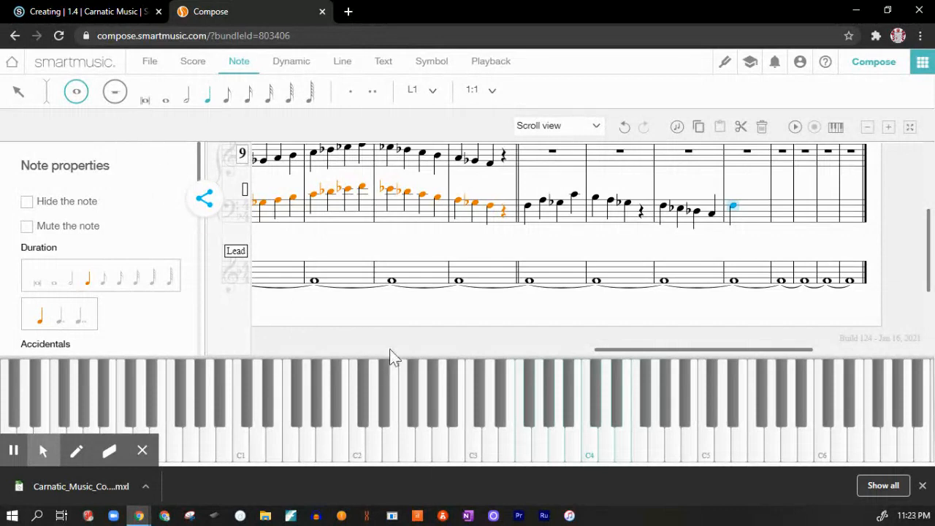
mouse_move(219, 254)
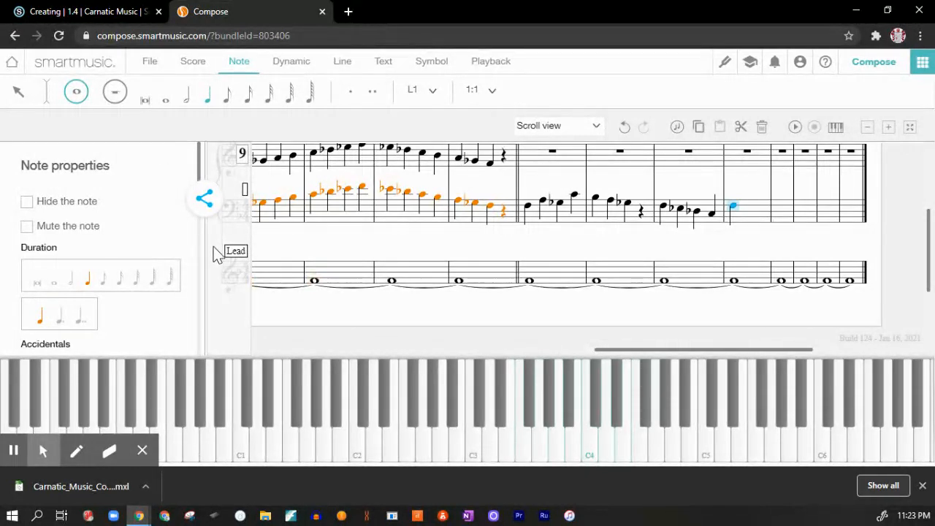
mouse_move(144, 272)
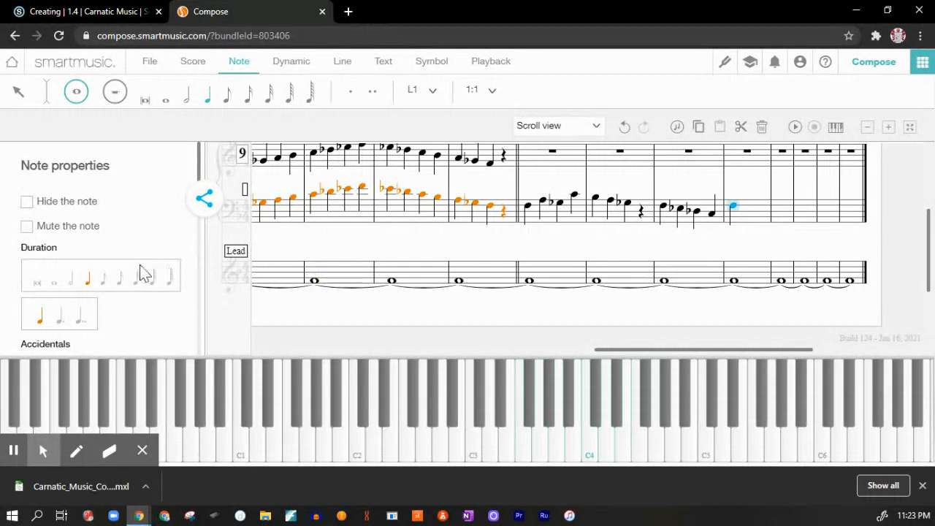
mouse_move(59, 312)
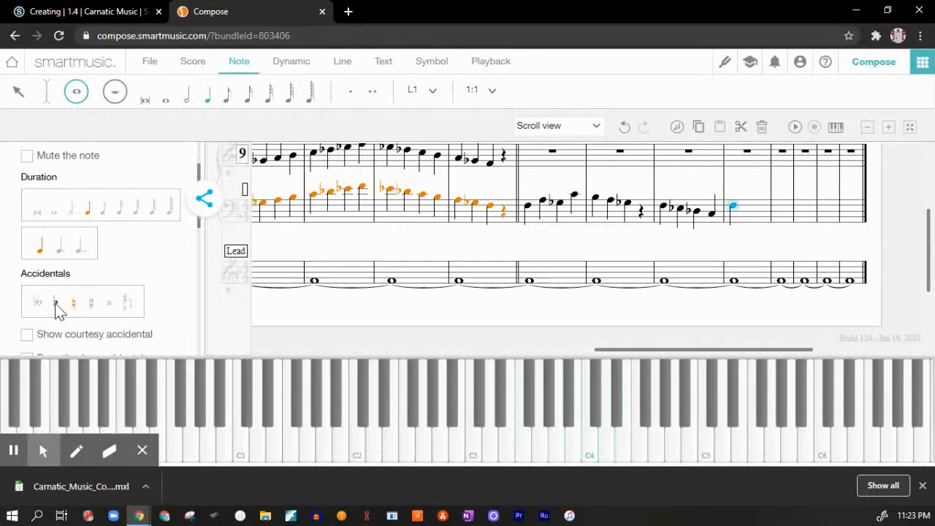
- Flat the newest note, then add two notes to the final bar
left_click(73, 301)
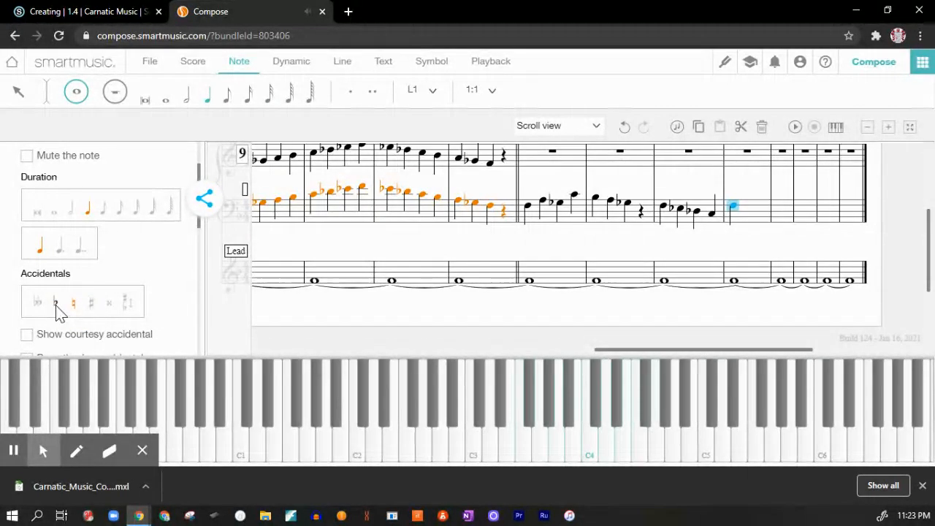
mouse_move(749, 212)
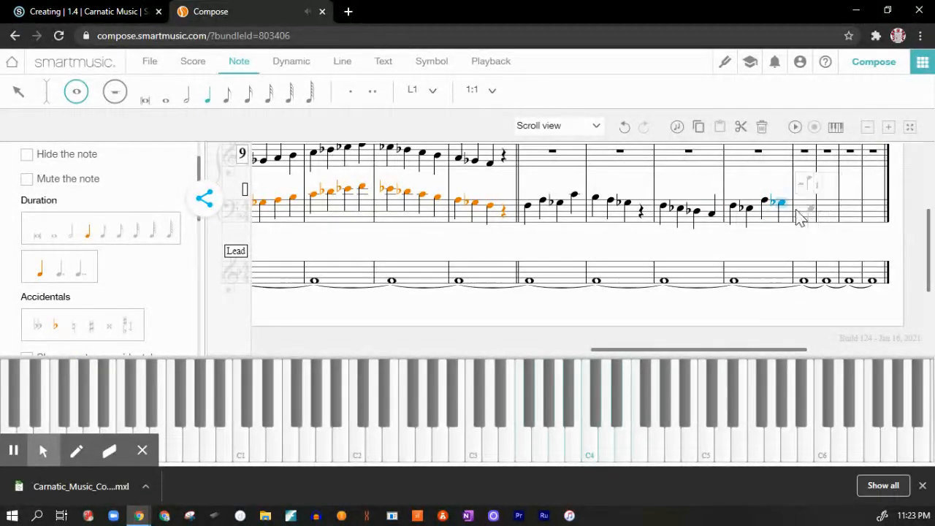
left_click(800, 209)
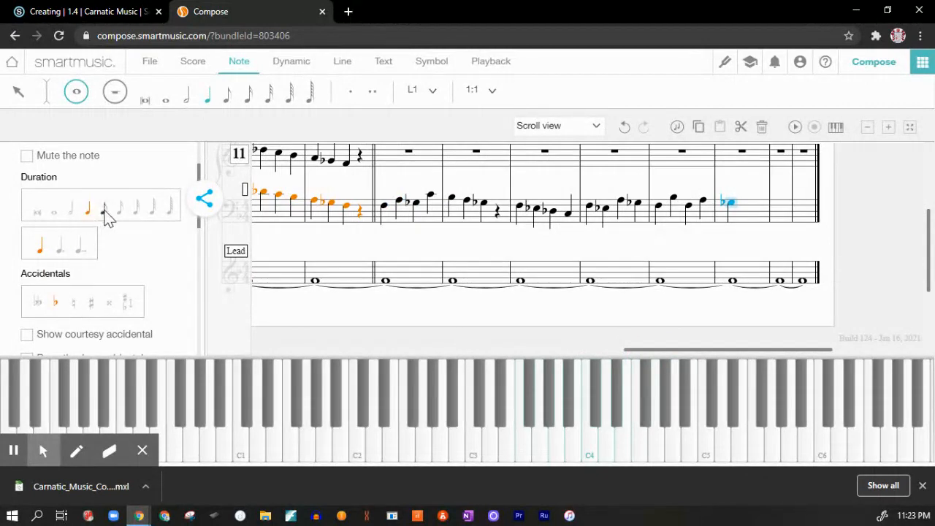
mouse_move(803, 210)
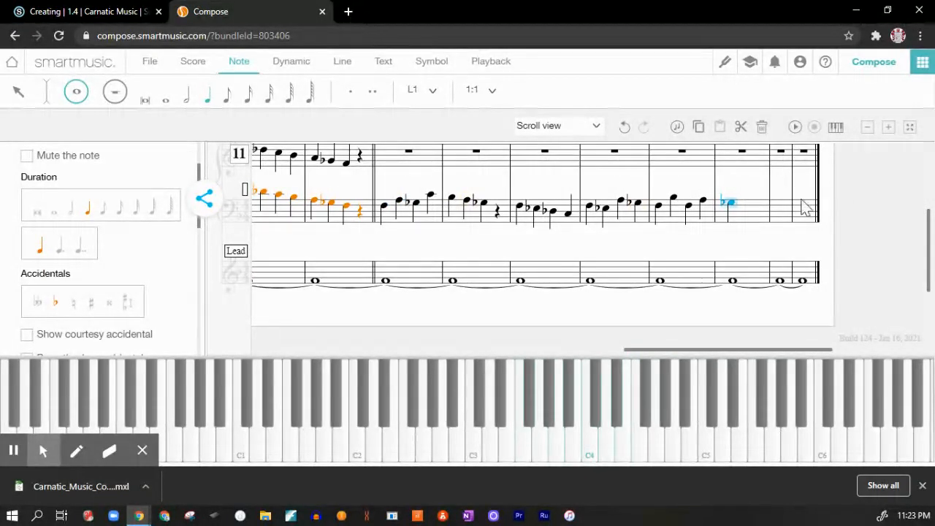
left_click(745, 208)
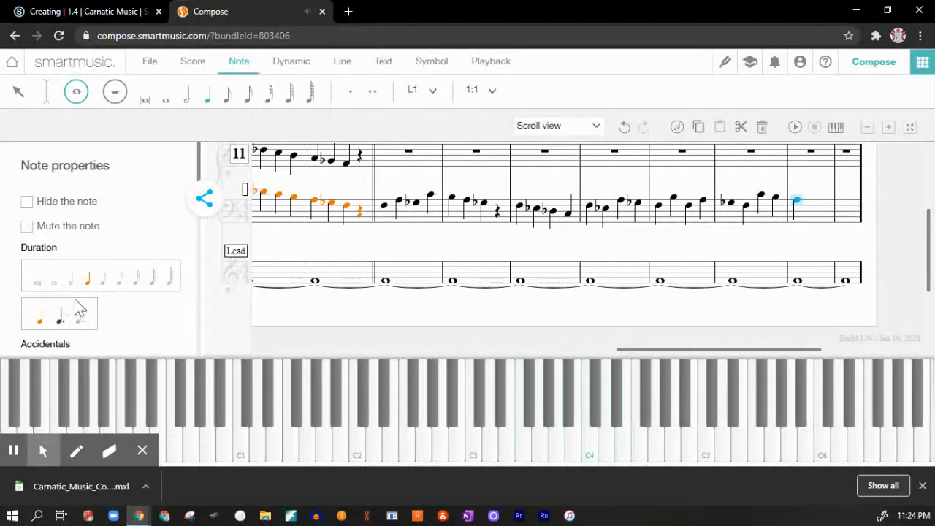
- Scroll down to bring the final bar of the bass melody into view
scroll("down", 3)
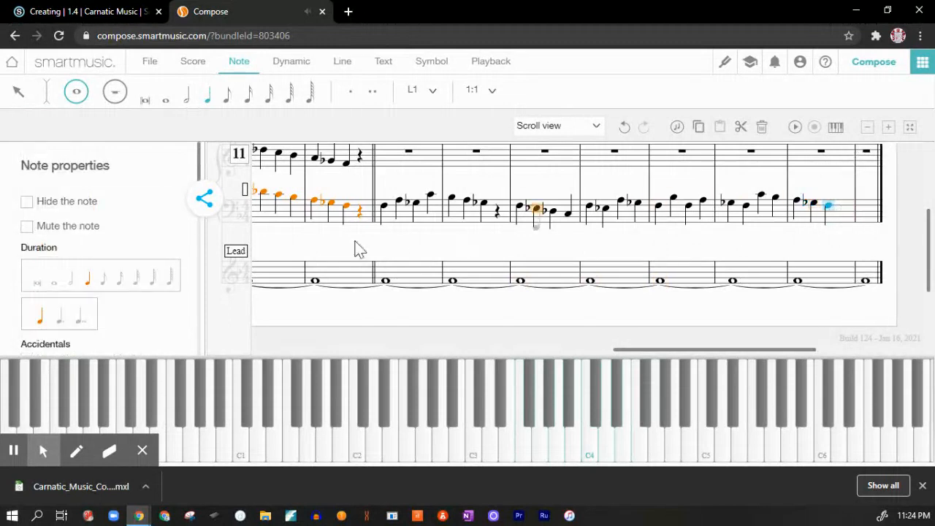
mouse_move(252, 285)
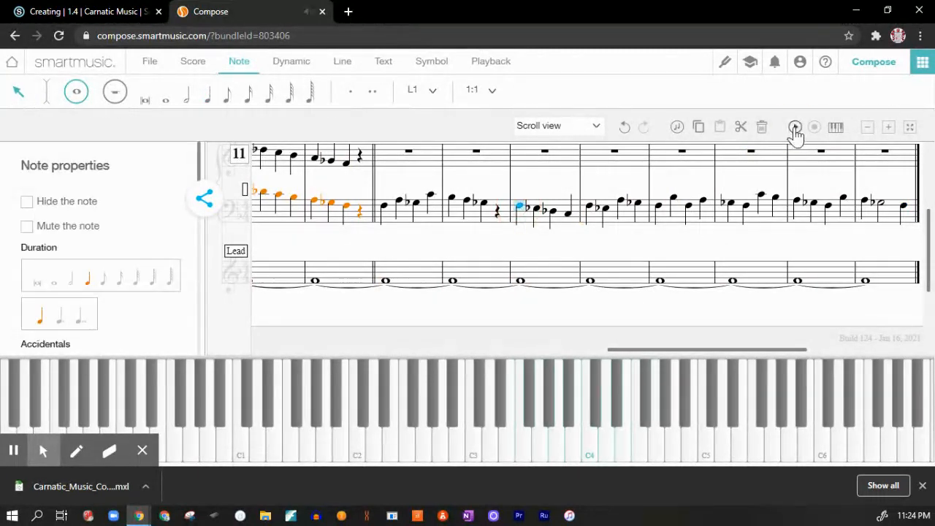
- Play back the completed melody, then bring up the File options
left_click(795, 126)
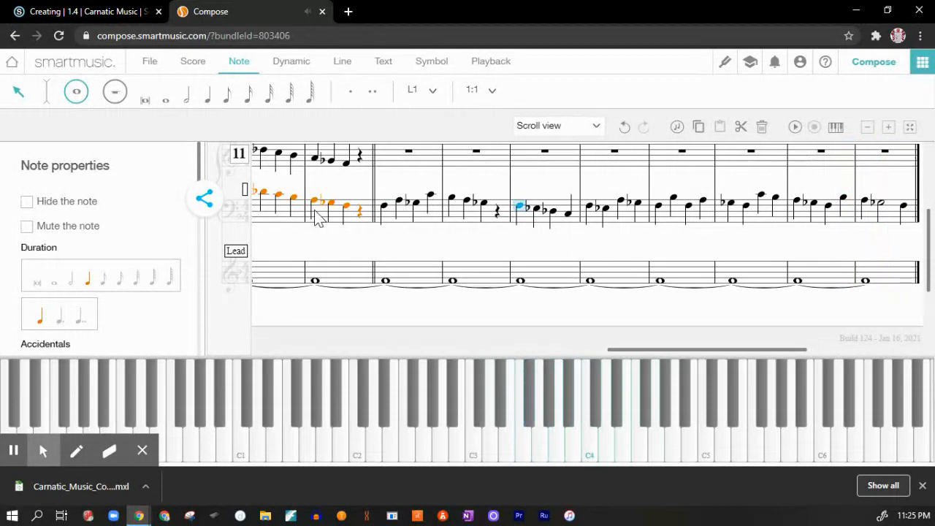
mouse_move(108, 291)
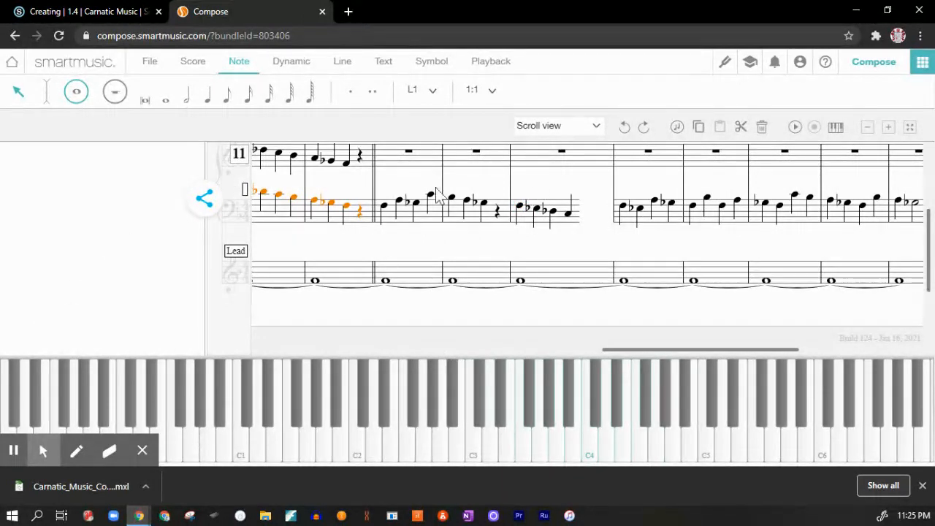
mouse_move(101, 99)
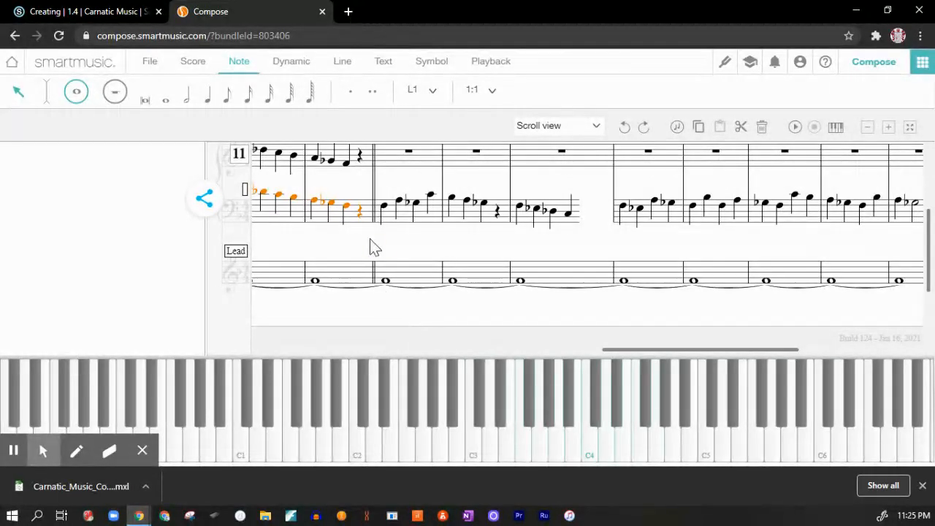
left_click(149, 61)
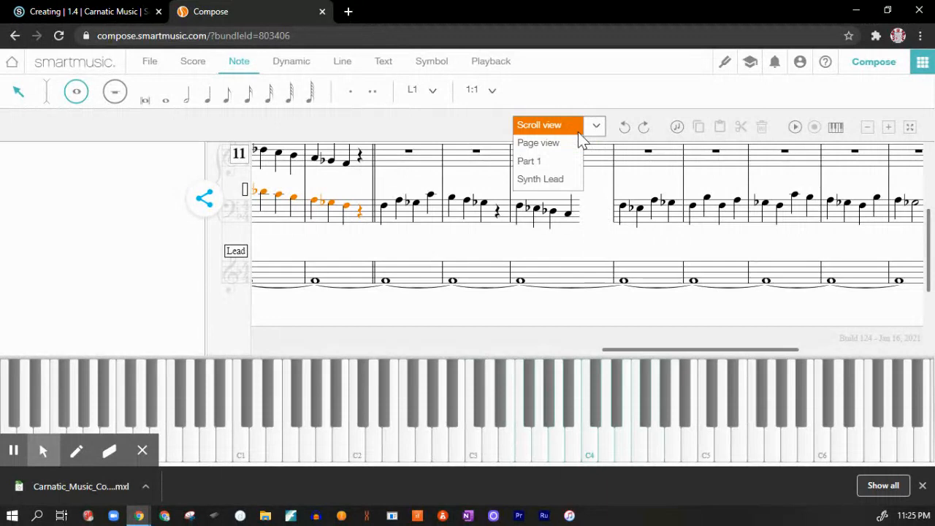
left_click(537, 142)
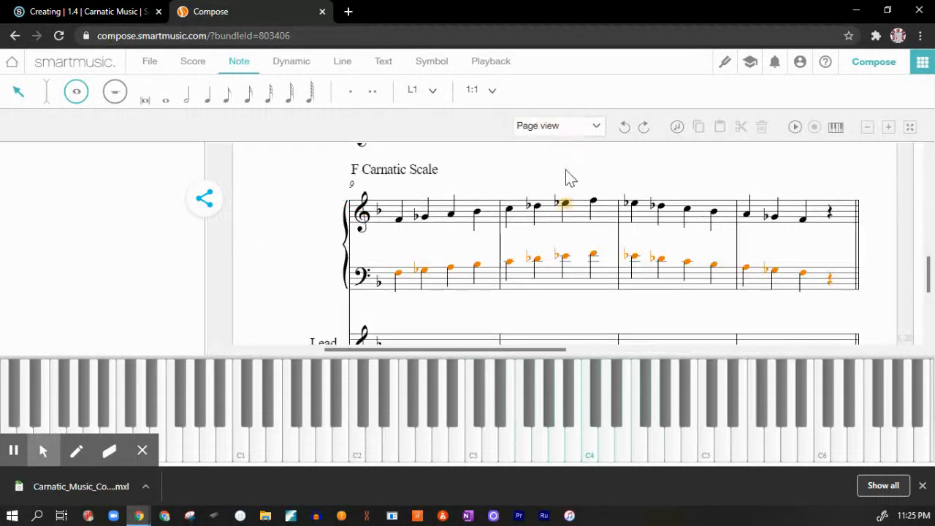
left_click(559, 125)
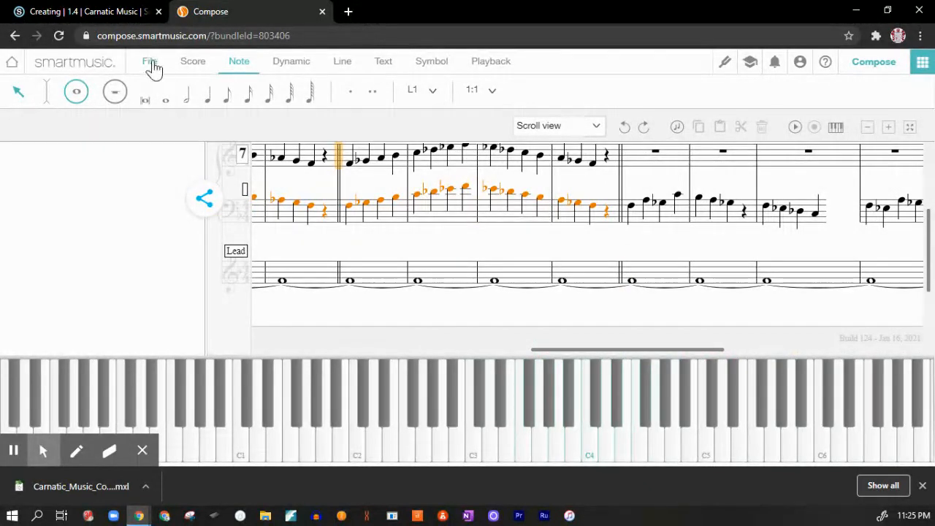
- Save the composition, new melody included, to the SmartMusic account again
left_click(149, 60)
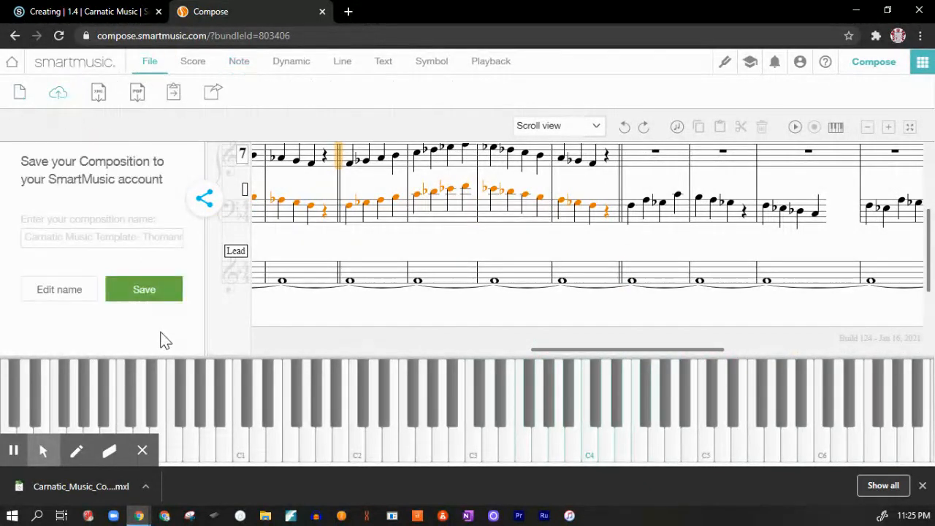
left_click(144, 289)
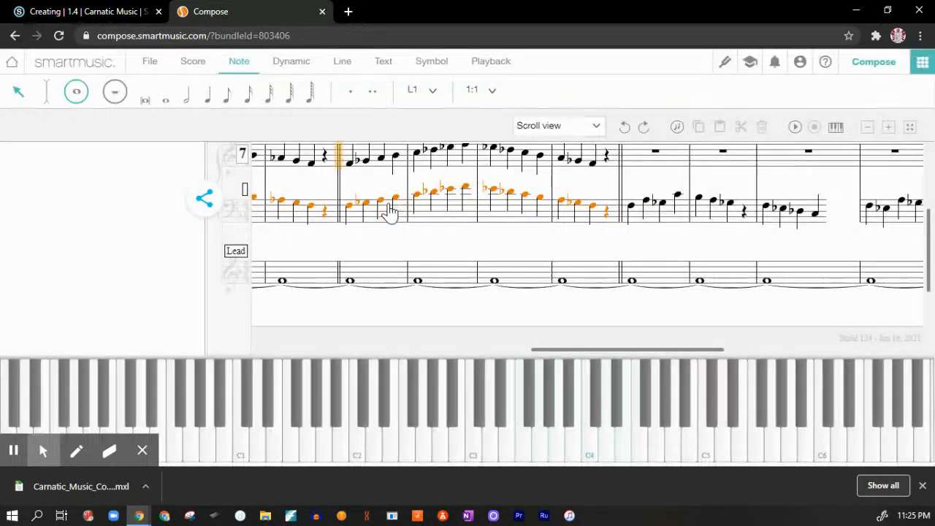
mouse_move(772, 54)
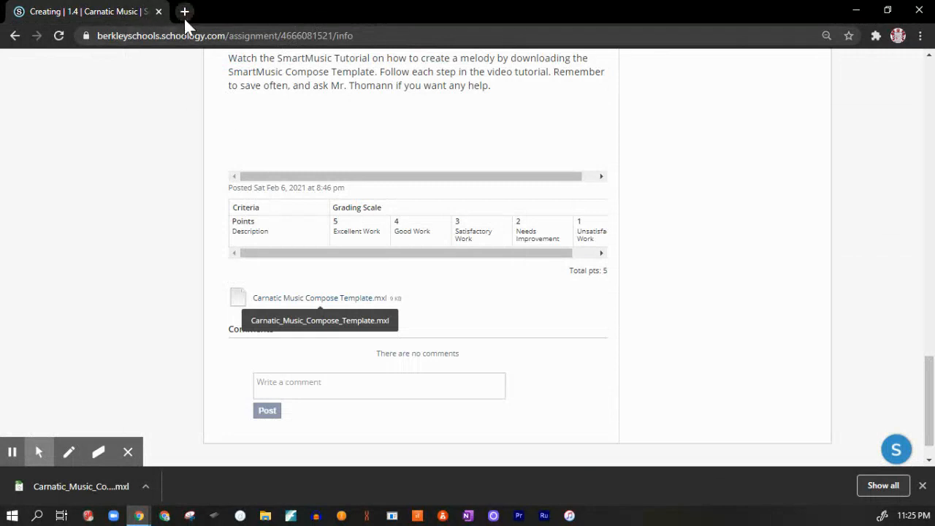
- In a new Chrome tab, open the composition from SmartMusic's Content Manager
left_click(183, 11)
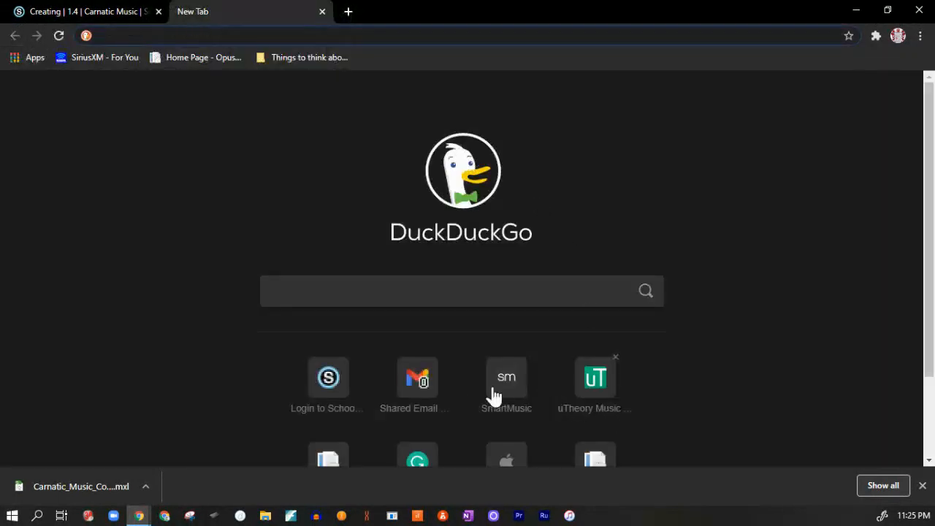
left_click(507, 378)
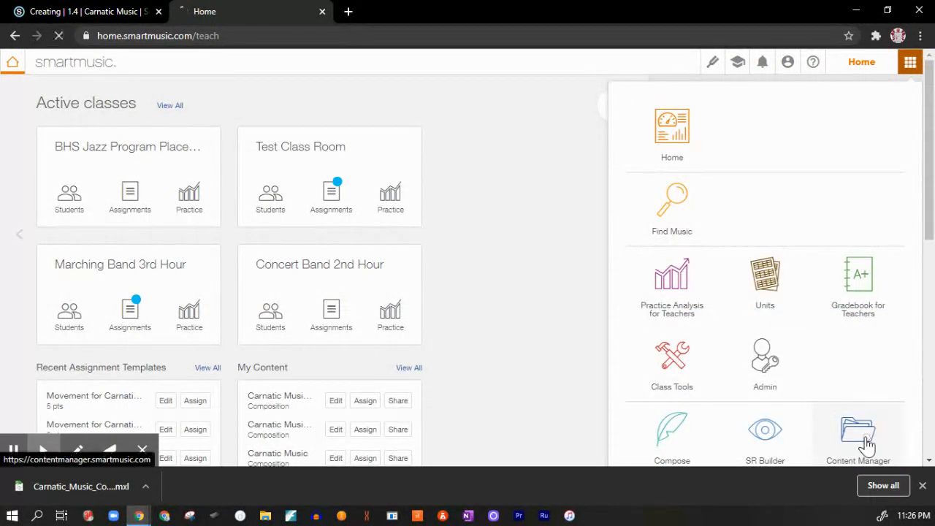
left_click(858, 435)
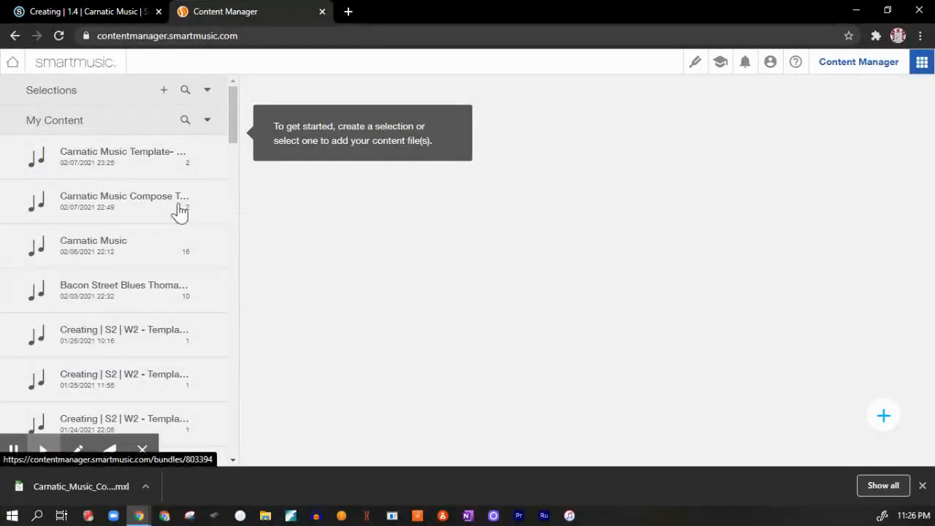
left_click(122, 156)
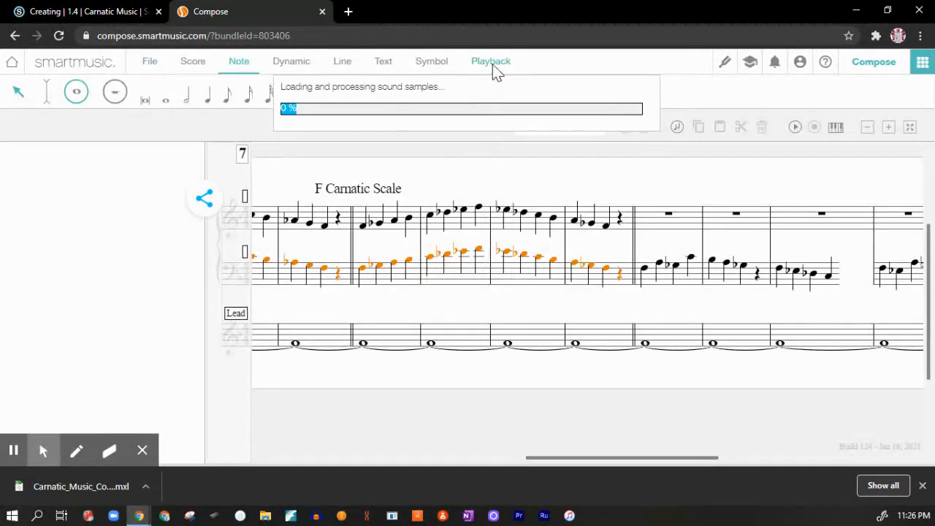
- Switch the score to Page view and scroll down through the whole melody
left_click(490, 60)
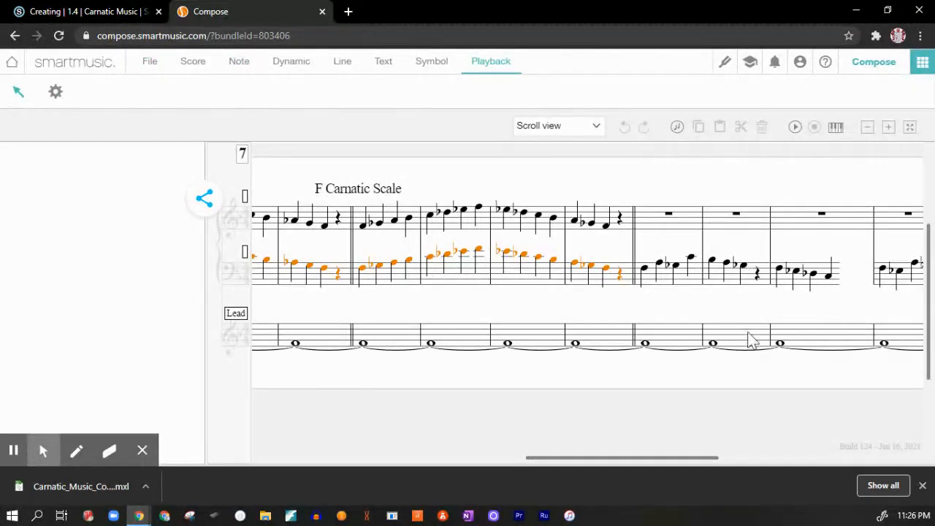
left_click(557, 126)
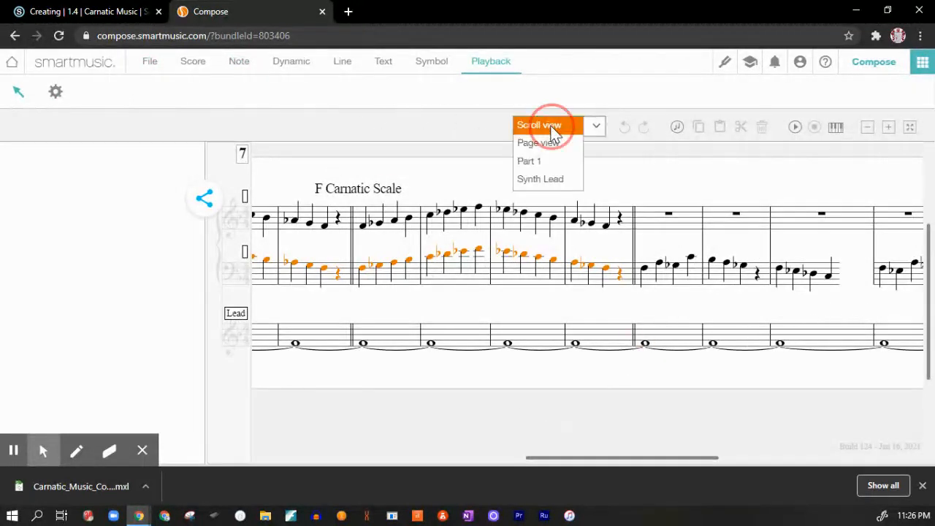
left_click(530, 141)
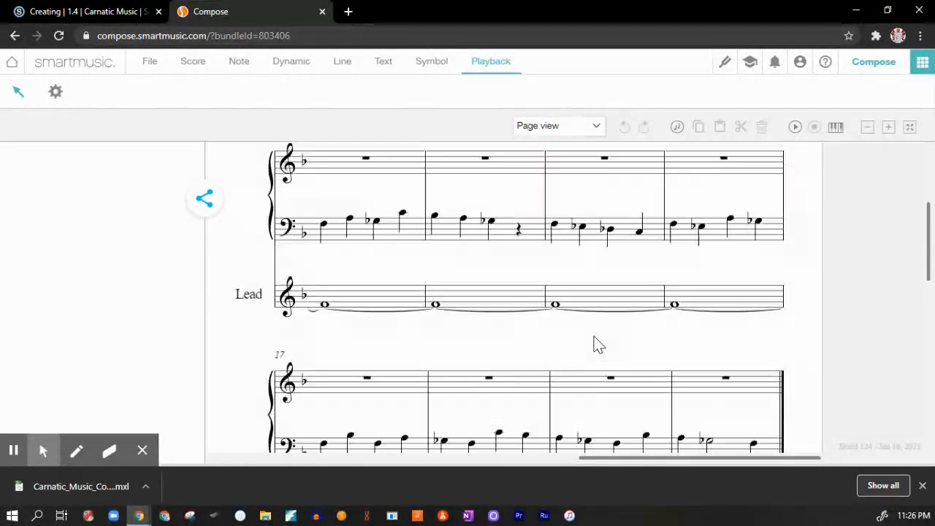
scroll("down", 3)
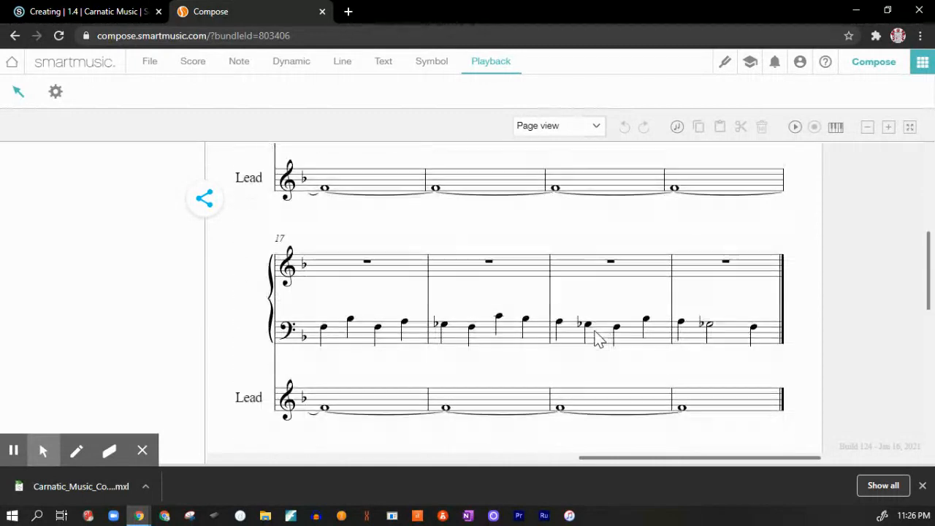
scroll("down", 3)
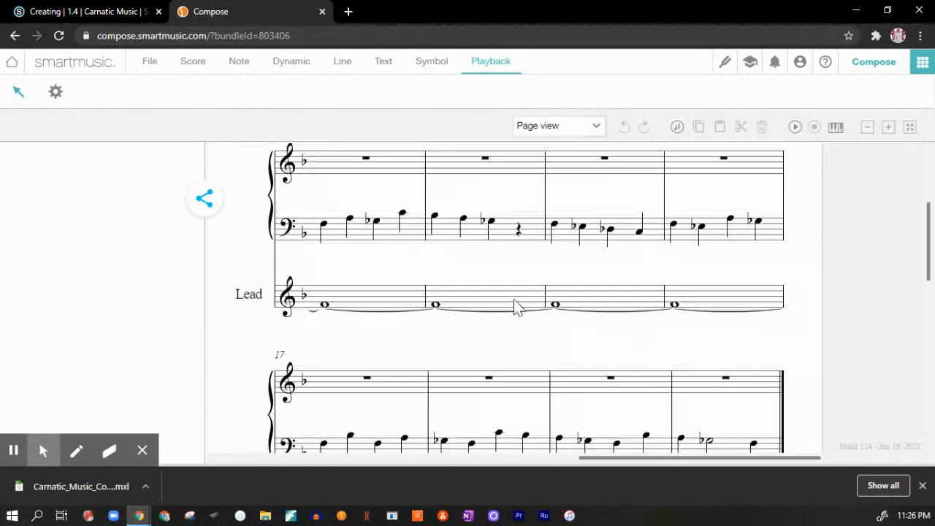
- Choose eighth-note entry and add two eighth-note passing tones in the first bar
left_click(239, 61)
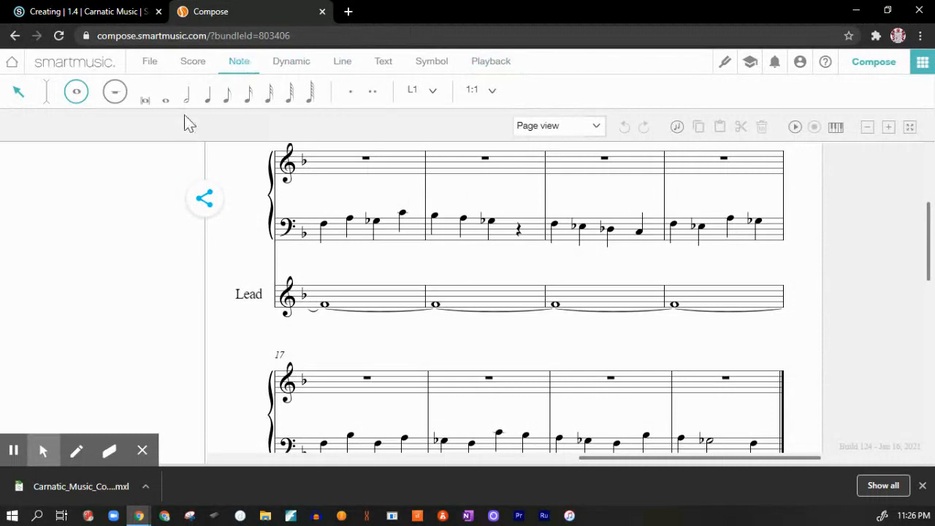
left_click(347, 218)
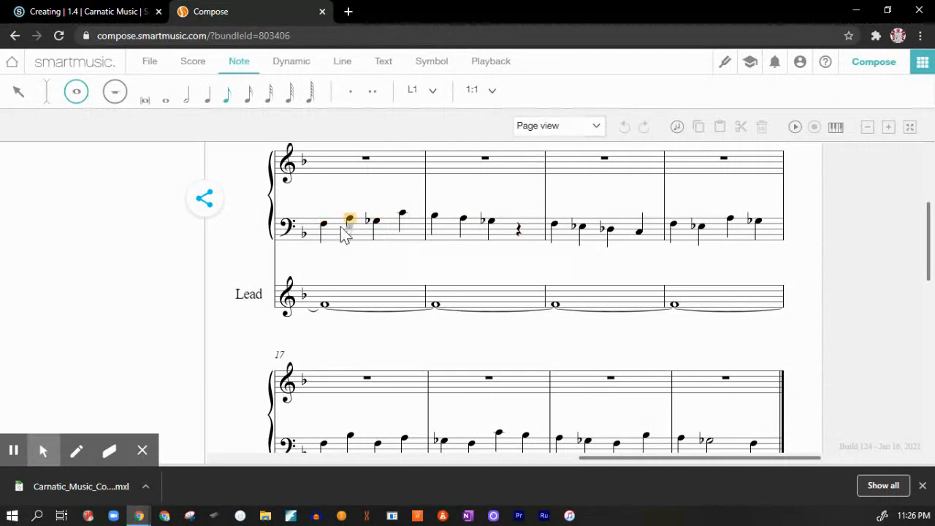
left_click(323, 224)
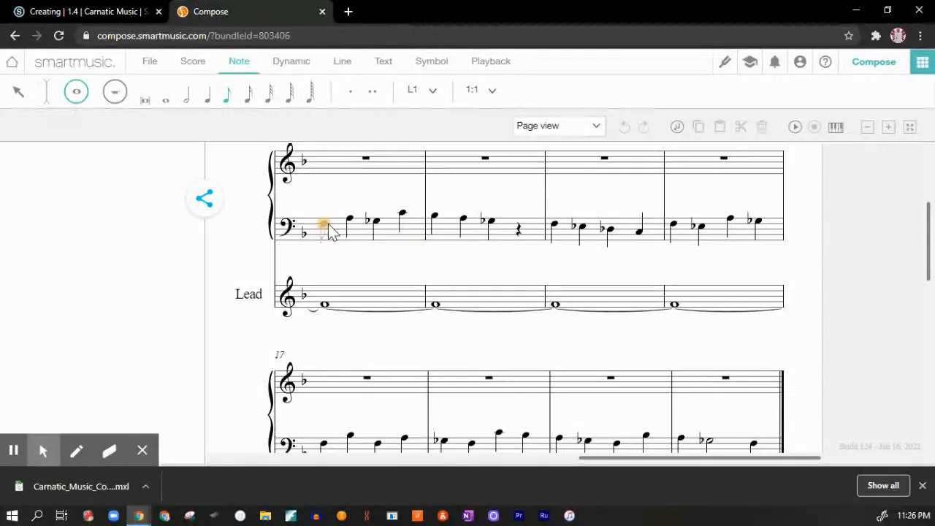
left_click(322, 224)
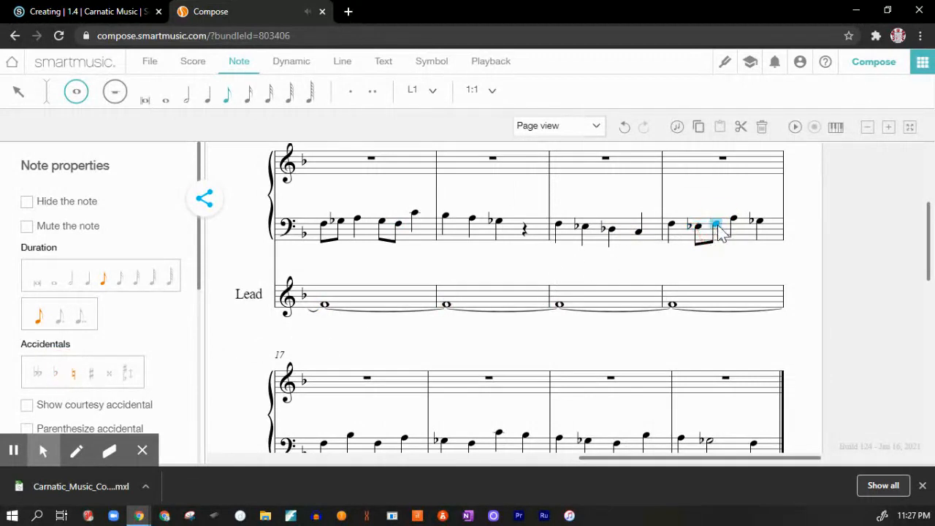
mouse_move(724, 227)
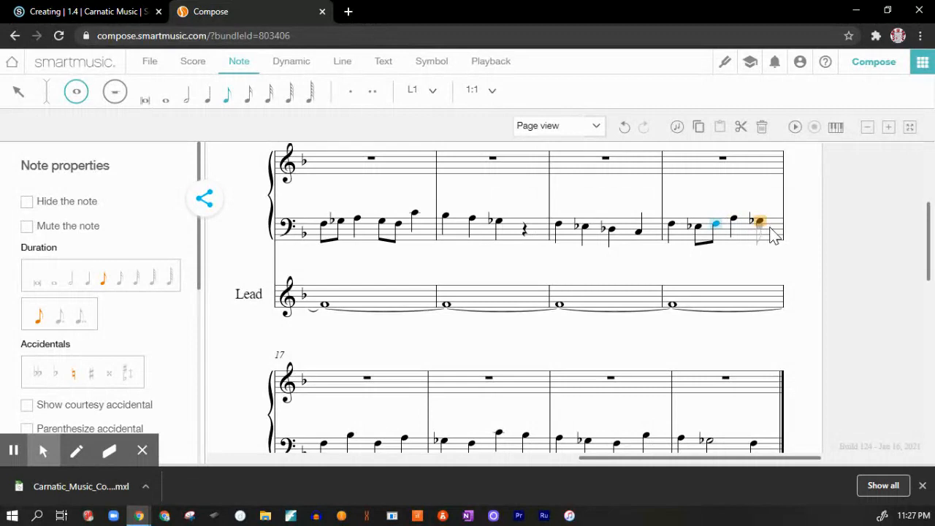
- Add an eighth-note passing tone in the fourth bar and select notes in measure 17
left_click(322, 304)
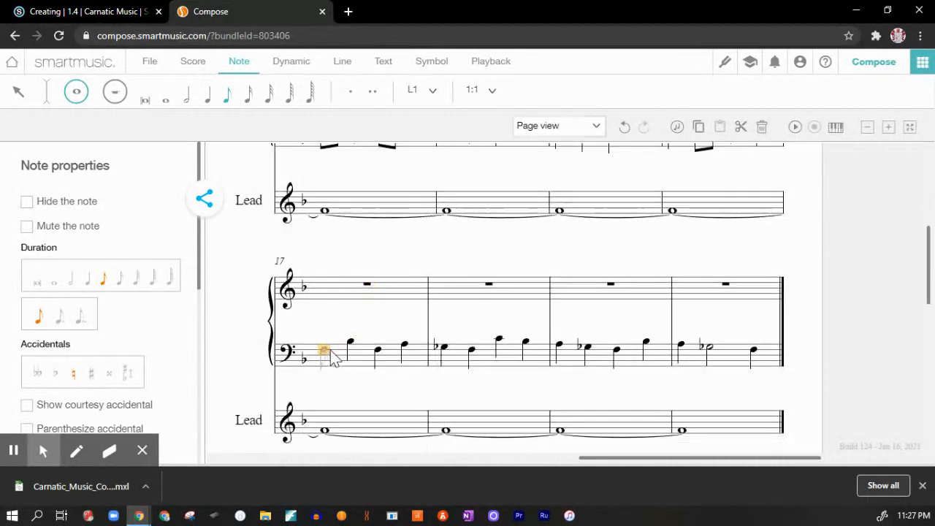
left_click(323, 352)
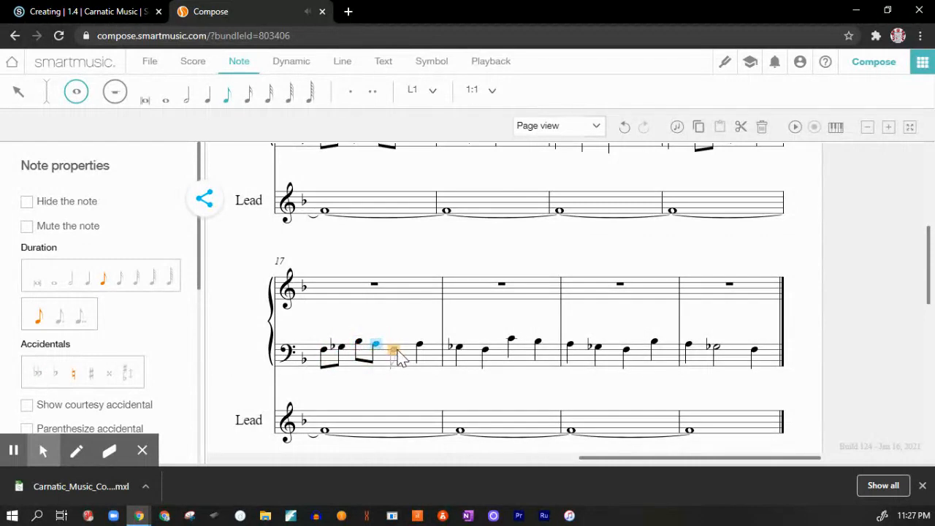
left_click(406, 350)
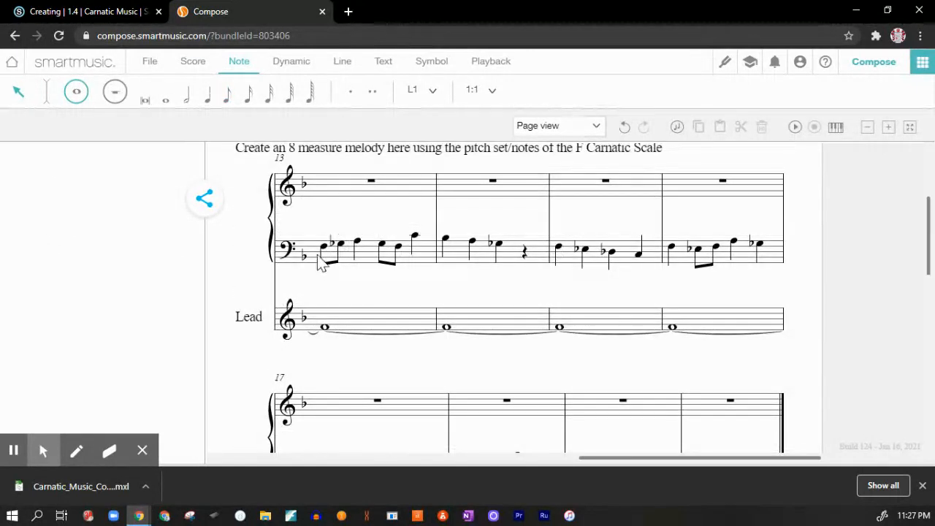
left_click(323, 247)
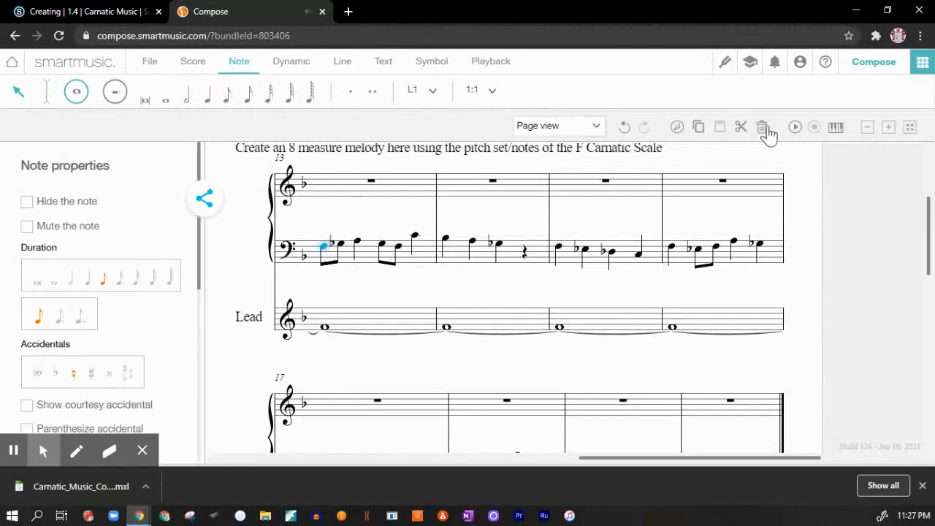
left_click(793, 126)
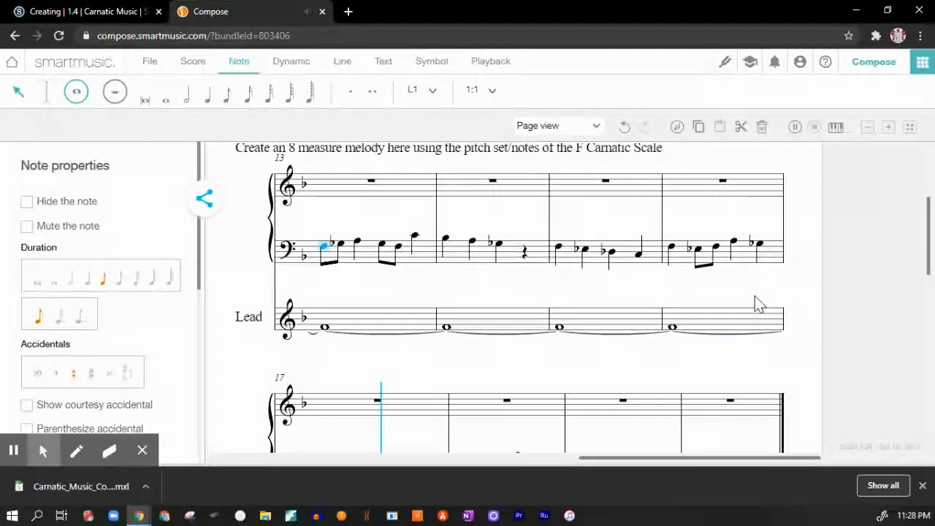
scroll("down", 3)
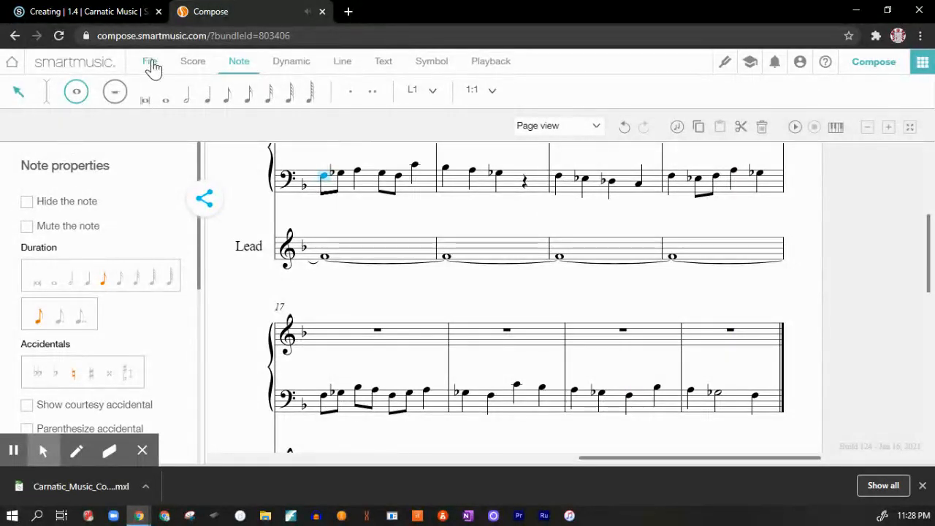
- Save the revised composition to the account and choose to continue using Compose
left_click(149, 61)
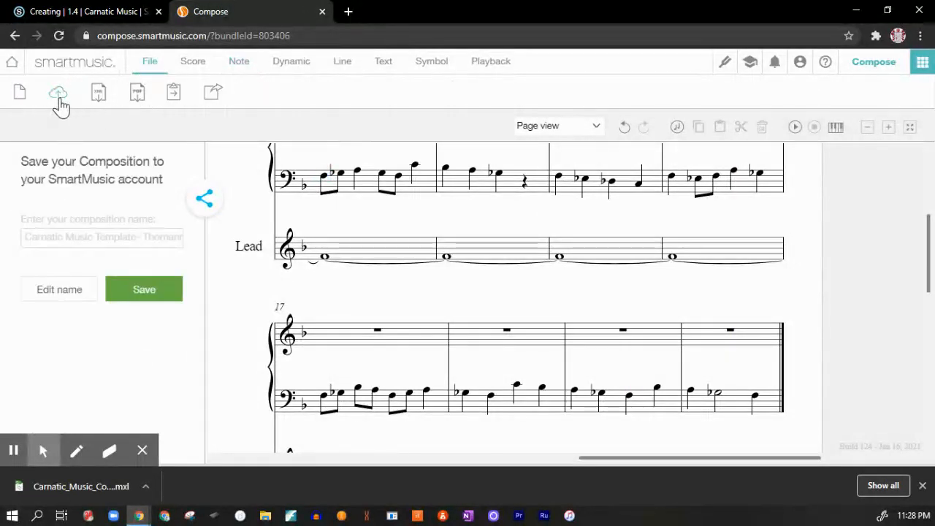
left_click(144, 289)
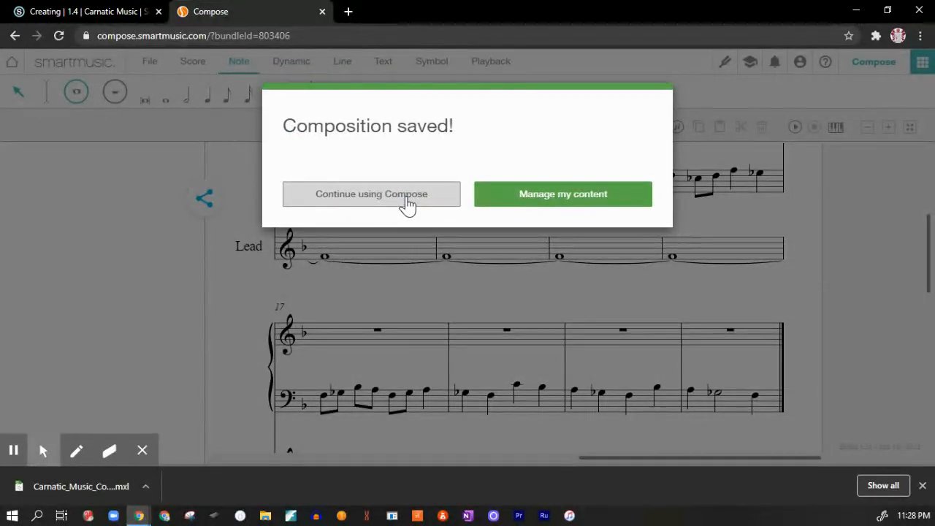
left_click(371, 194)
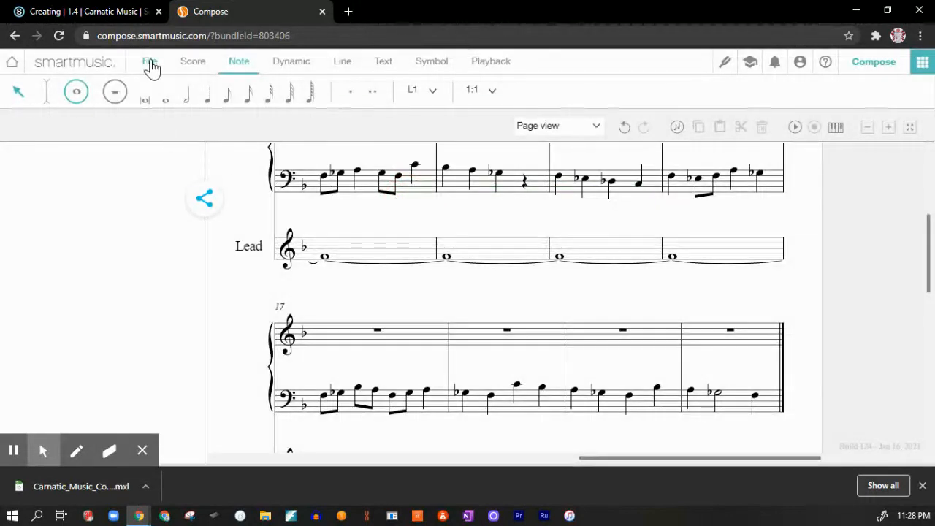
- Export the Carnatic composition to PDF from the File options and download it
left_click(150, 61)
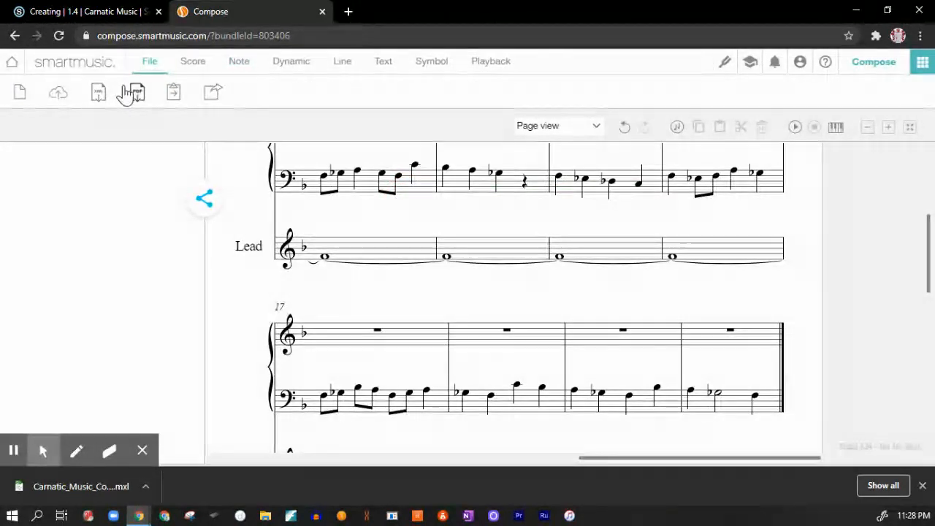
left_click(136, 92)
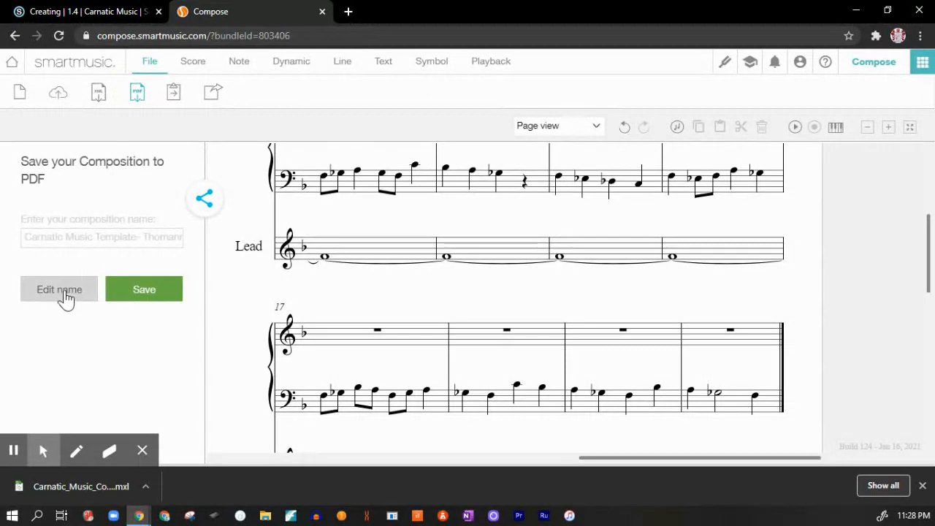
left_click(144, 289)
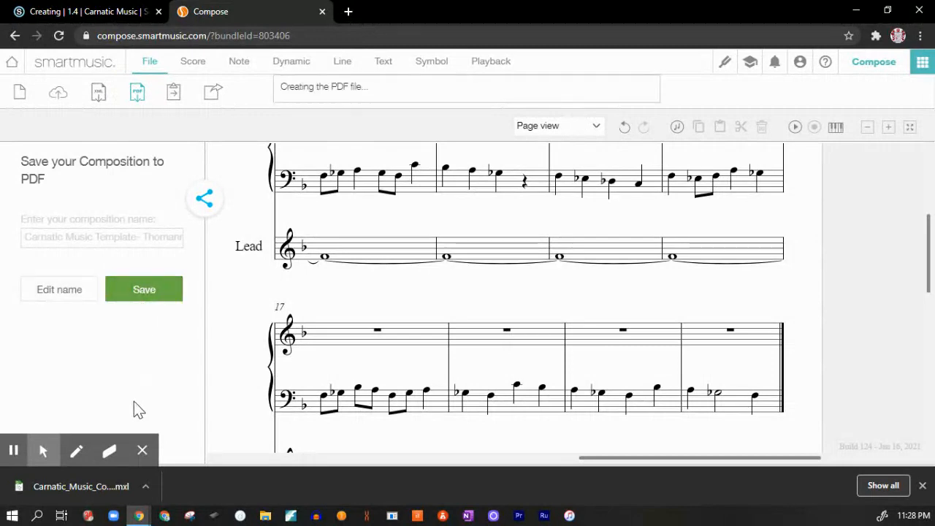
left_click(144, 290)
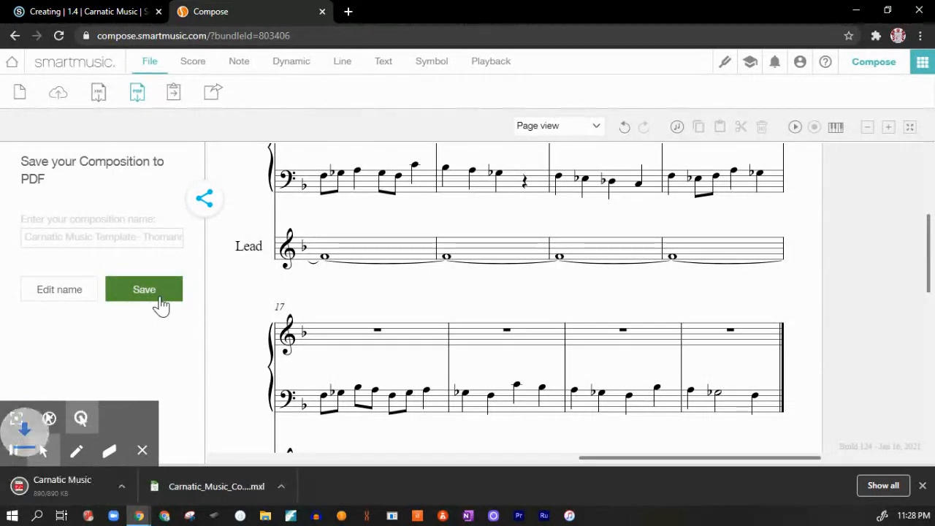
left_click(88, 11)
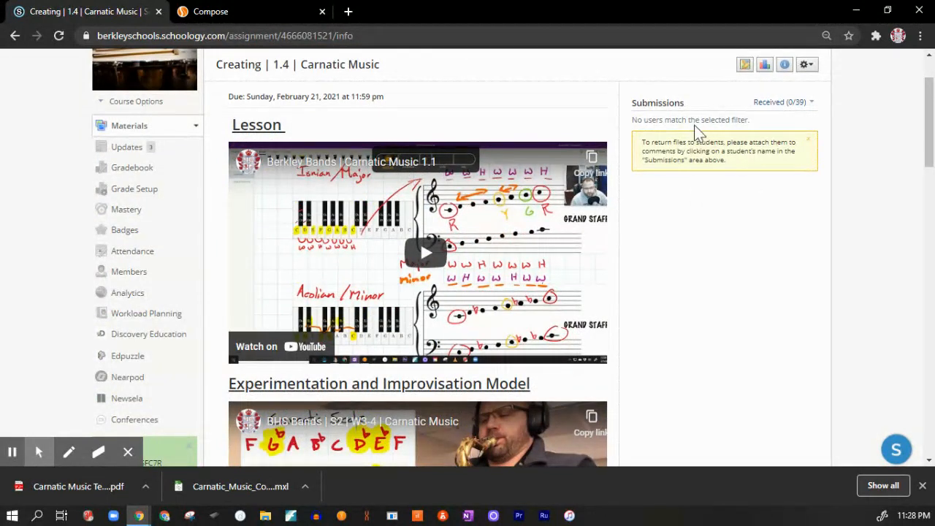
mouse_move(208, 424)
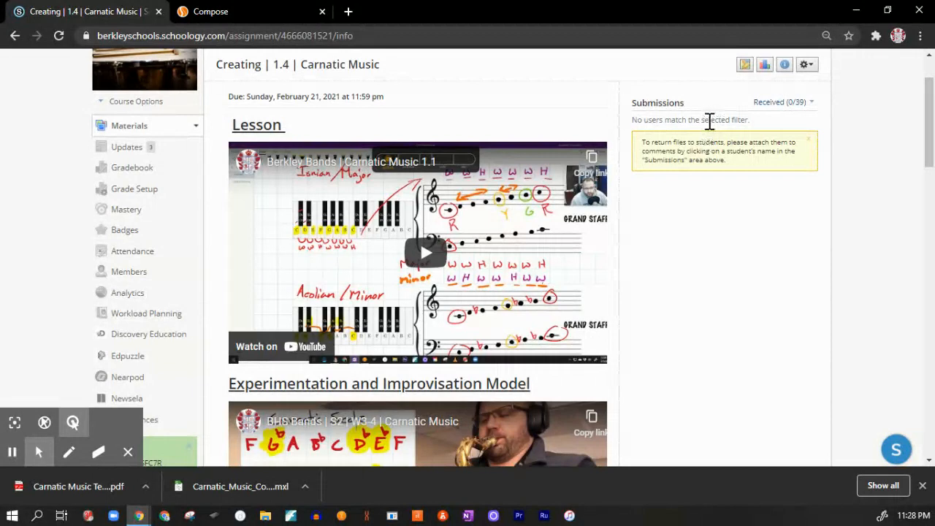
mouse_move(230, 11)
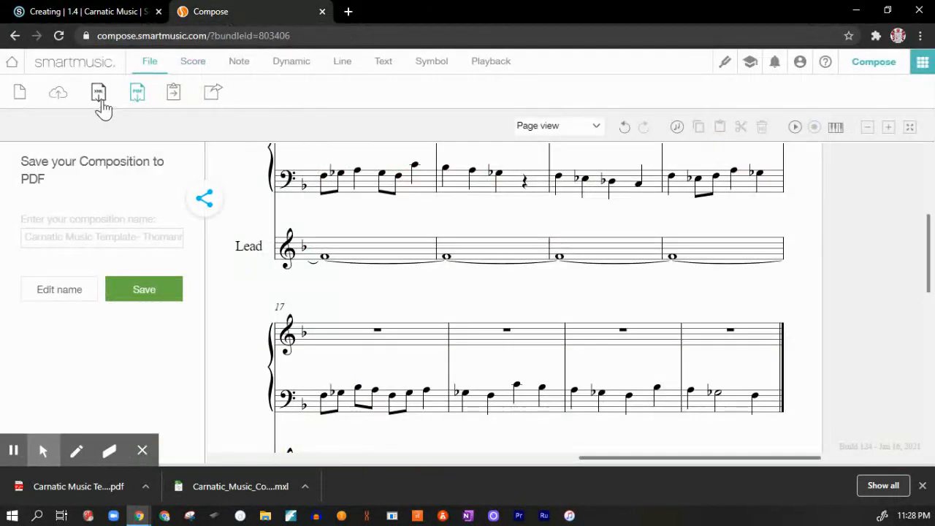
mouse_move(88, 102)
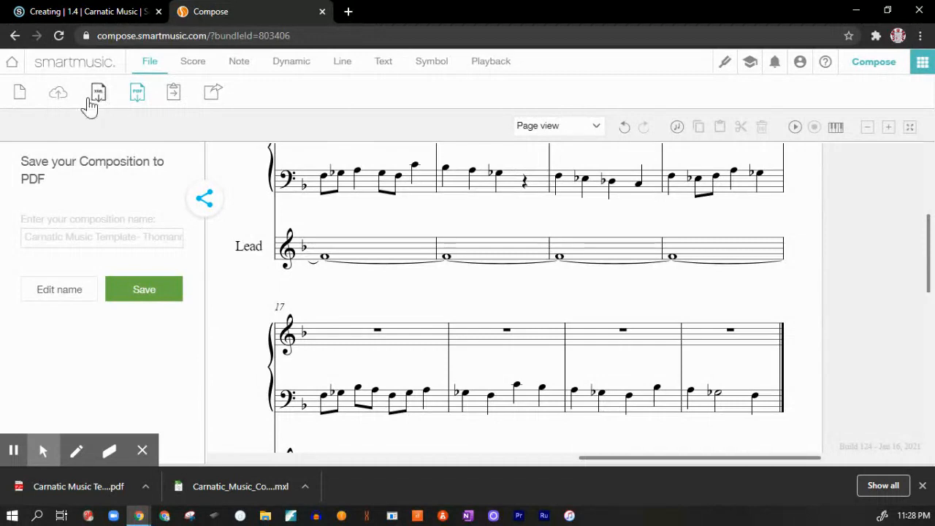
mouse_move(116, 97)
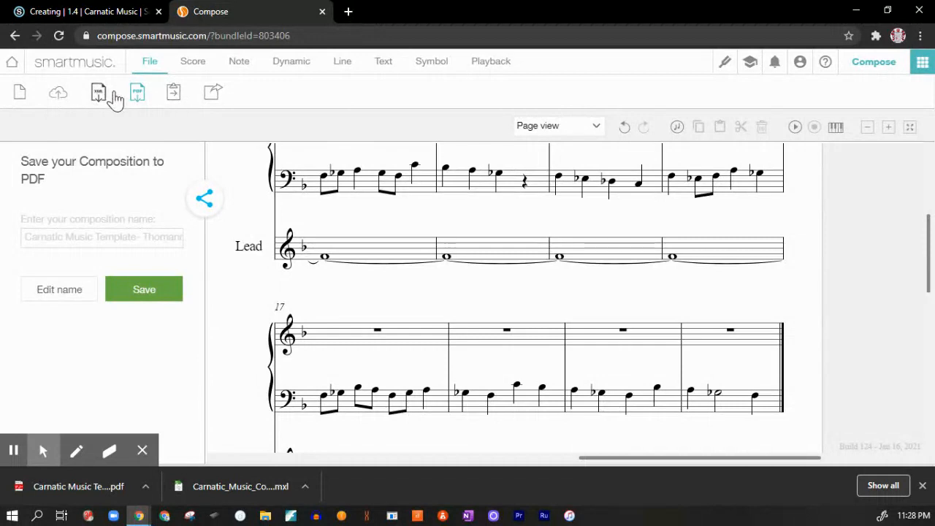
mouse_move(212, 95)
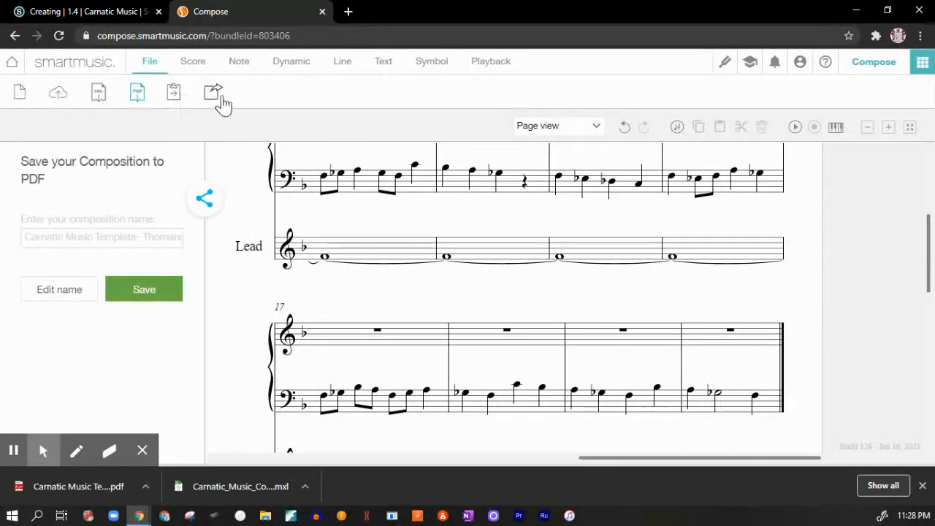
mouse_move(174, 92)
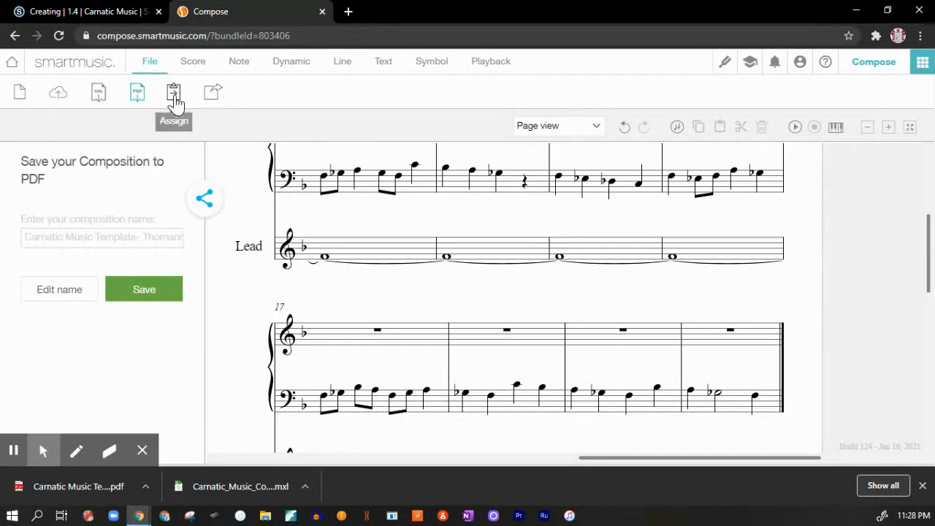
mouse_move(151, 62)
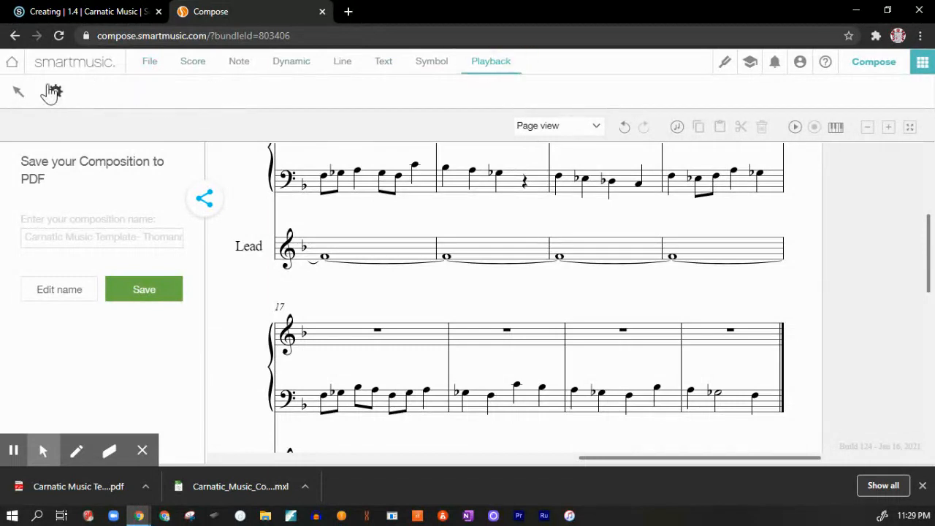
- Check the Playback options, then download the composition as a MusicXML file
left_click(491, 61)
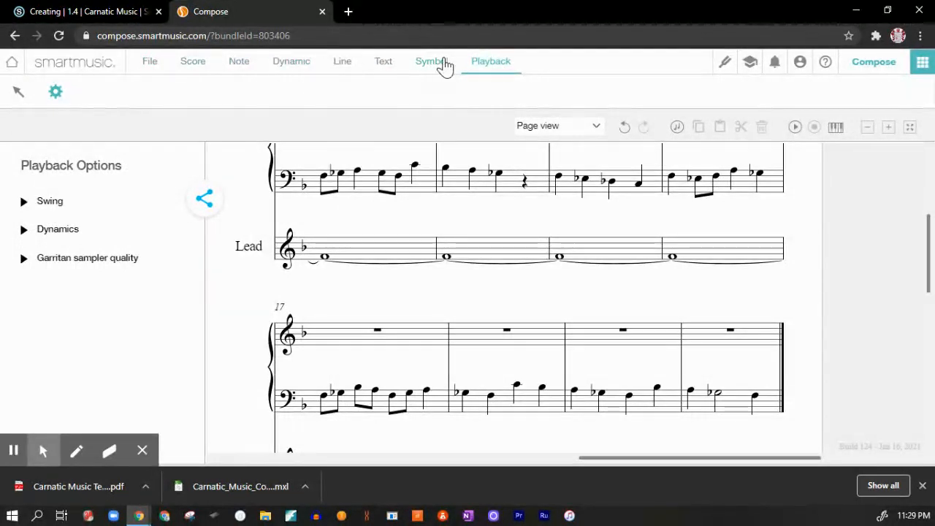
mouse_move(150, 61)
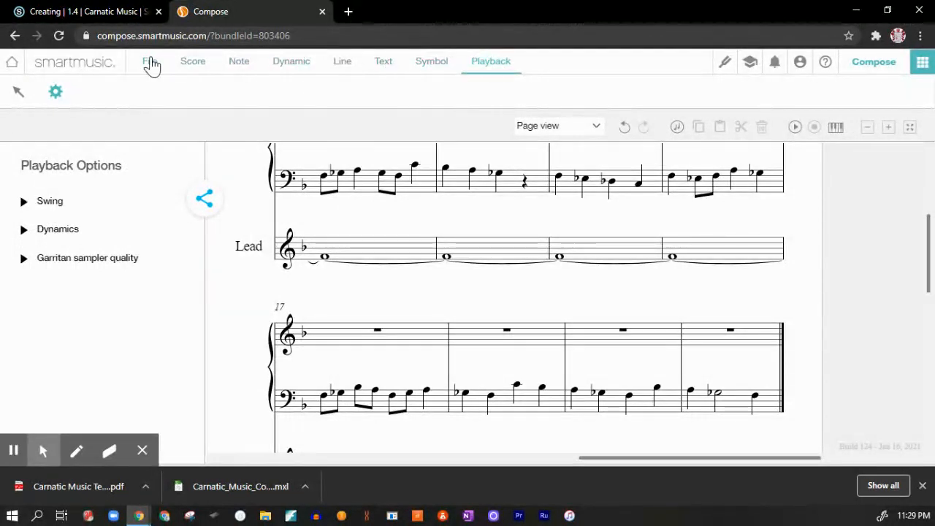
left_click(150, 61)
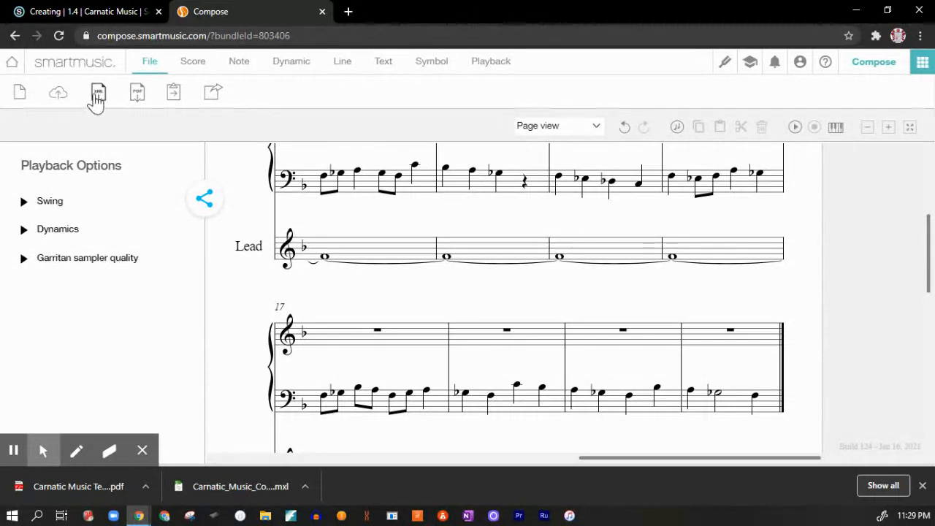
left_click(98, 92)
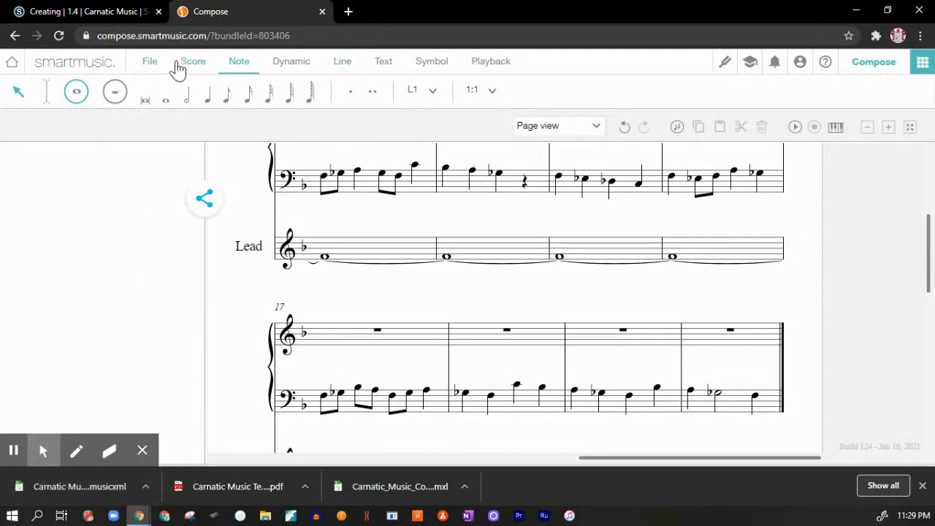
- Switch to the Schoology tab showing the Creating | 1.4 | Carnatic Music assignment
left_click(80, 11)
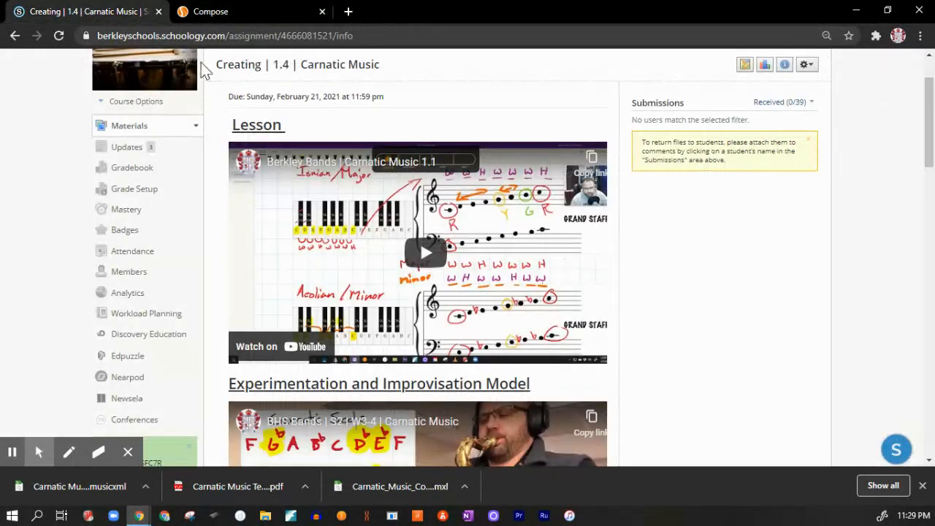
mouse_move(669, 92)
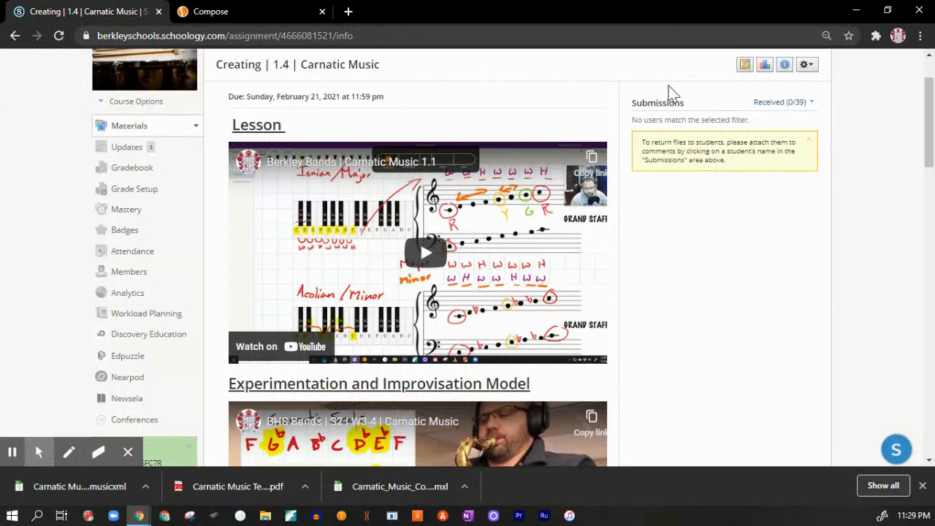
mouse_move(761, 139)
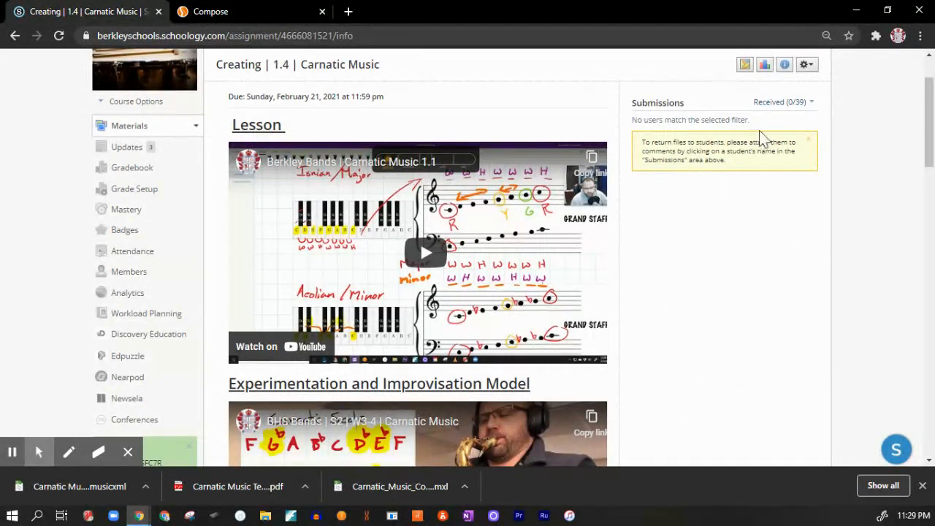
mouse_move(737, 180)
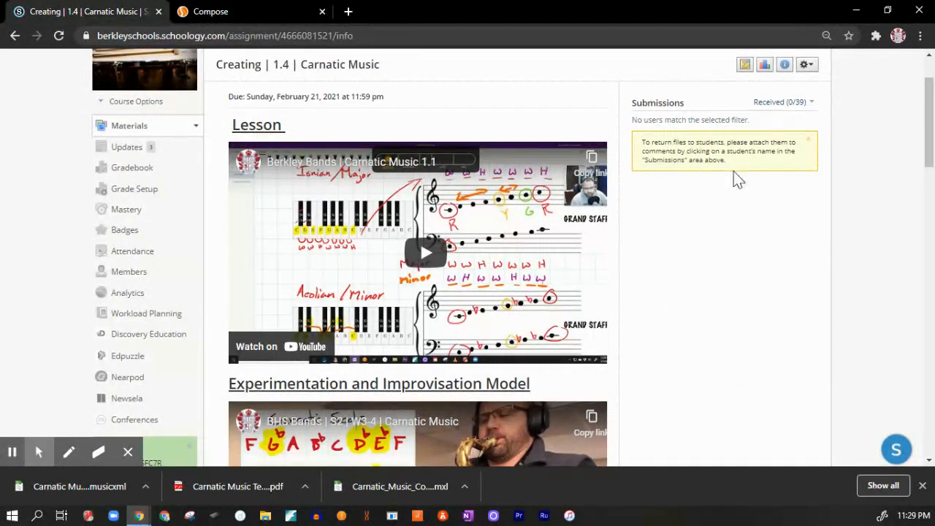